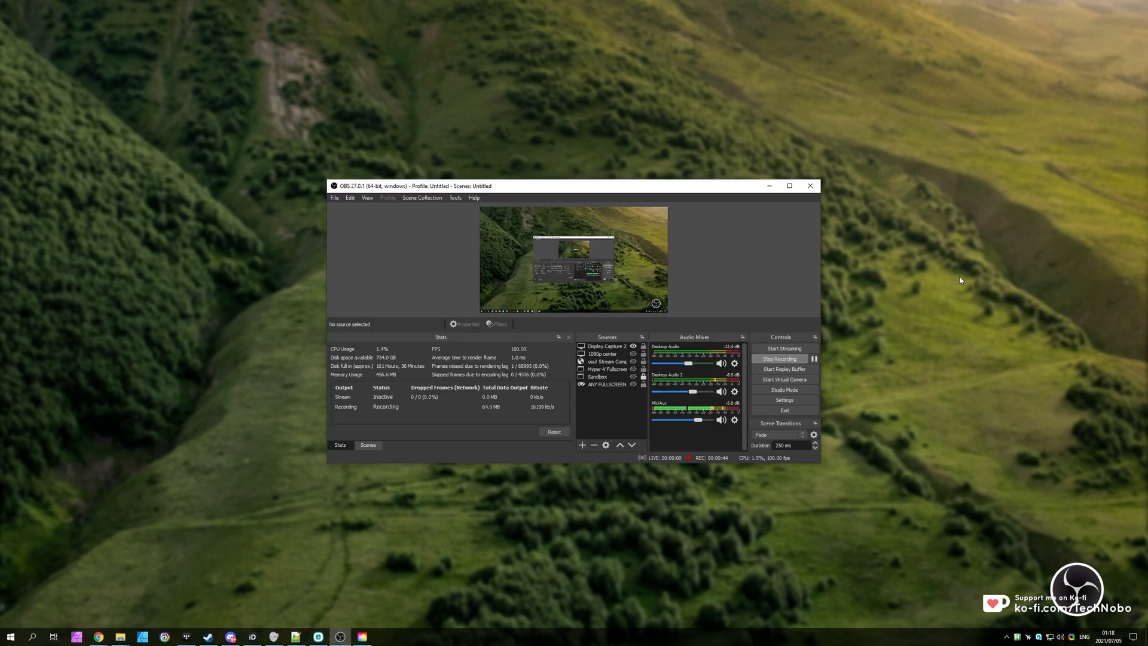
mouse_move(708, 309)
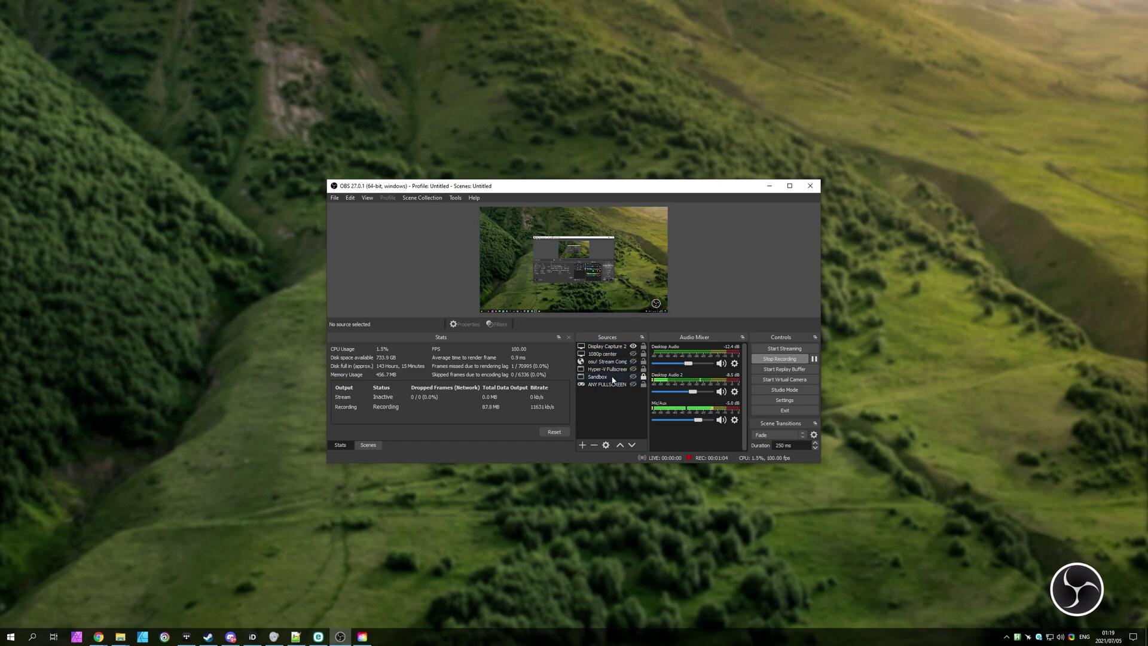
Minimize the running OBS Studio window so the desktop is visible.
left_click(604, 346)
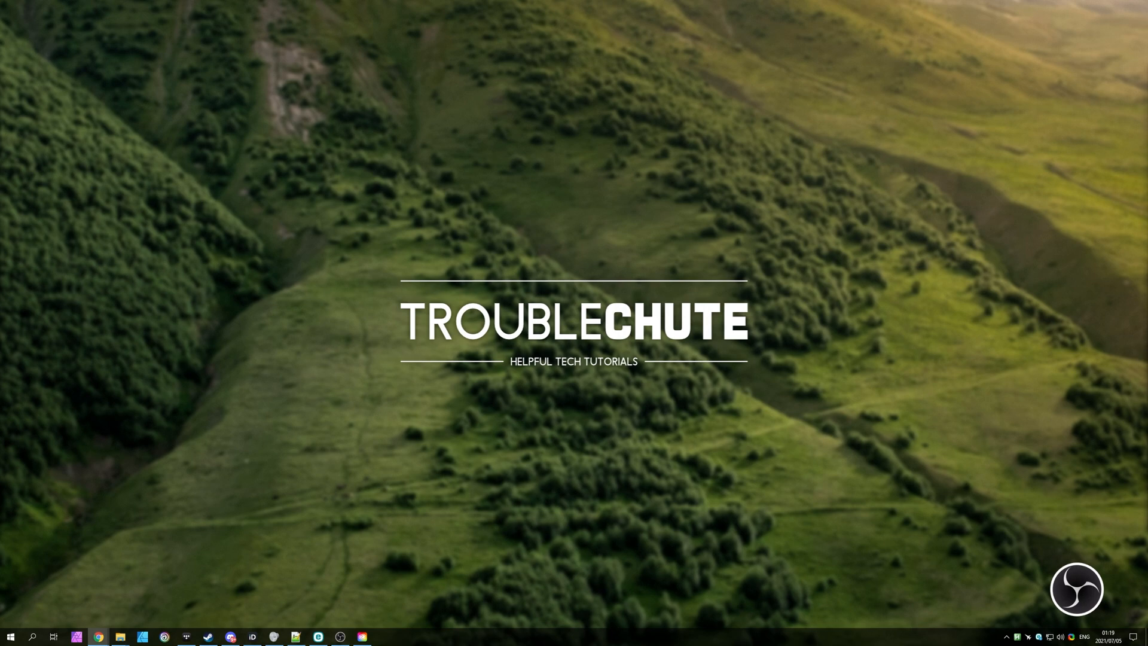
Download source-record-0.2.1-windows-installer.zip from the Source Record resource page.
left_click(94, 636)
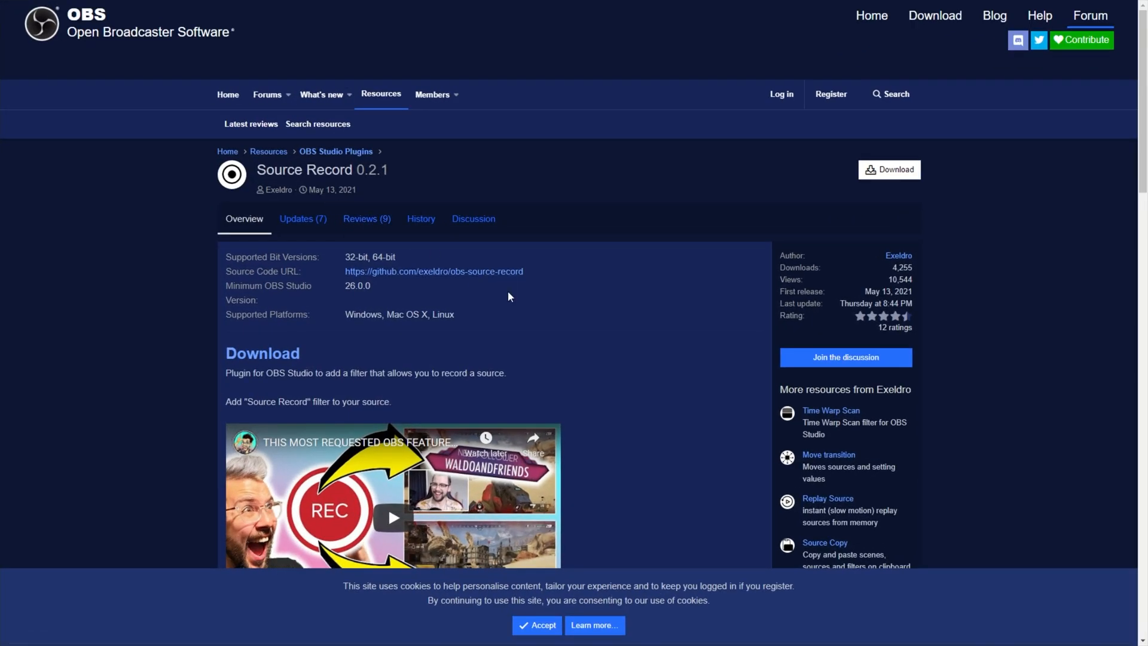
mouse_move(475, 280)
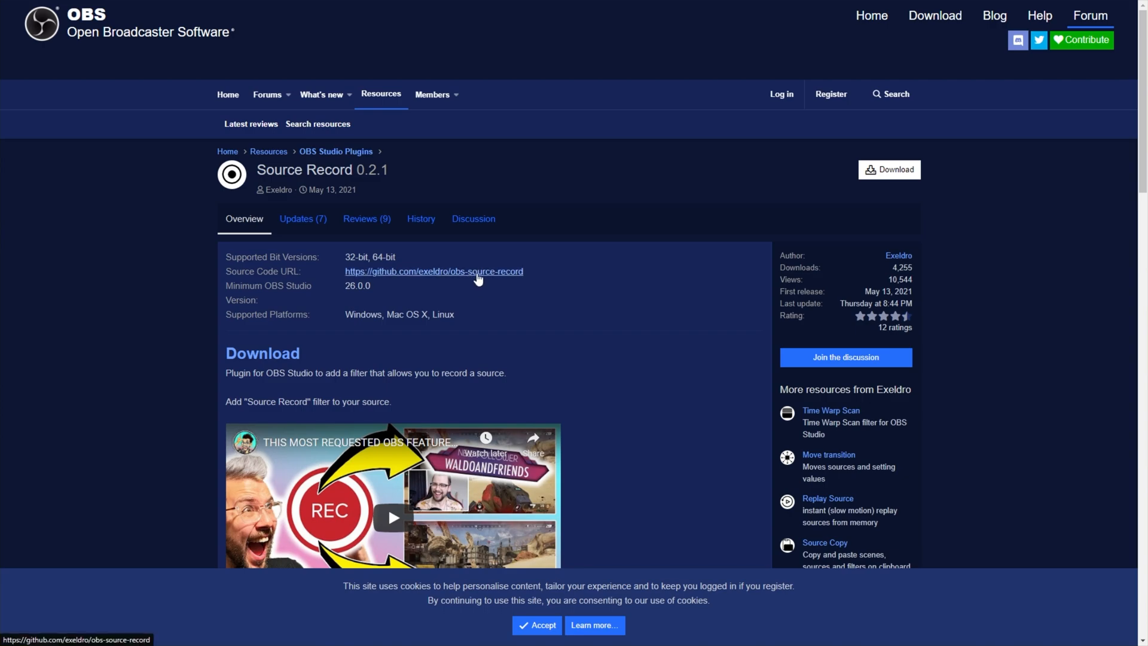
mouse_move(249, 358)
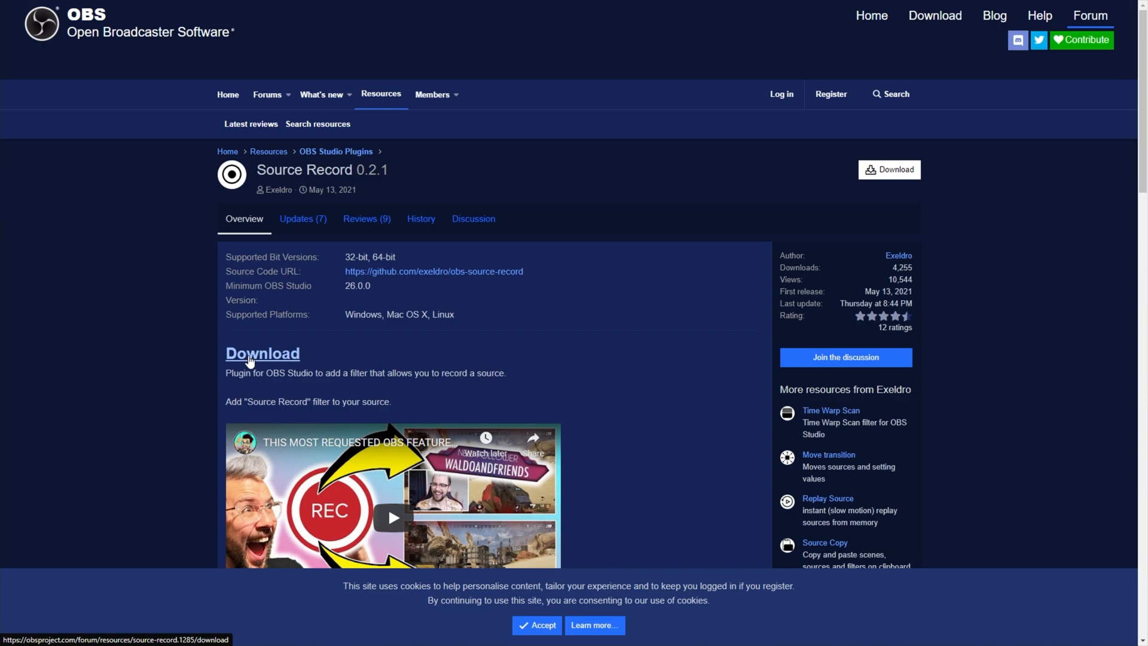
left_click(262, 353)
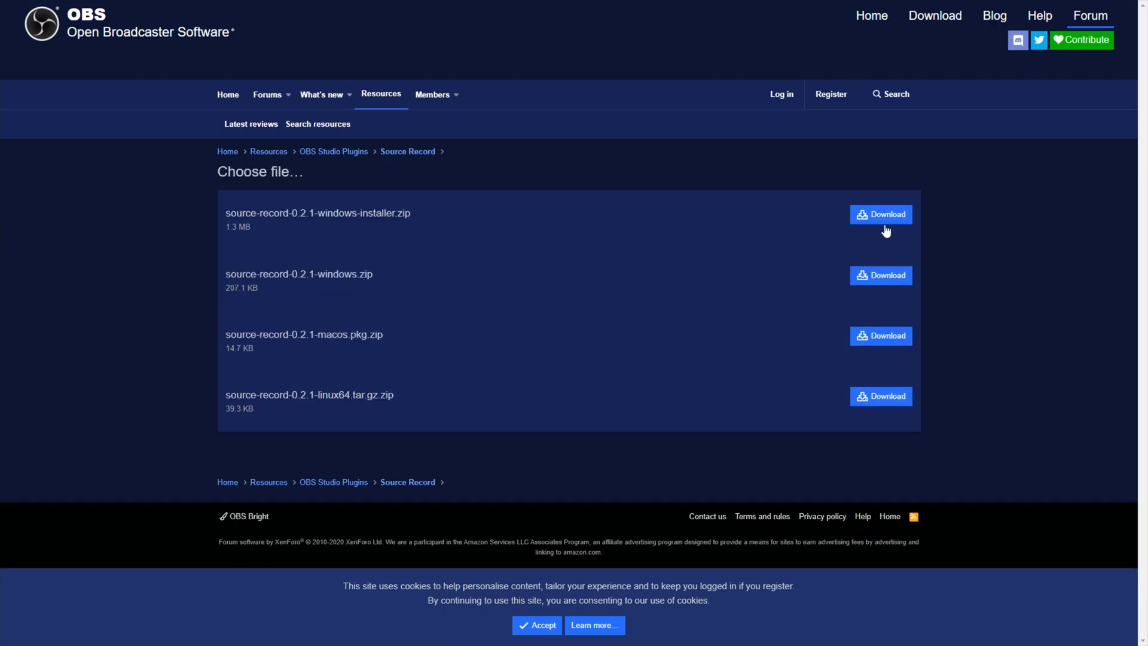
left_click(881, 214)
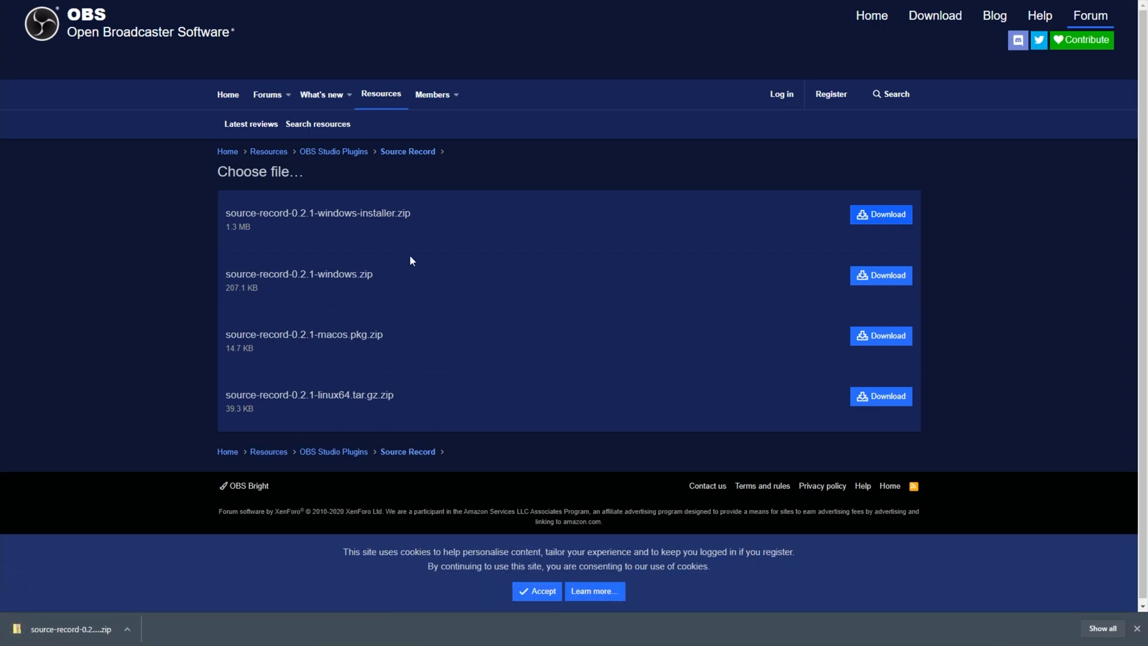
Run source-record-installer.exe from the zip, installing into the existing obs-studio folder.
double_click(384, 213)
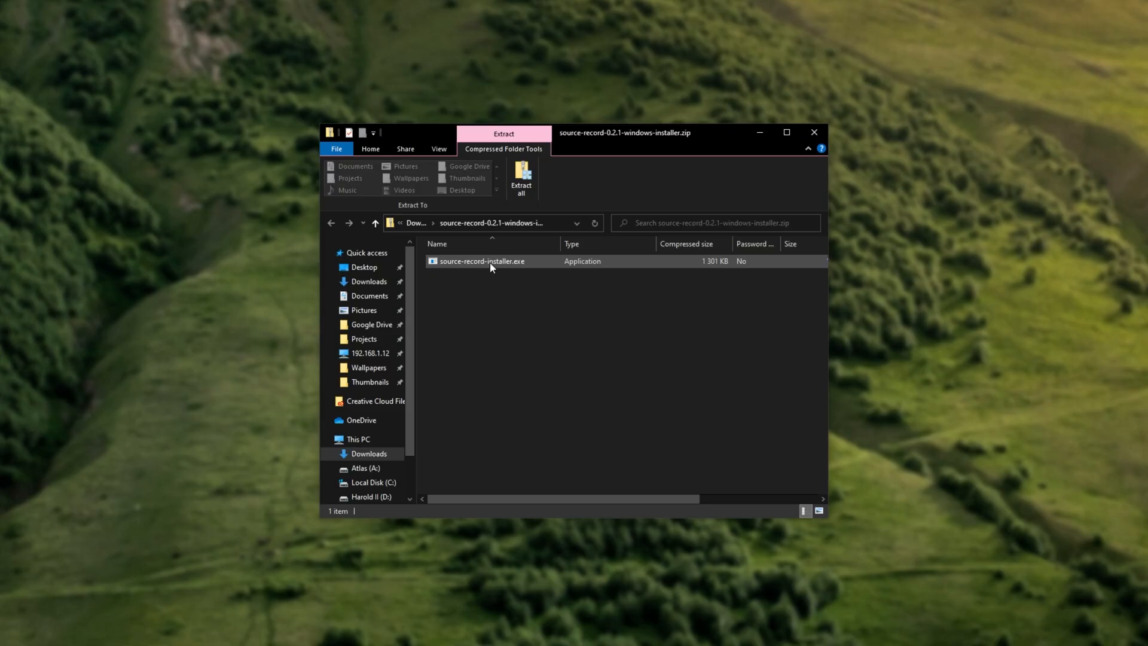
double_click(482, 261)
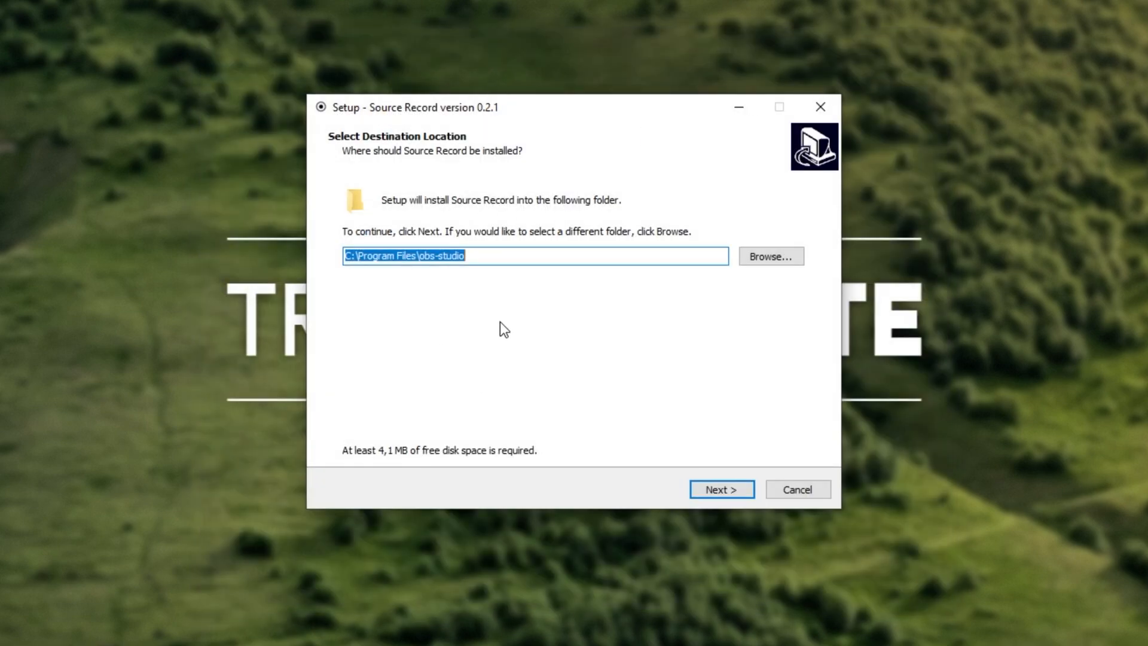
mouse_move(510, 274)
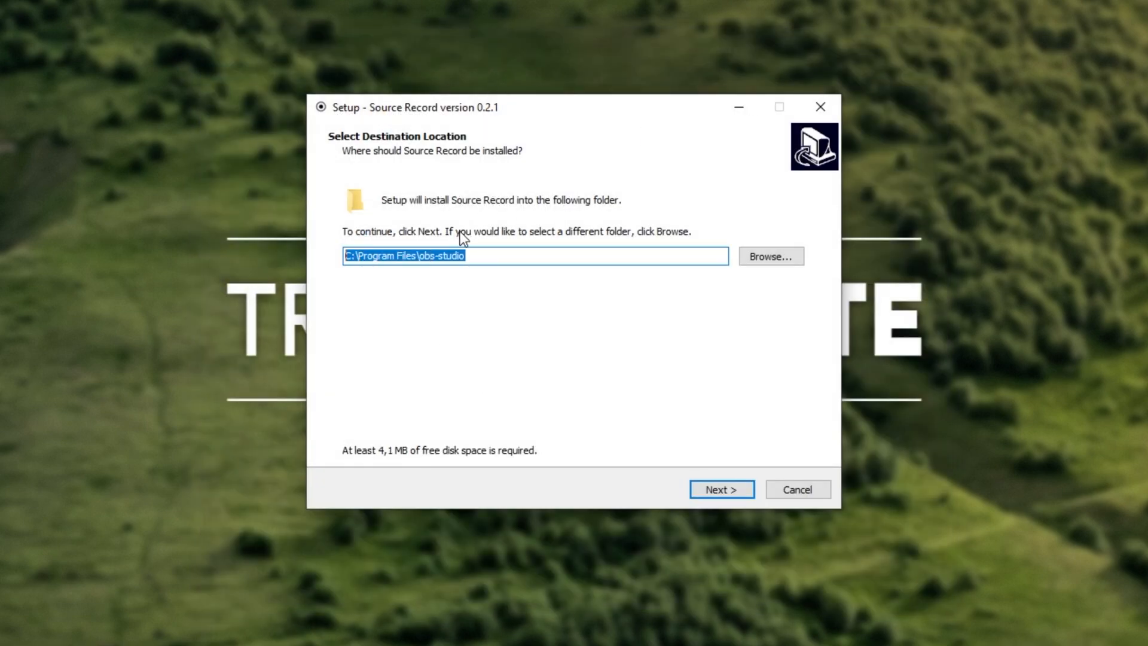
mouse_move(419, 294)
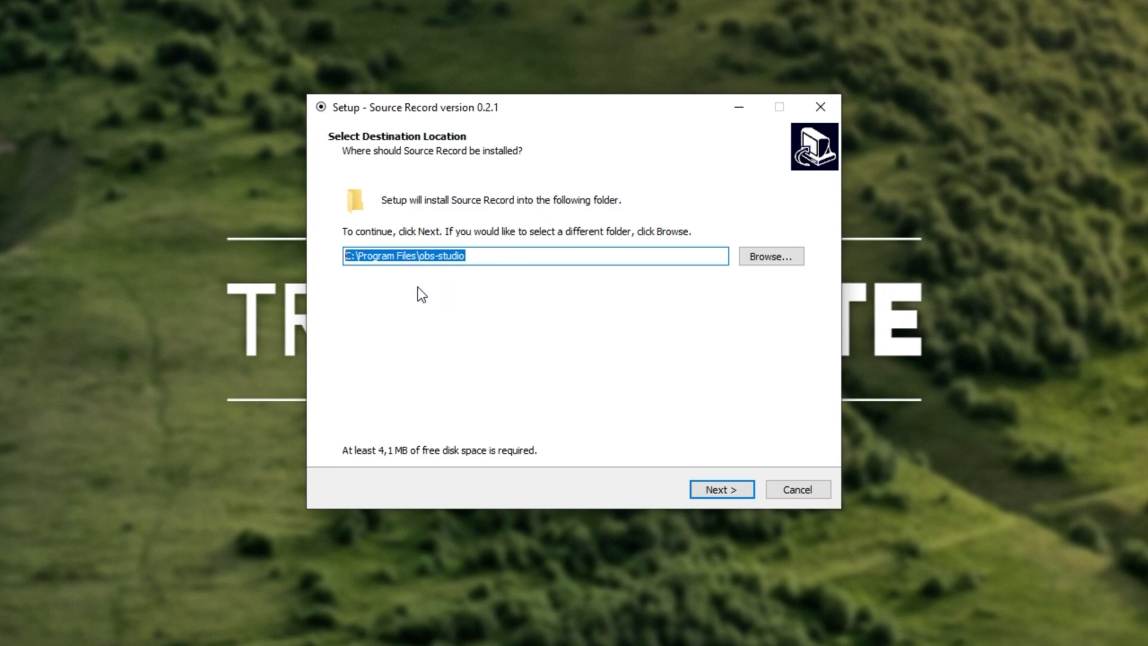
mouse_move(526, 282)
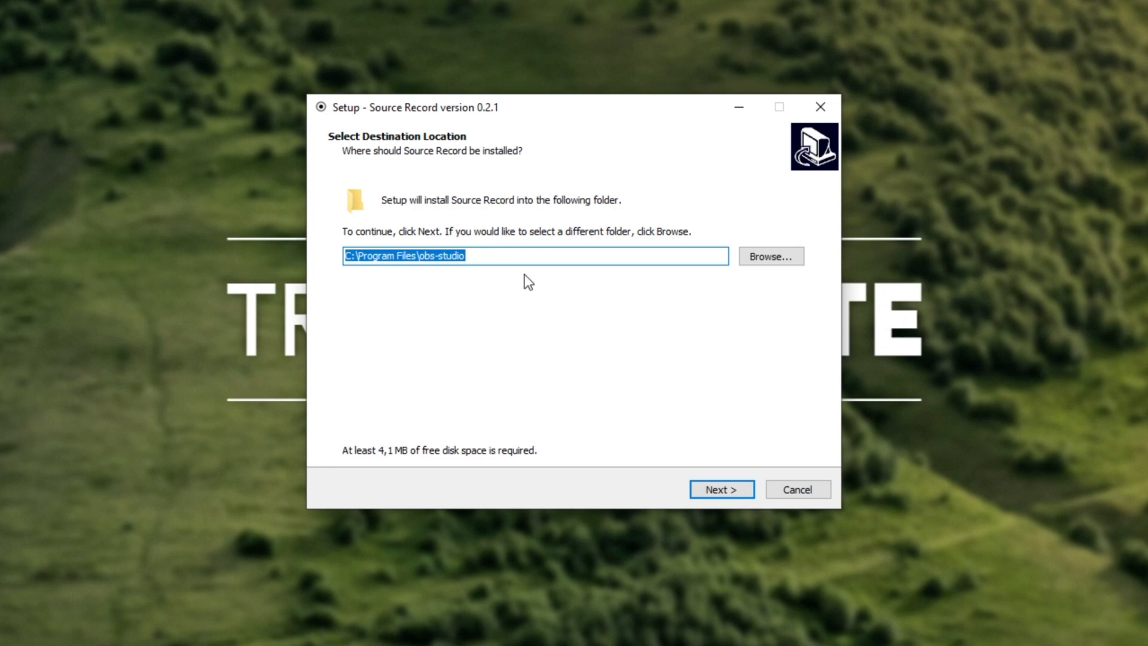
mouse_move(711, 493)
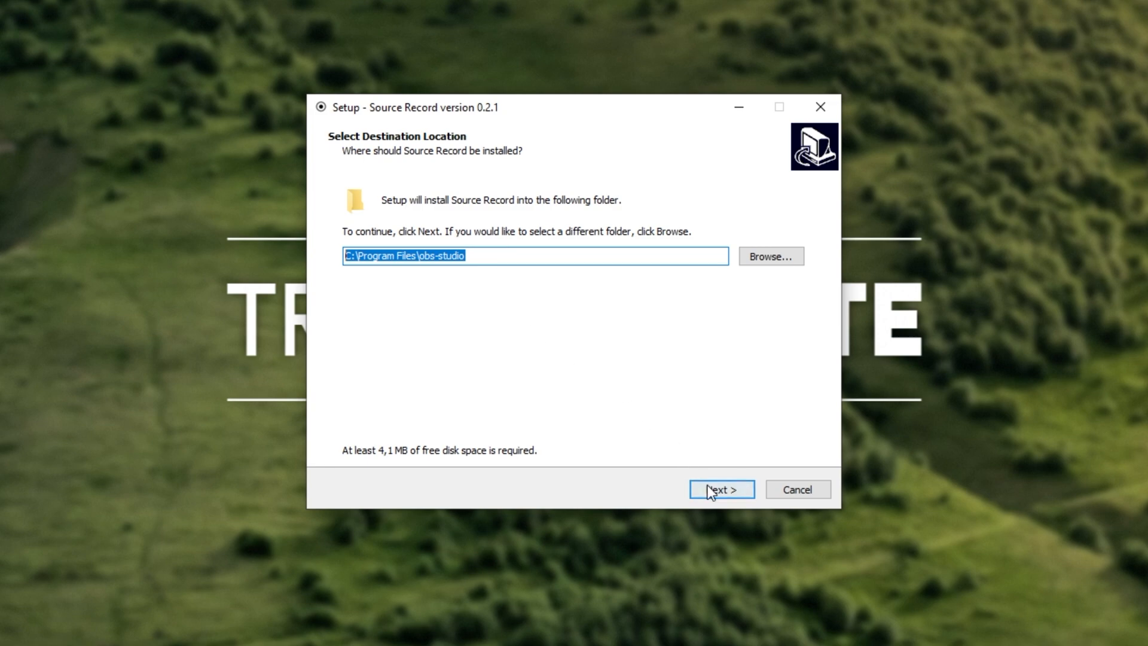
left_click(721, 489)
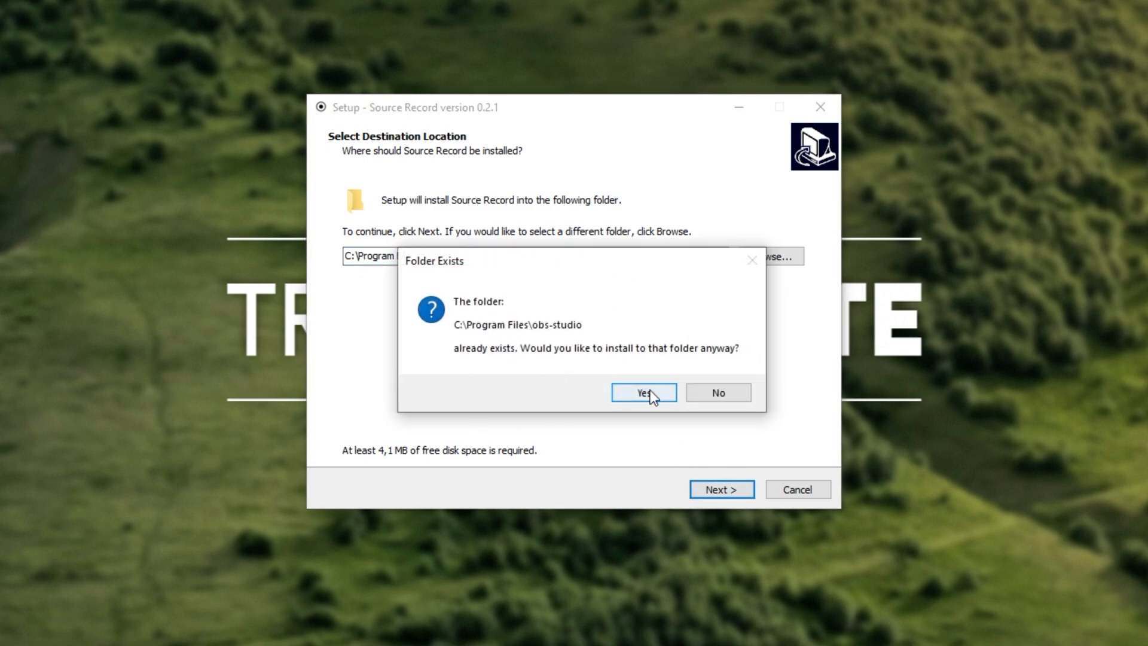
left_click(643, 392)
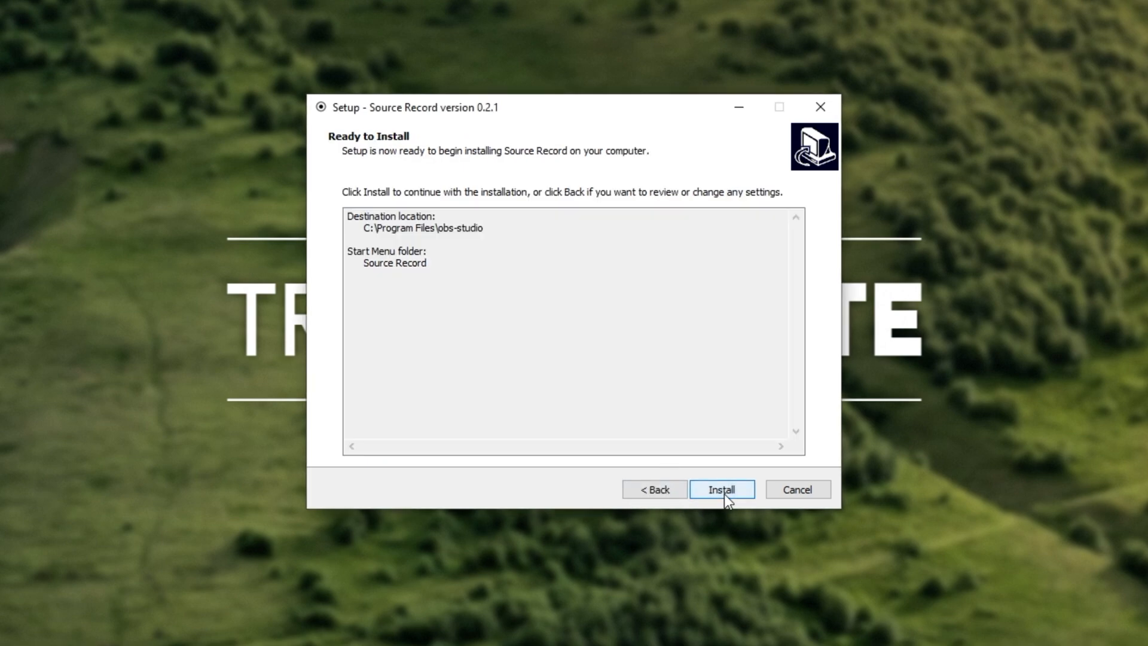
left_click(721, 489)
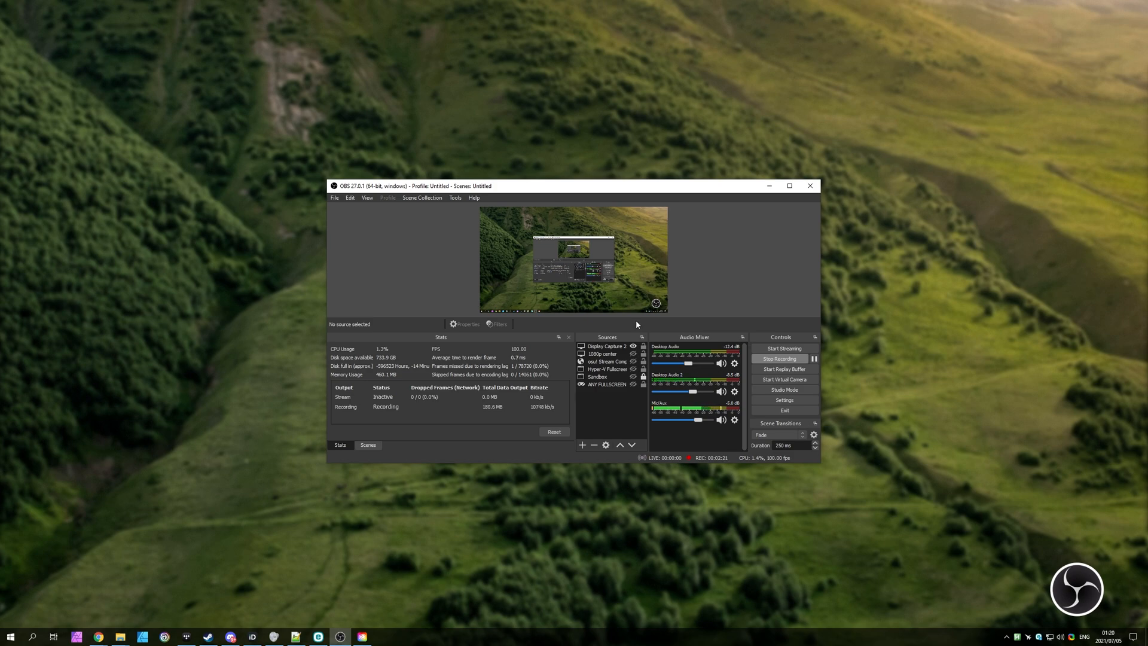
mouse_move(714, 305)
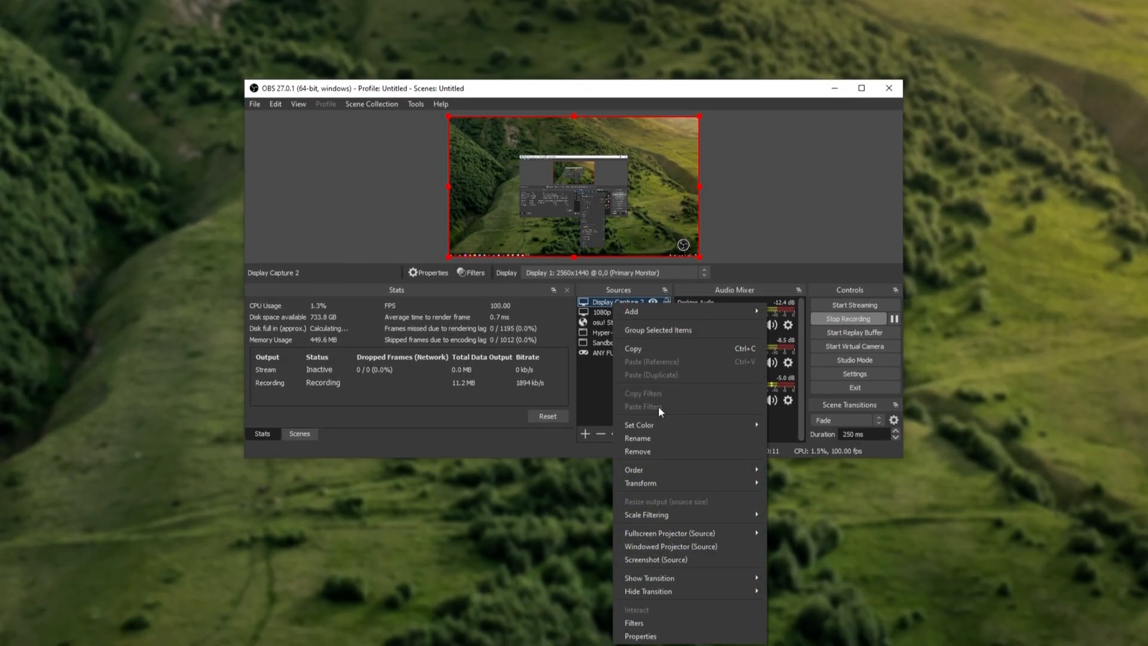
Add a Source Record filter with its default name to Display Capture 2's filters.
left_click(633, 622)
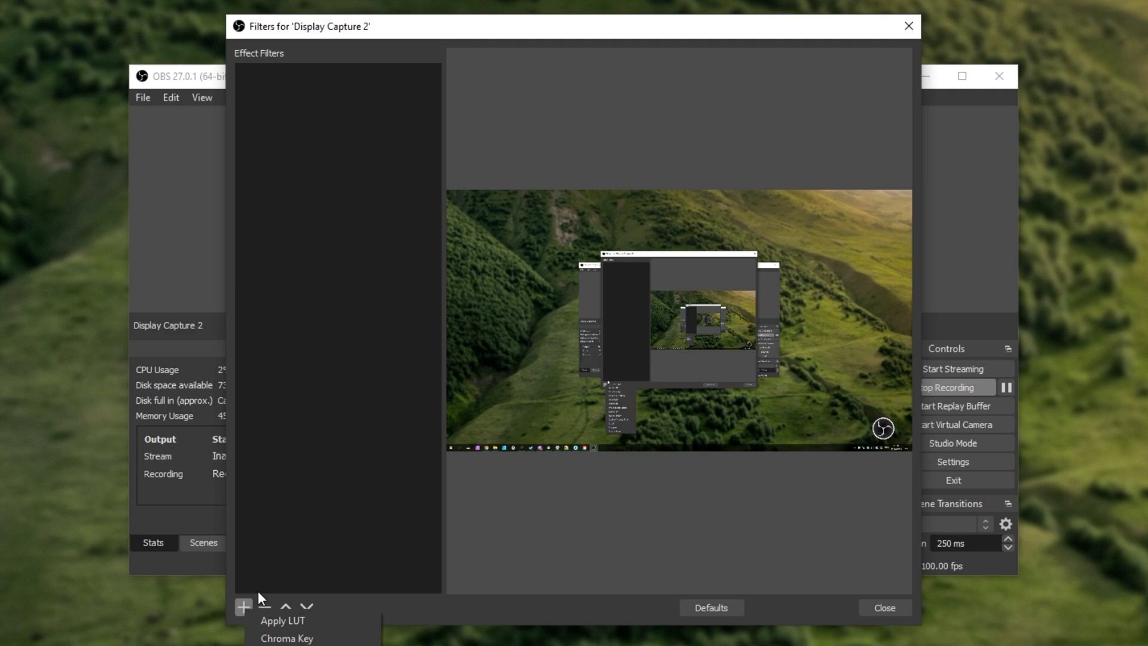
mouse_move(319, 624)
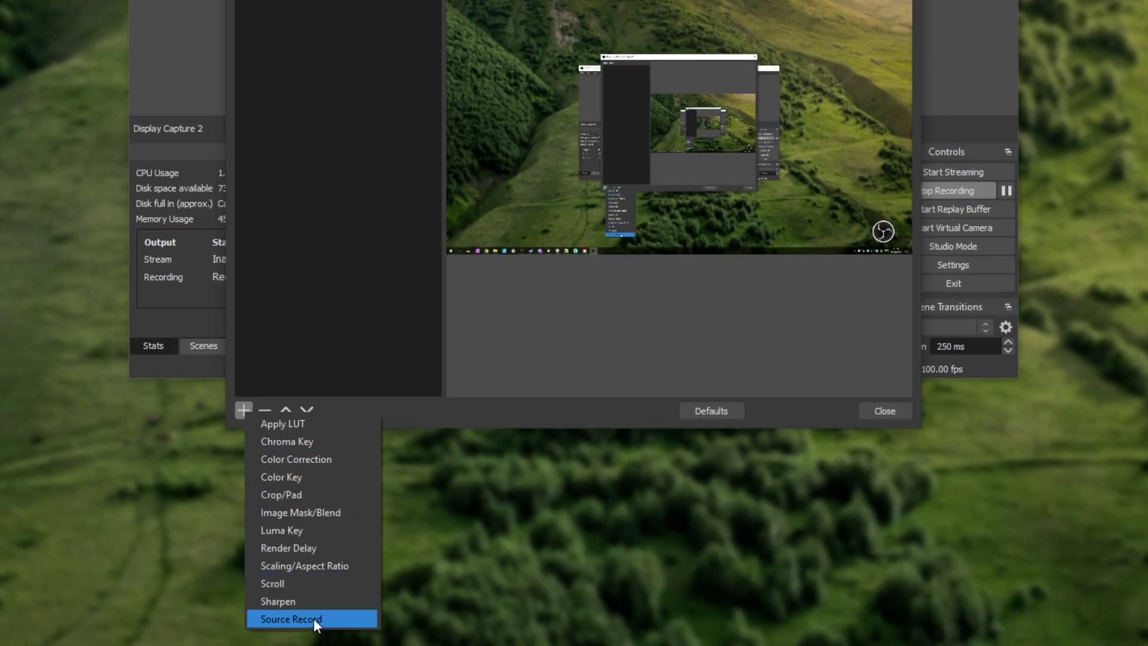
left_click(294, 619)
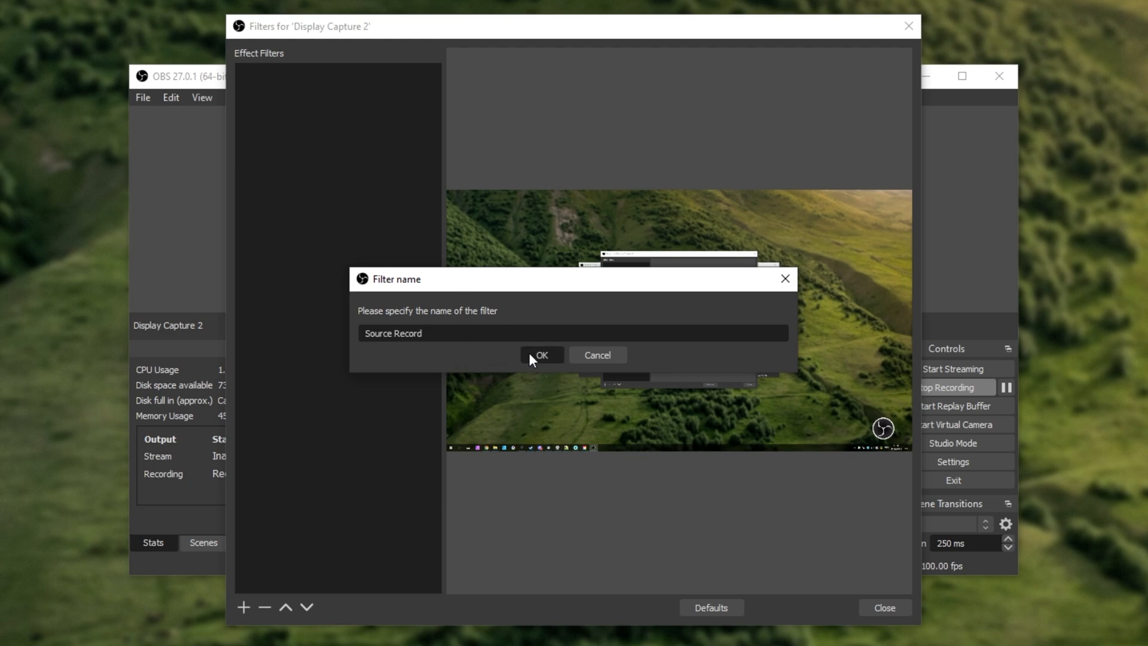
left_click(542, 355)
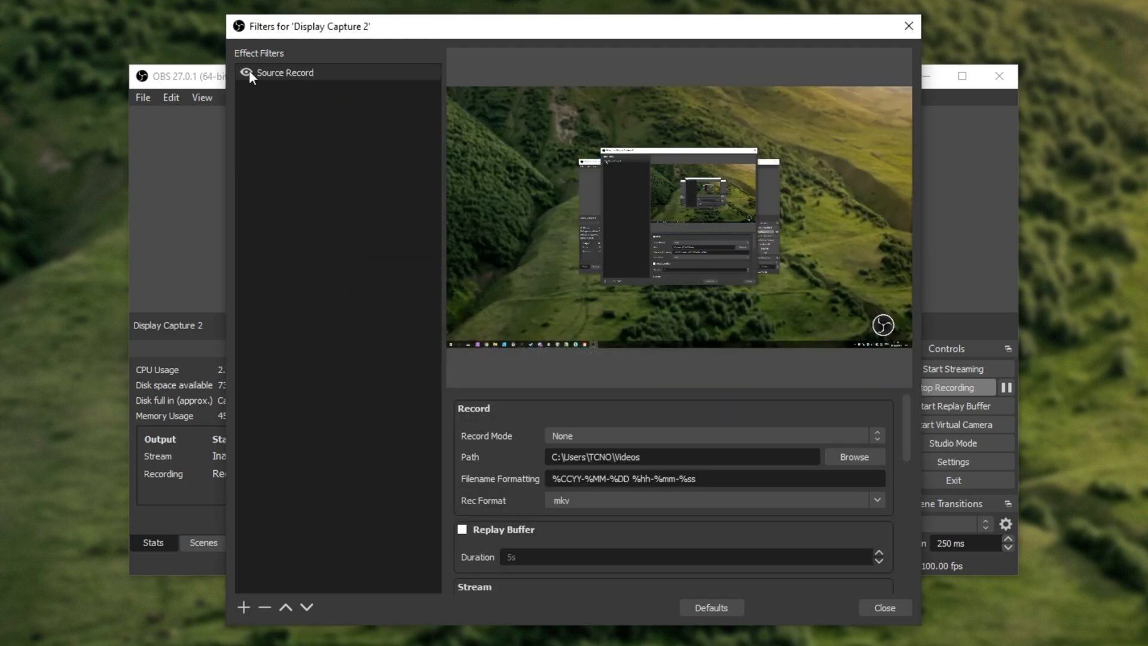
left_click(246, 72)
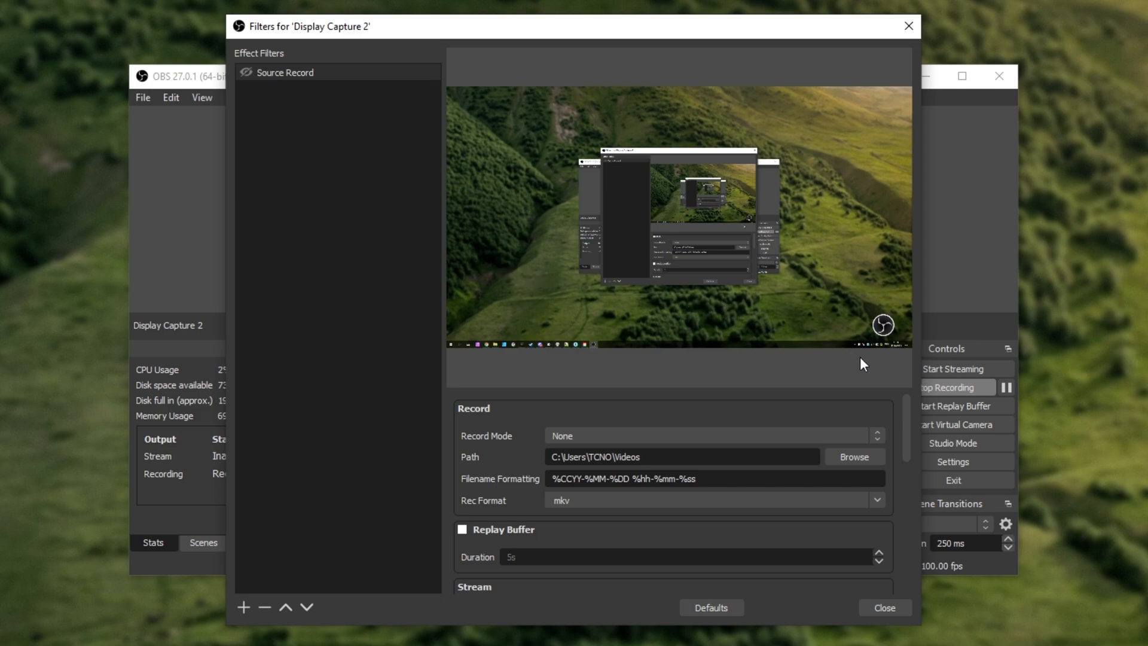
mouse_move(249, 110)
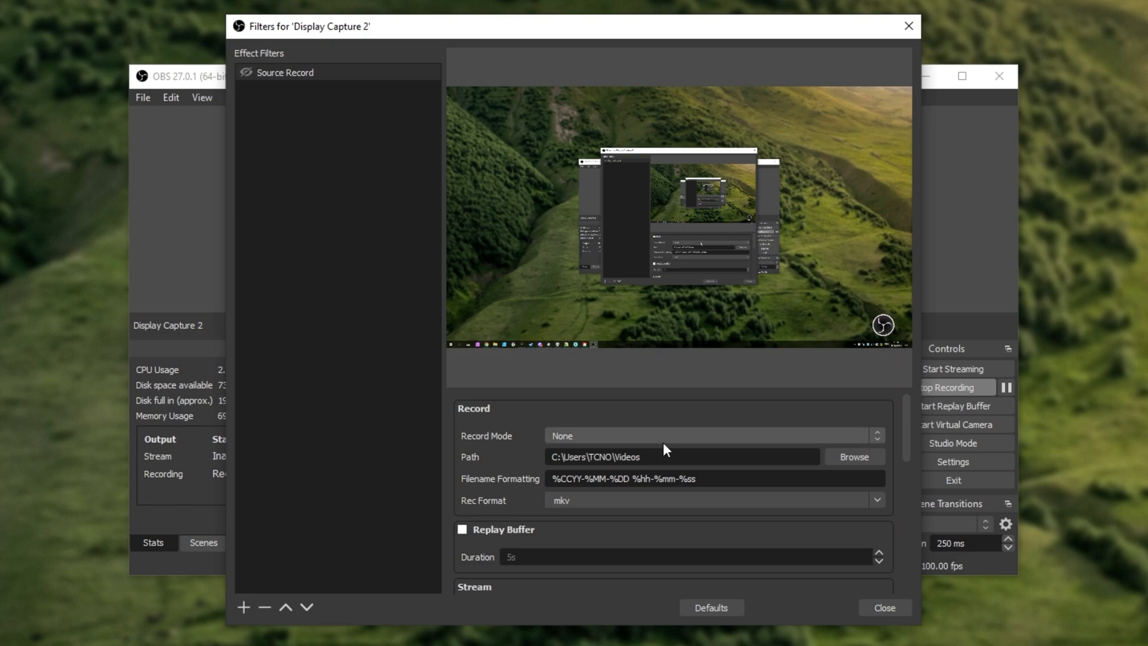
mouse_move(756, 410)
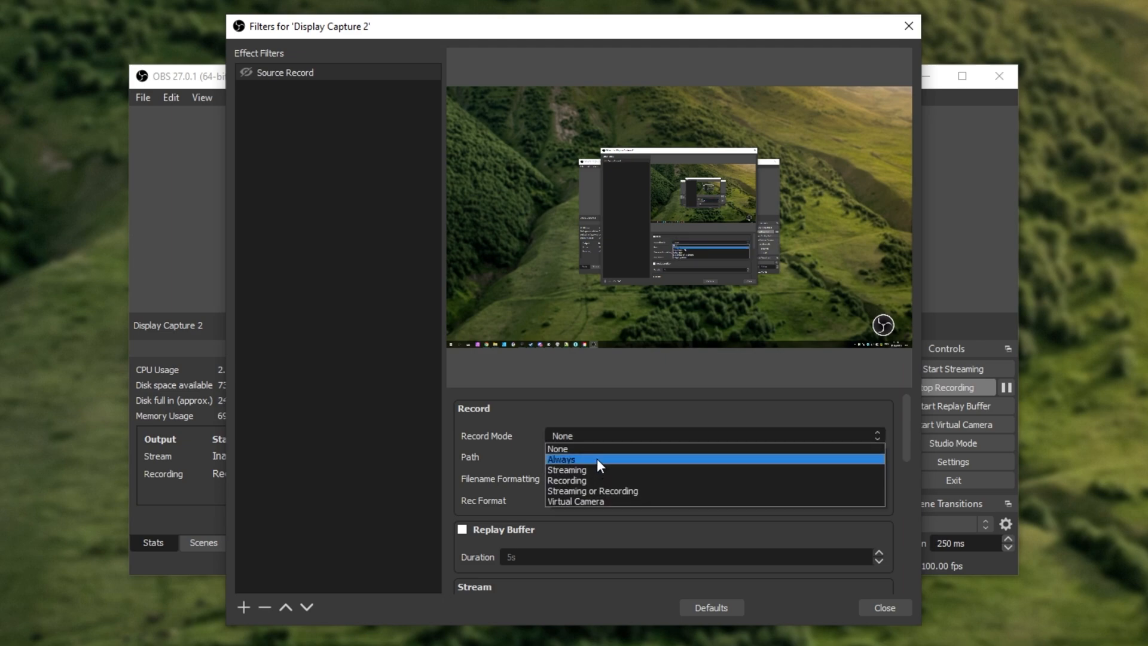
mouse_move(617, 492)
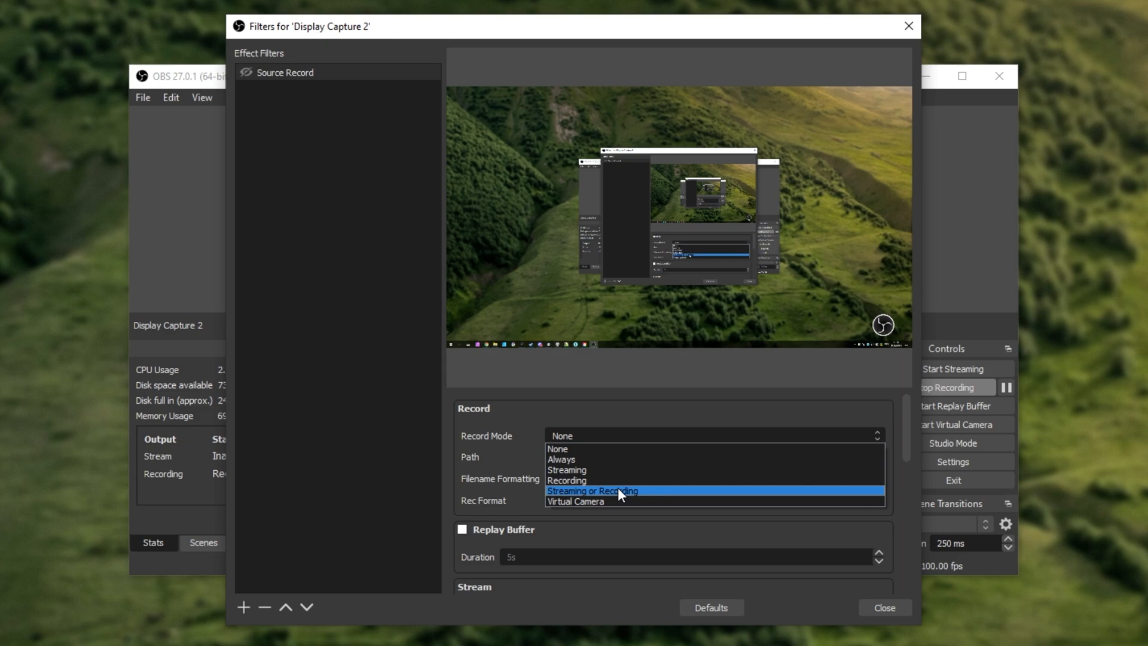
mouse_move(621, 507)
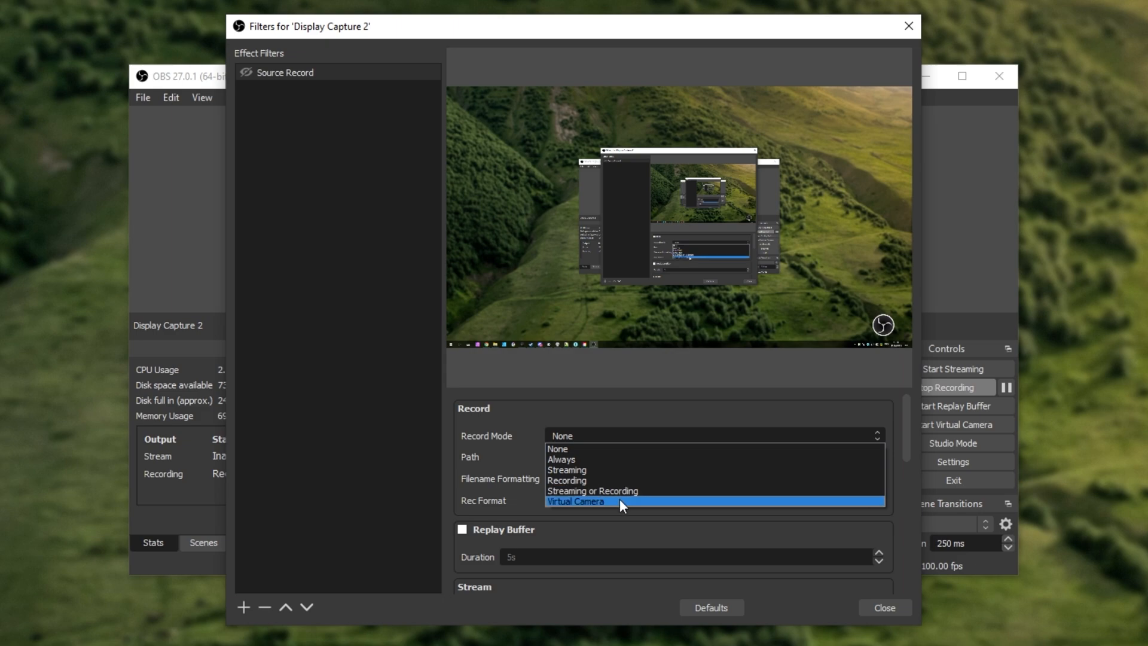
mouse_move(672, 495)
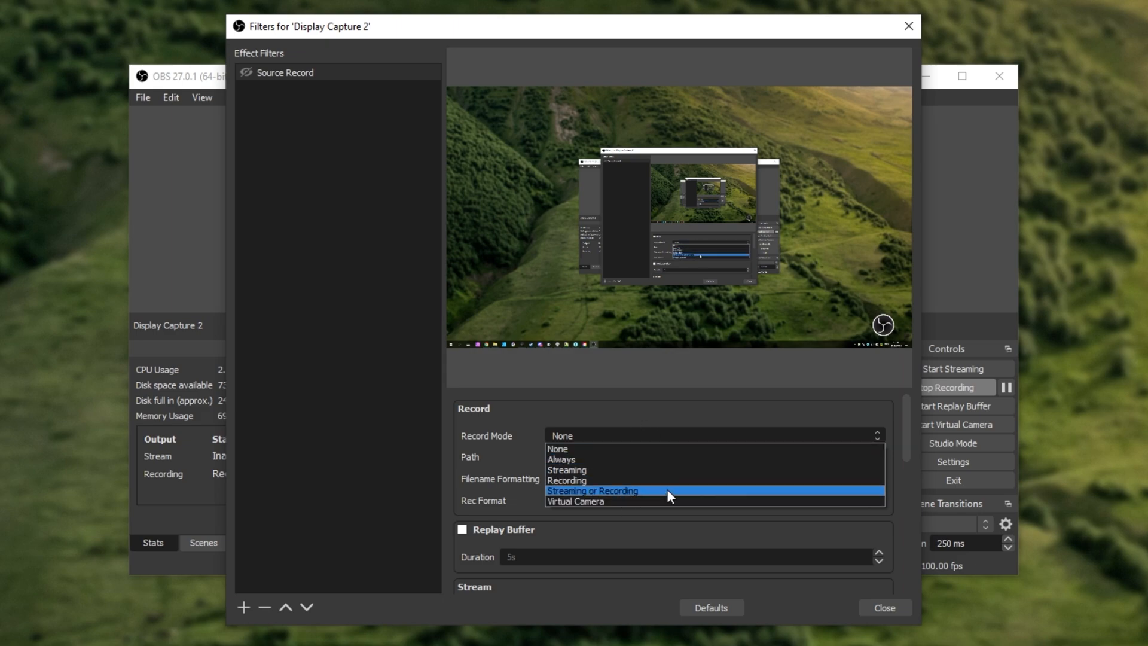
mouse_move(657, 470)
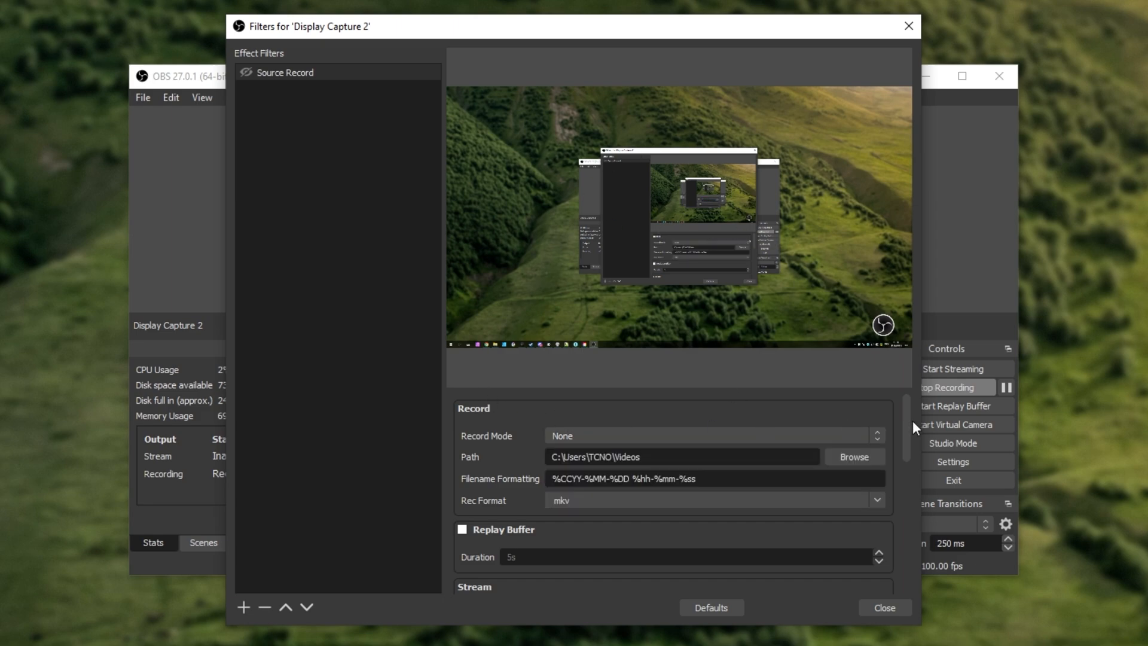
mouse_move(726, 431)
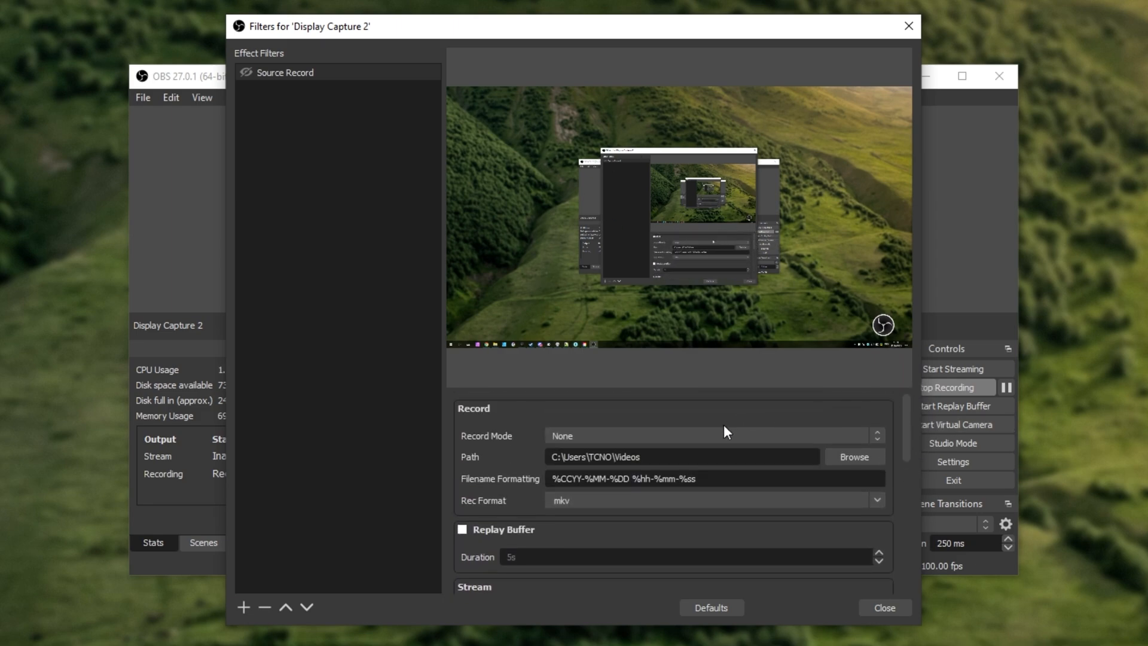
Set Source Record's Record Mode to Virtual Camera and select the Filename Formatting text.
left_click(716, 435)
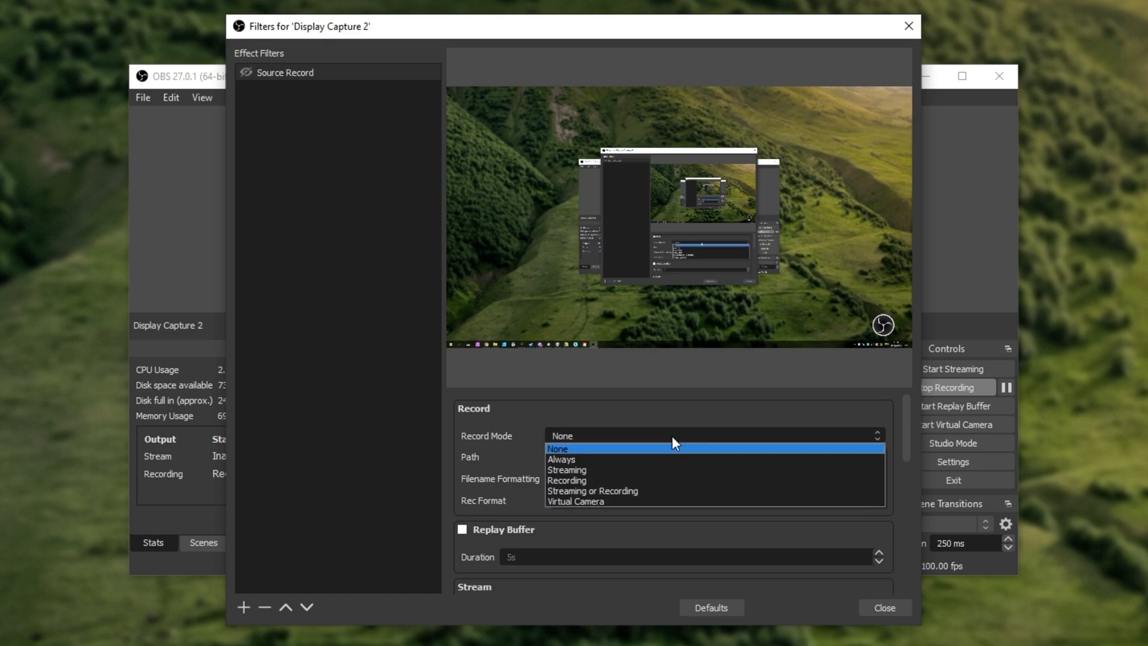
mouse_move(612, 473)
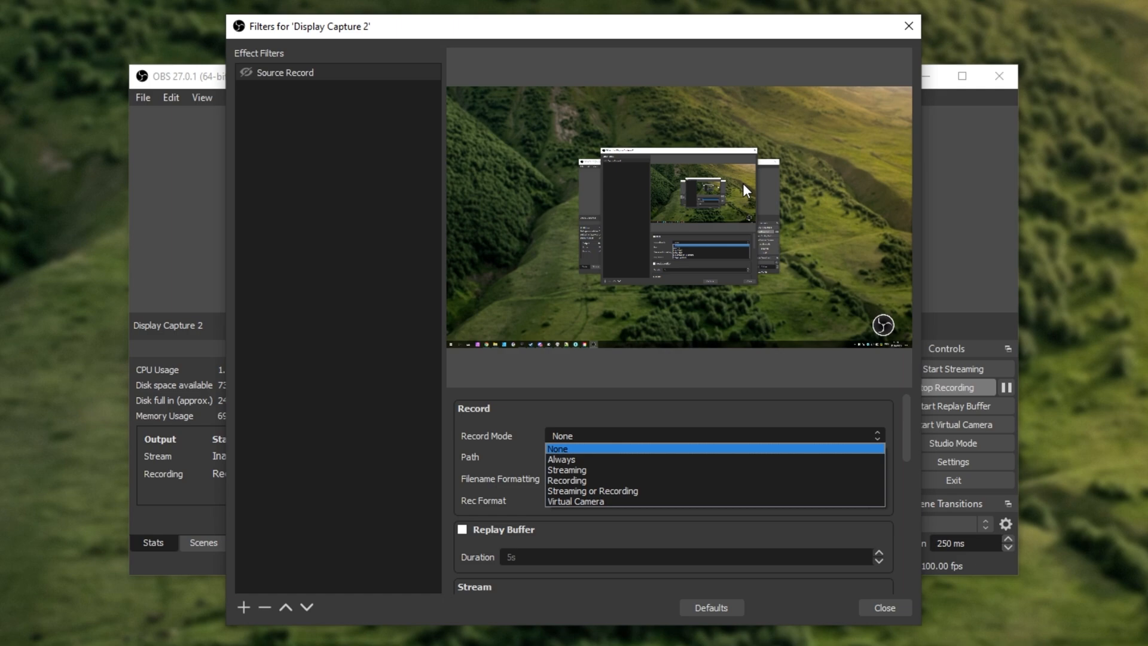
mouse_move(604, 276)
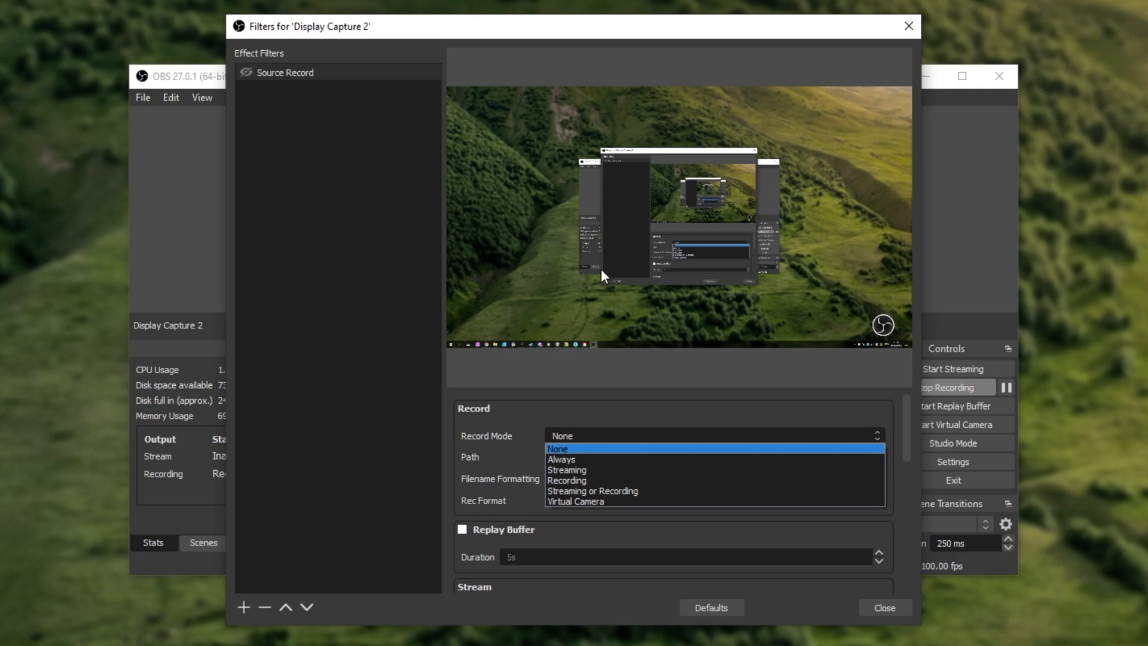
mouse_move(591, 502)
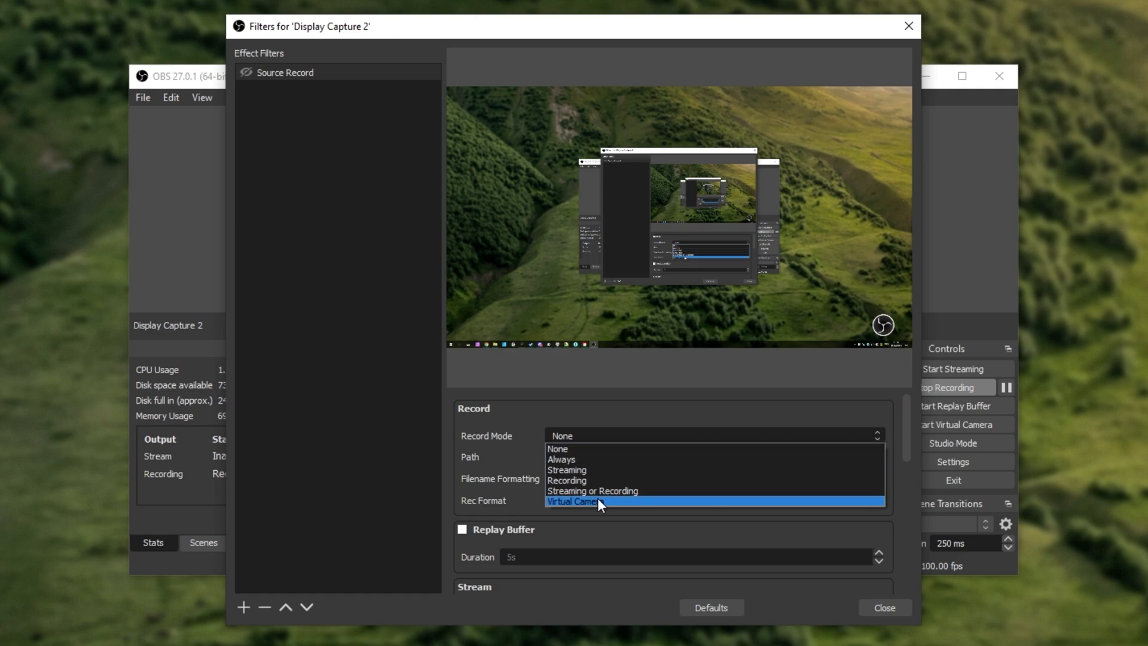
left_click(586, 501)
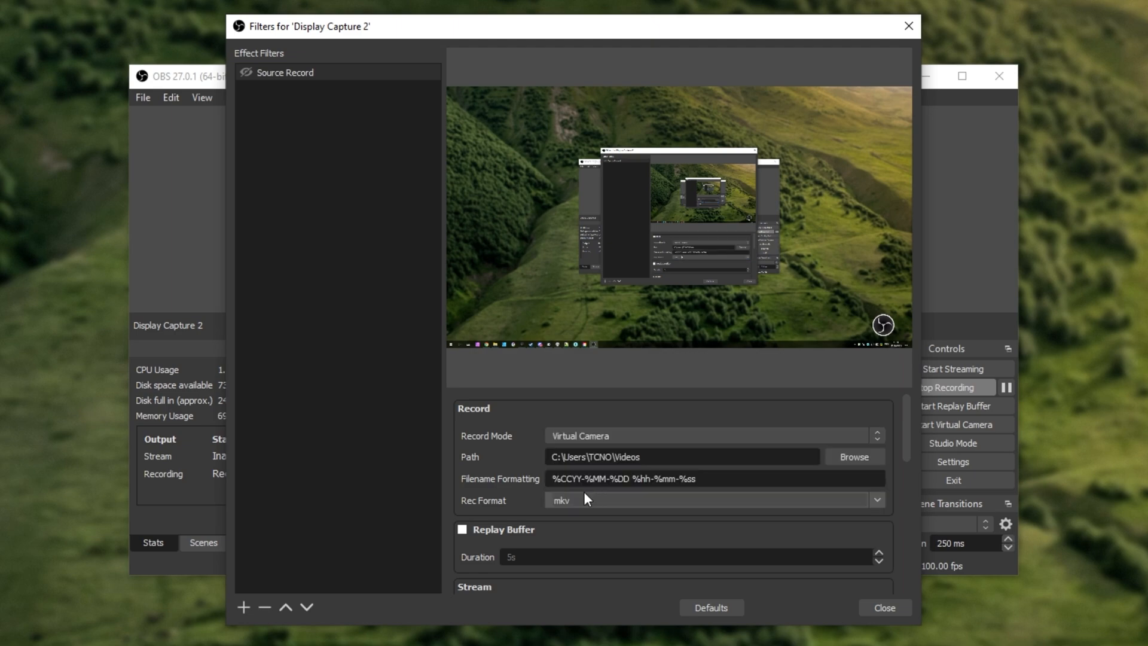
mouse_move(626, 447)
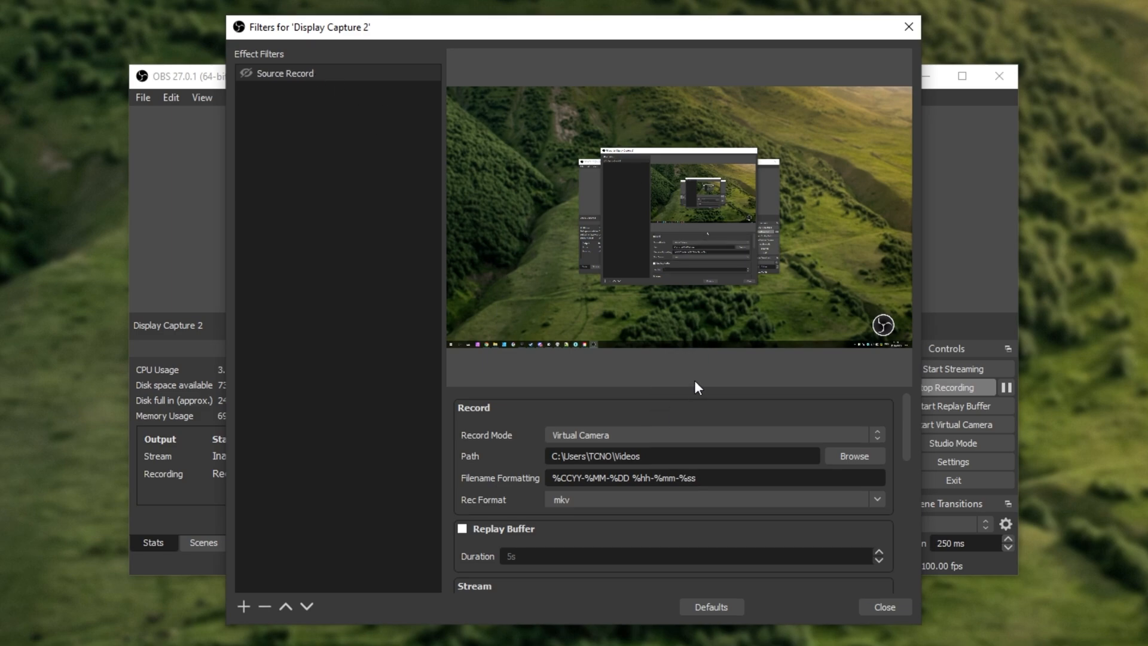
mouse_move(302, 328)
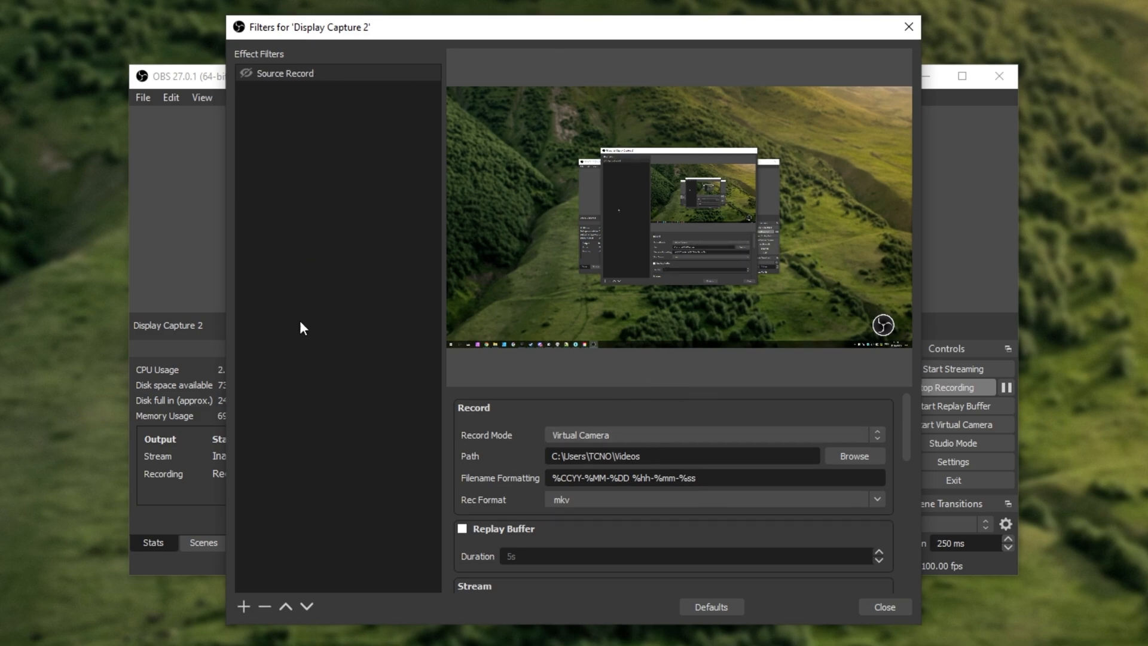
left_click(297, 73)
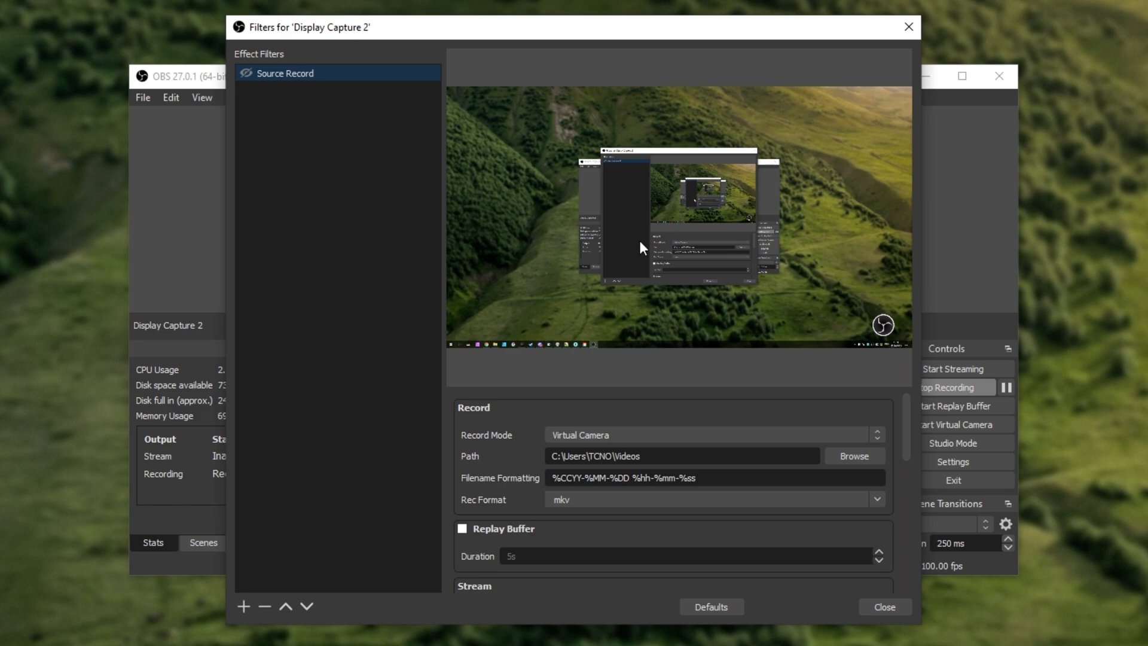
mouse_move(808, 478)
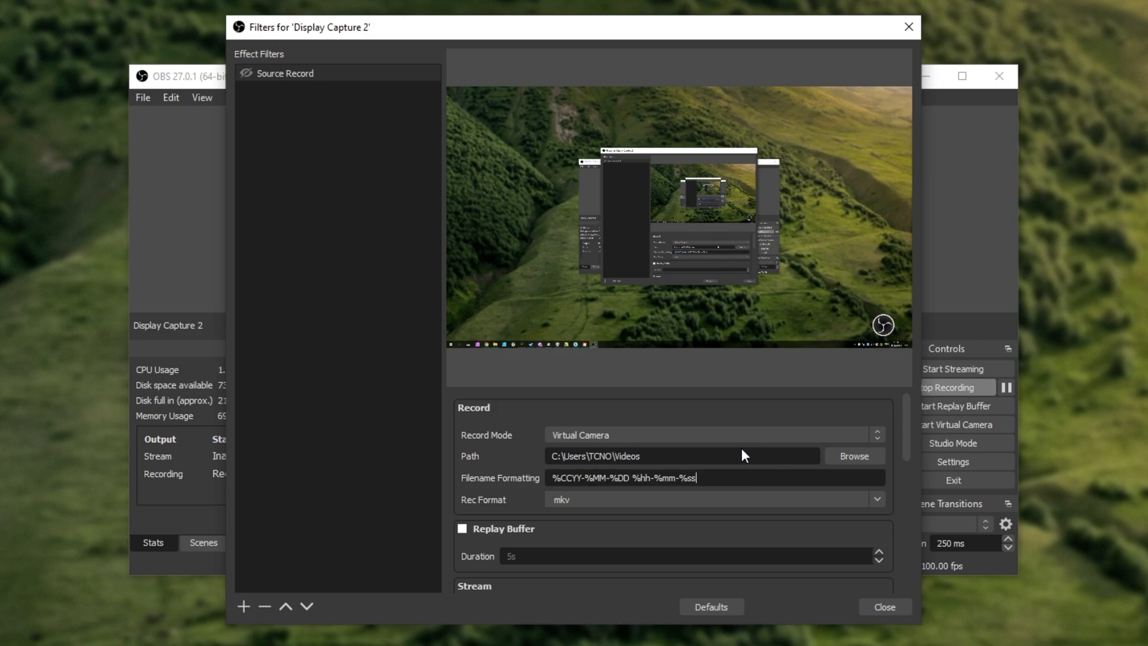
triple_click(594, 456)
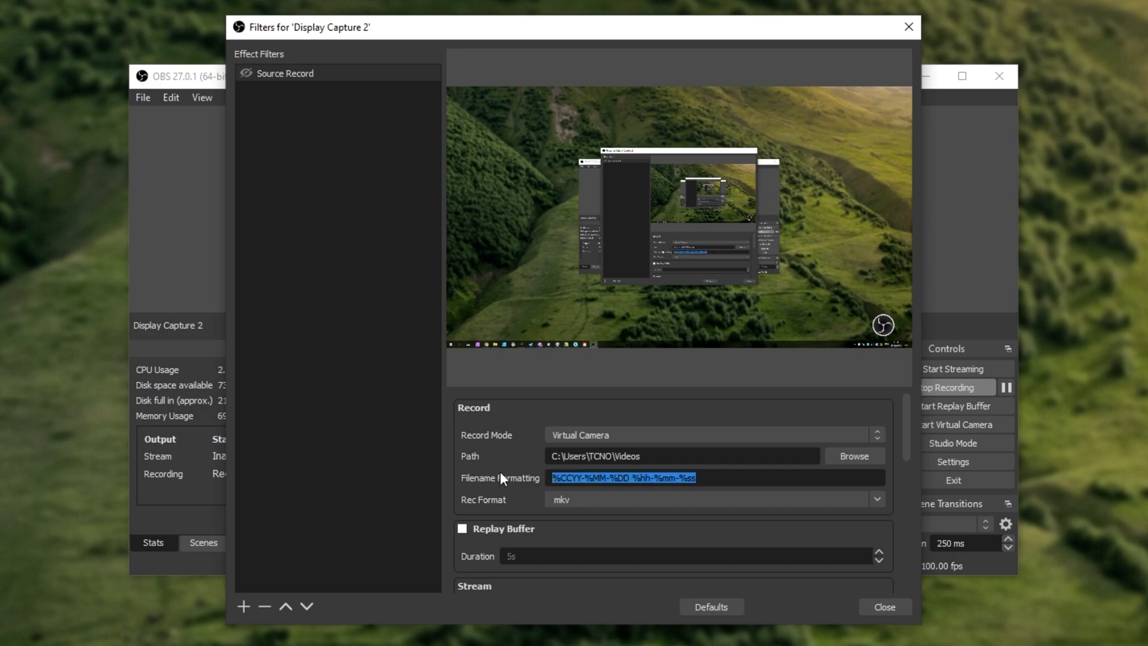
Close the Display Capture 2 filters and briefly view the Advanced settings page.
left_click(884, 606)
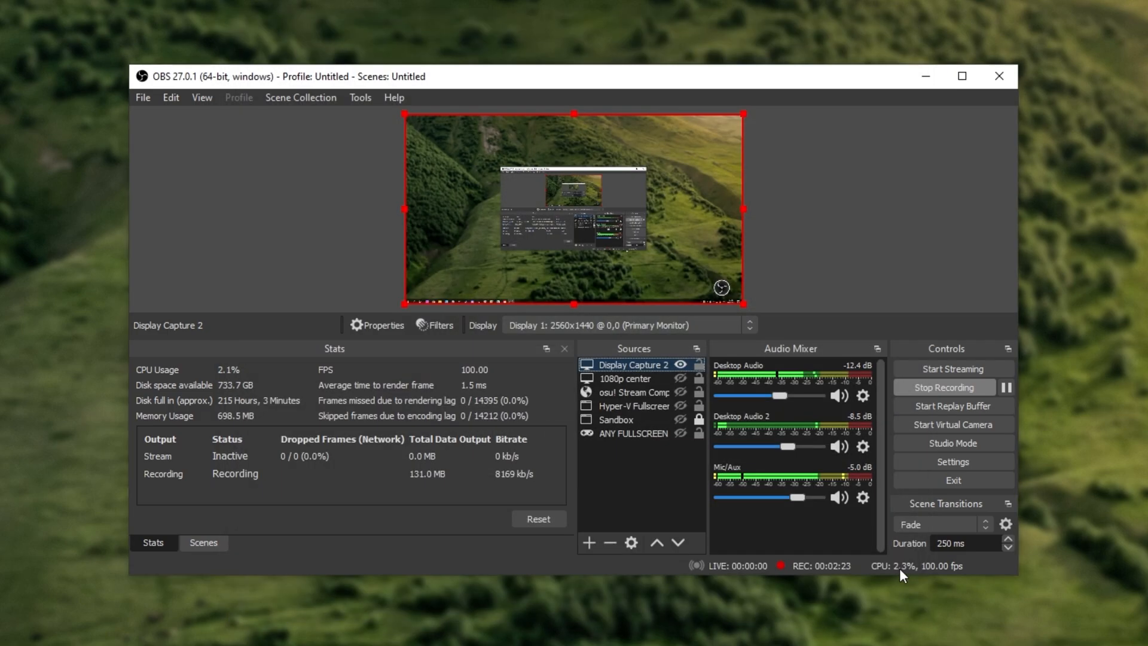
left_click(952, 462)
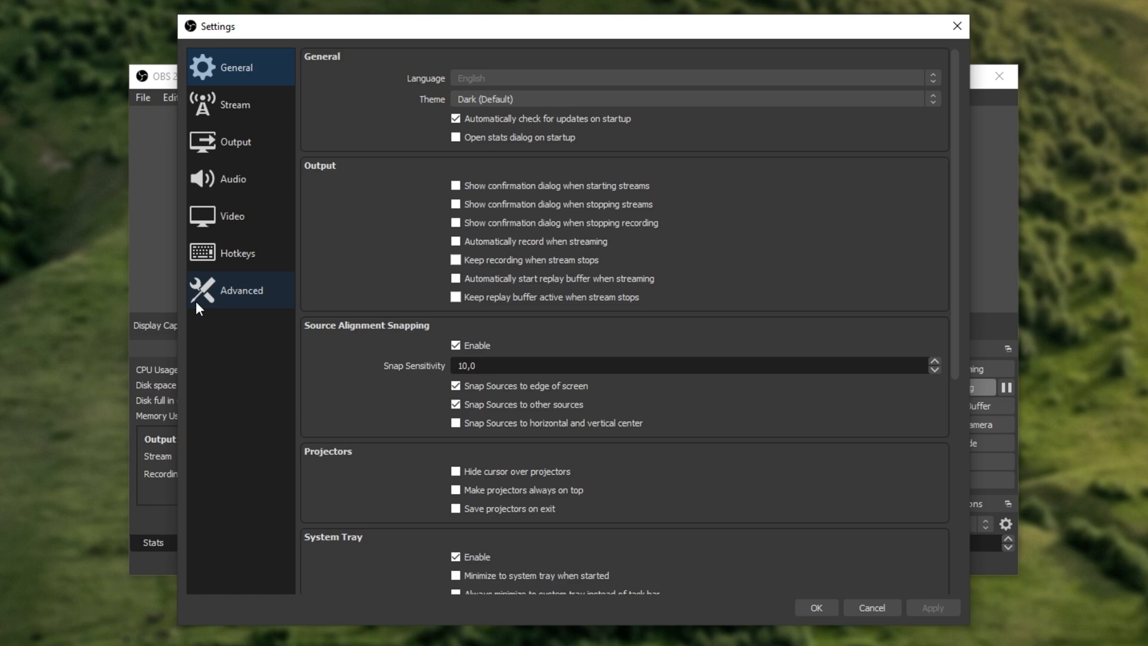
left_click(240, 290)
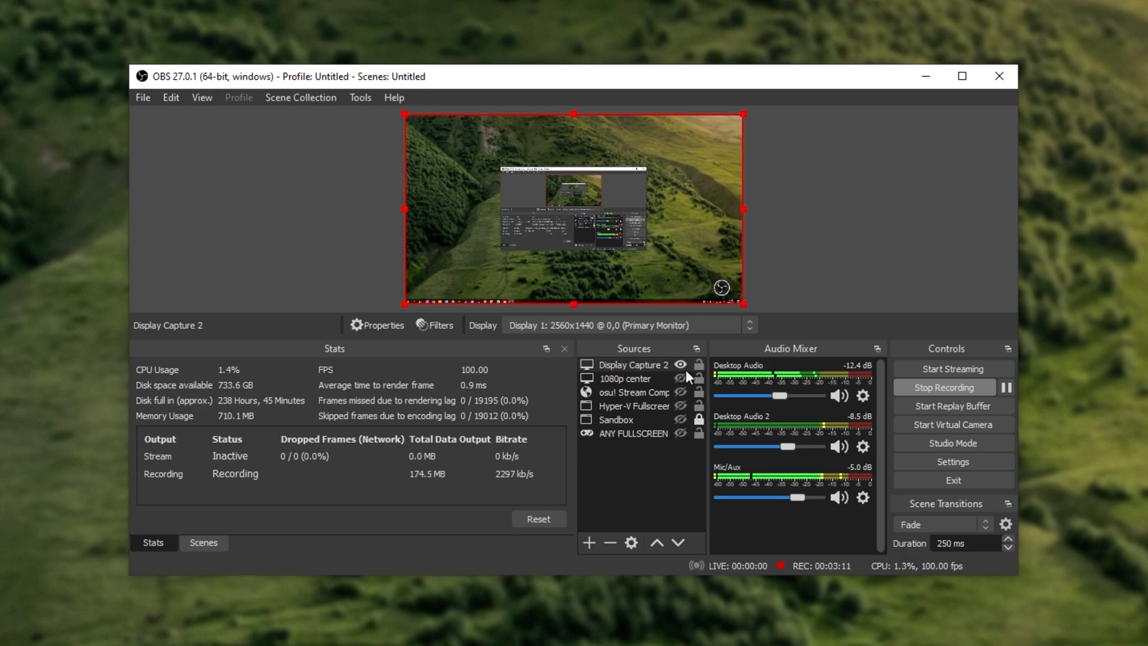
Append DESKTOP to the end of Source Record's Filename Formatting on Display Capture 2.
right_click(626, 364)
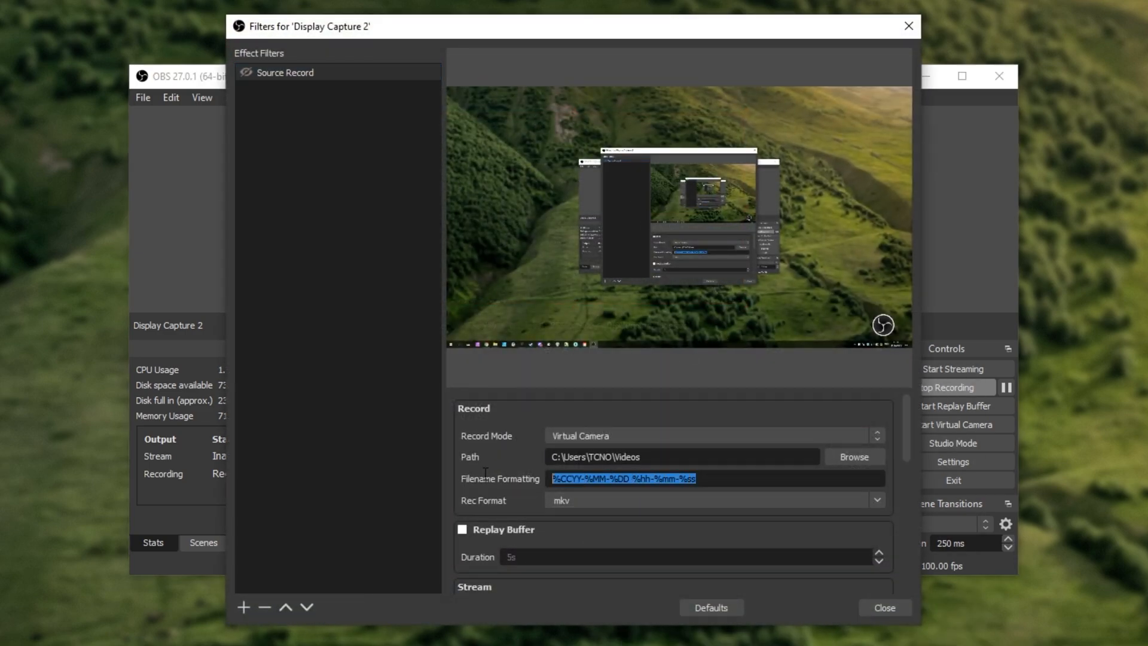
left_click(709, 478)
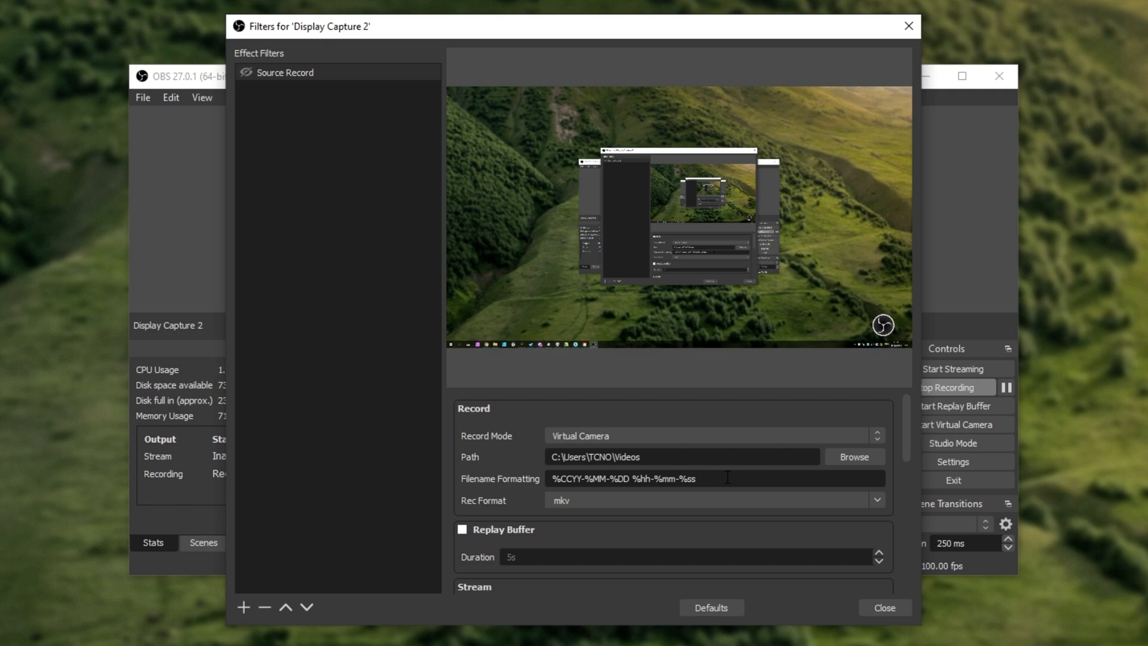
type("DESKTOP")
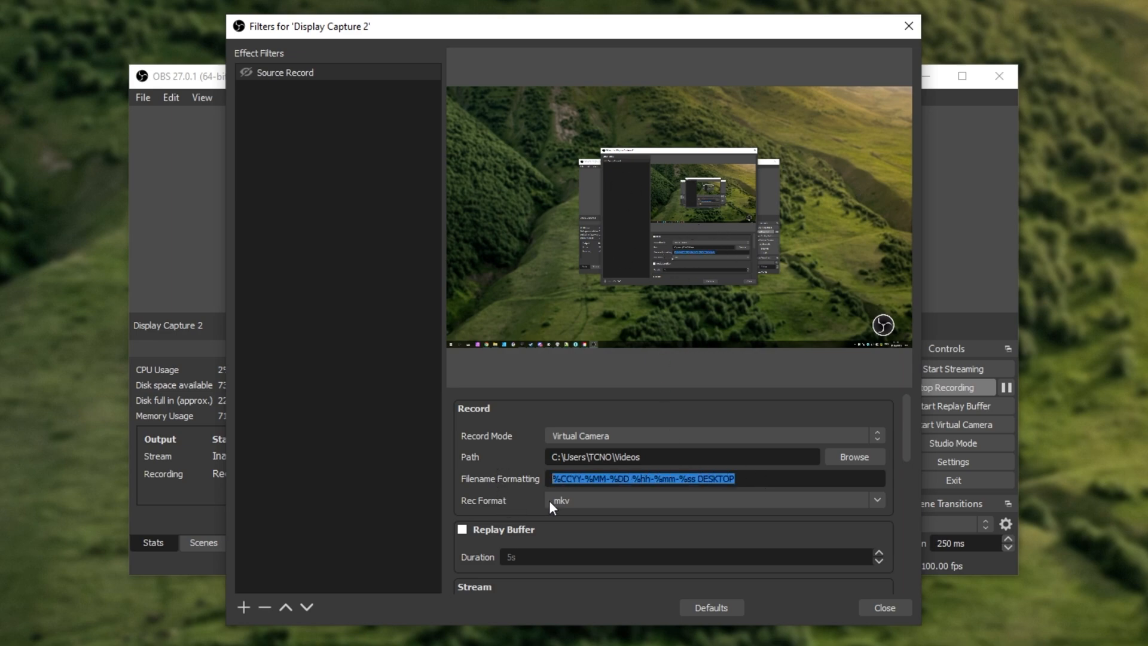
scroll("down", 3)
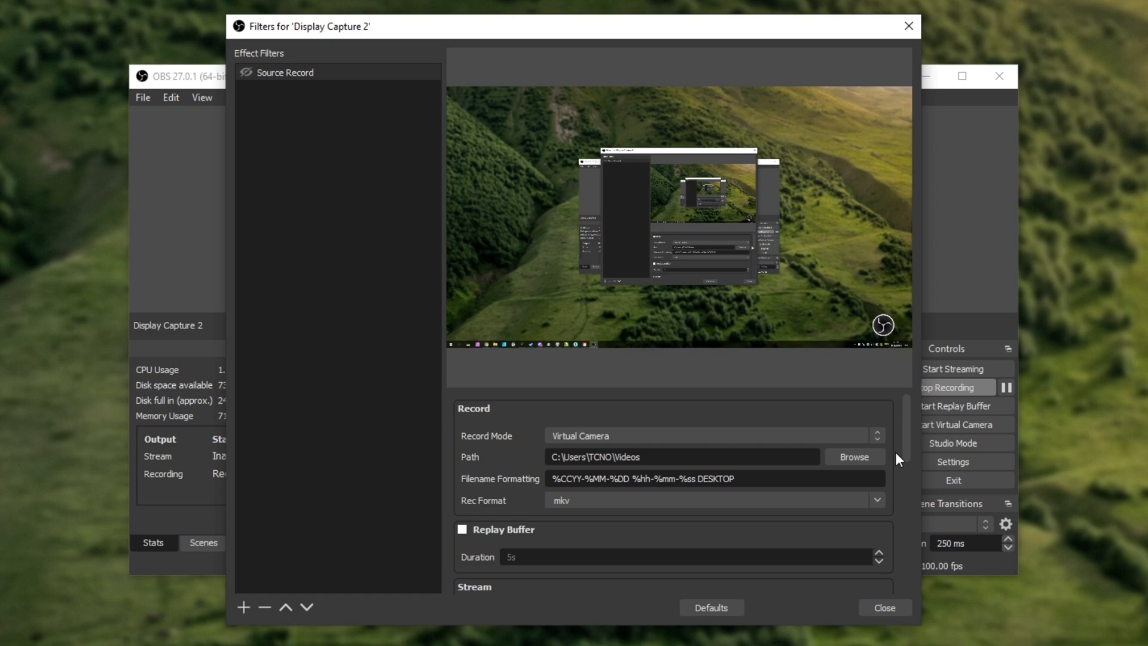
left_click(877, 501)
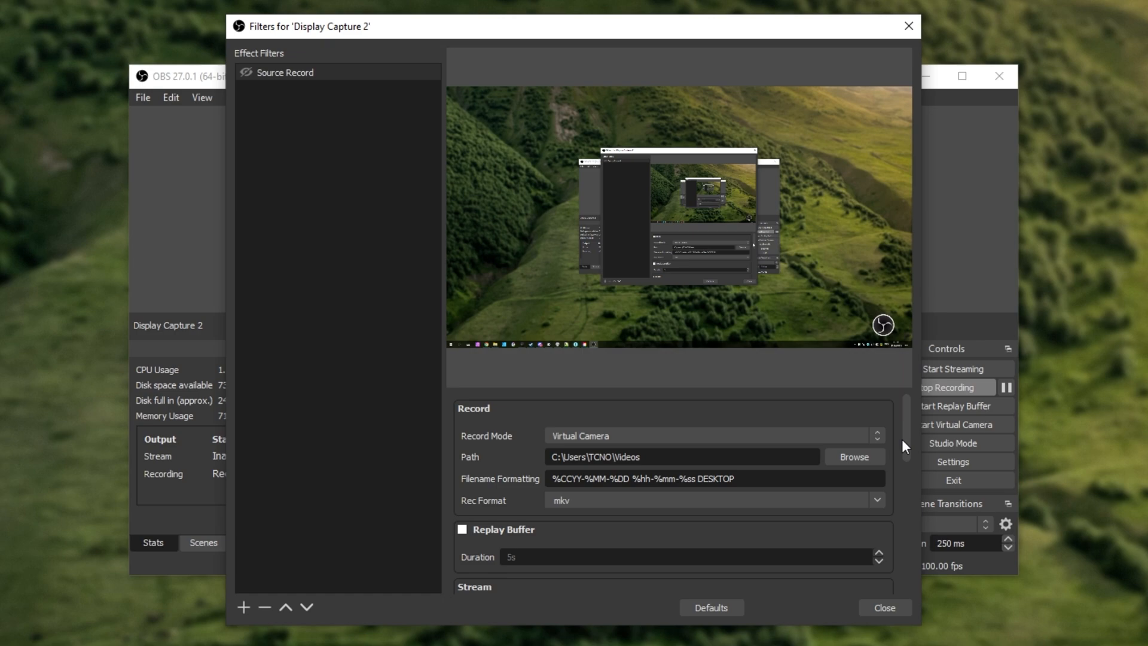
mouse_move(906, 441)
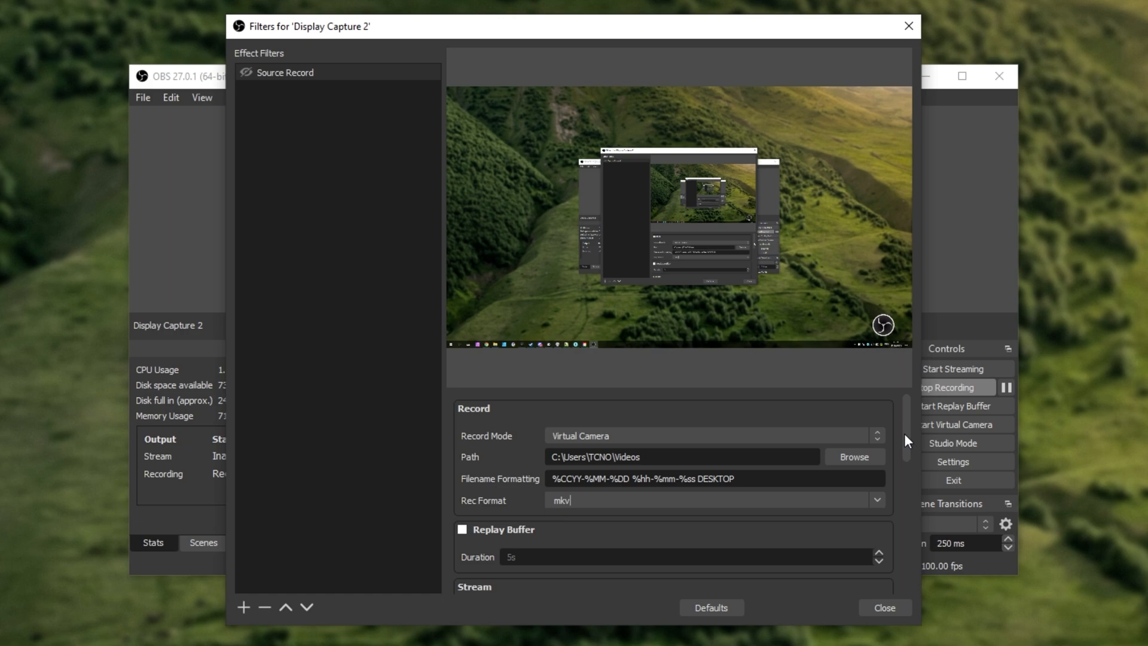
mouse_move(496, 231)
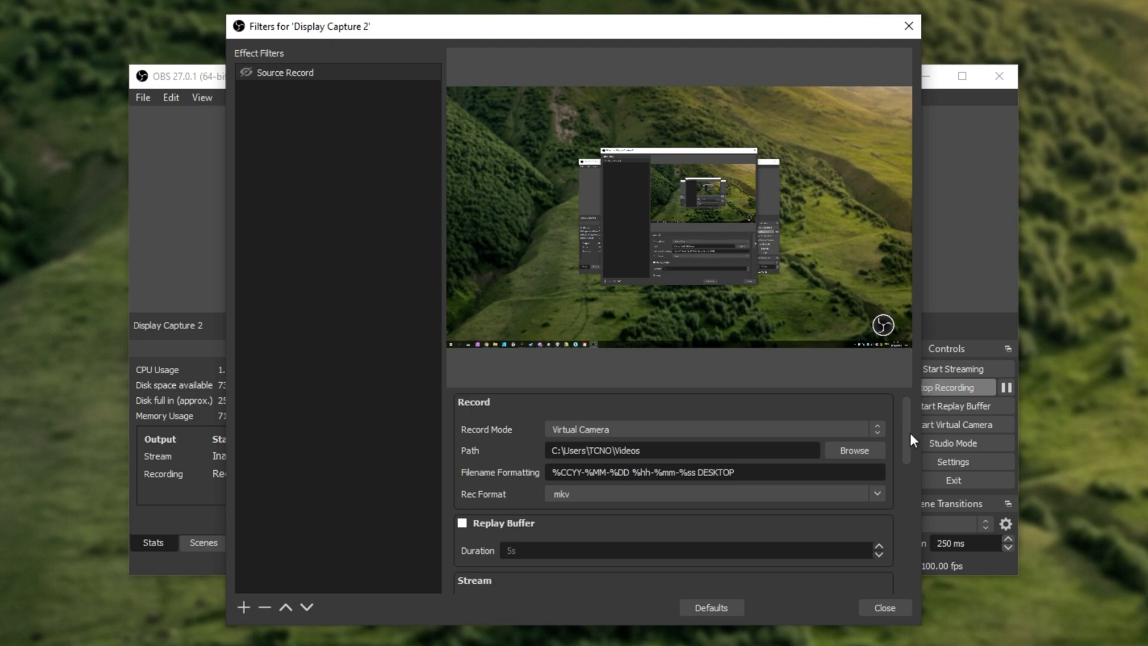
scroll("down", 3)
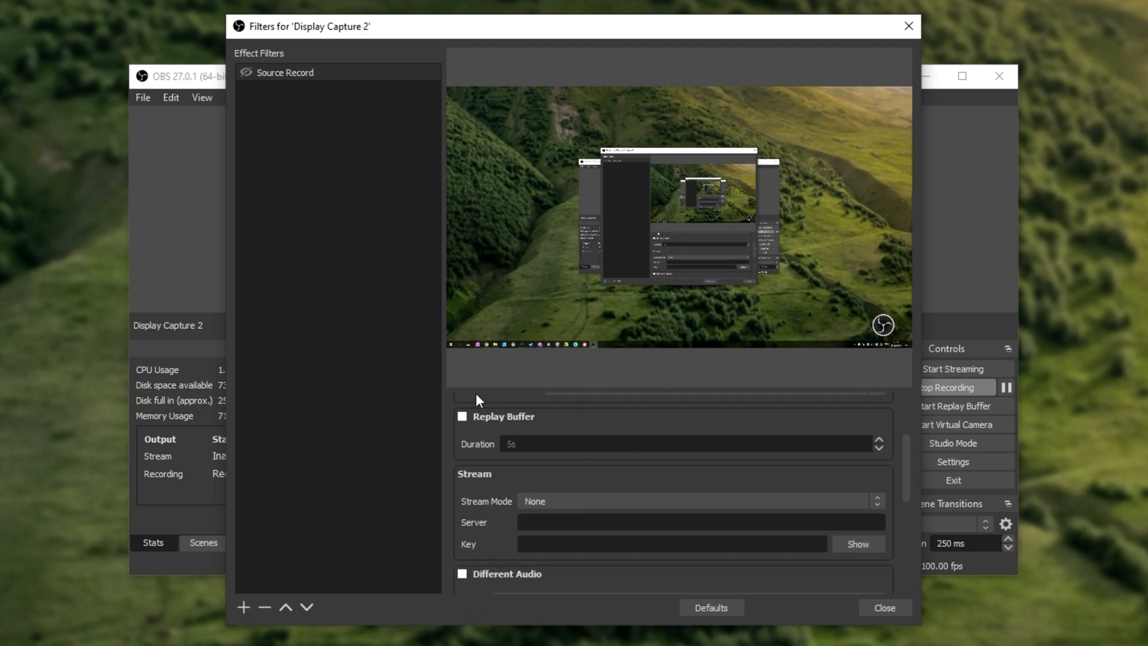
mouse_move(587, 435)
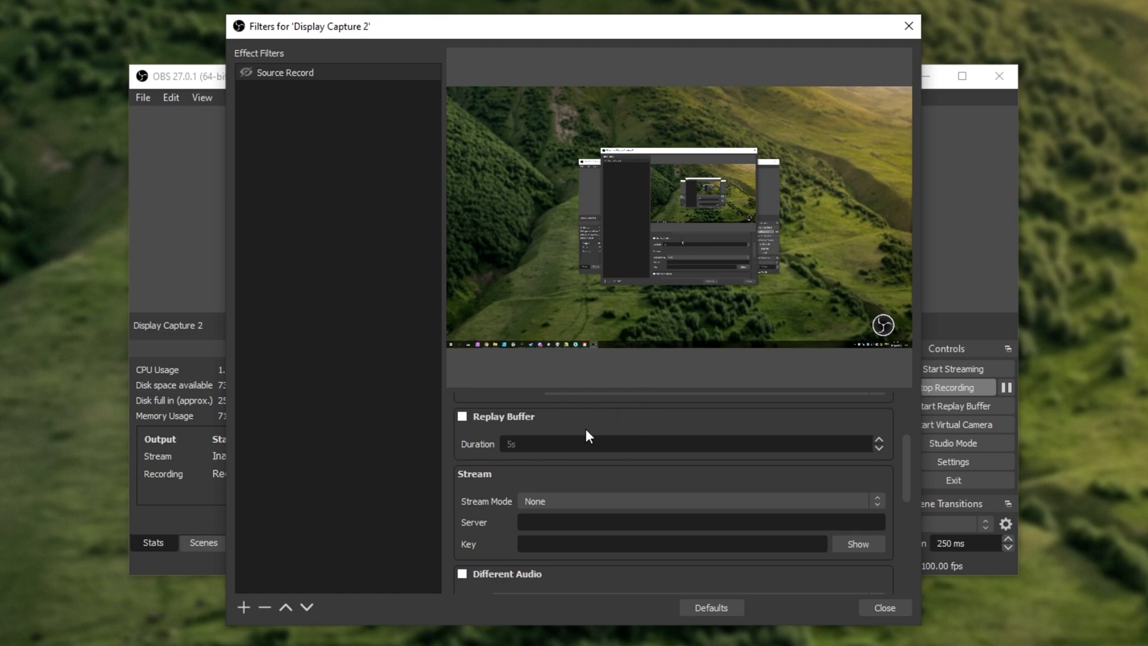
left_click(462, 416)
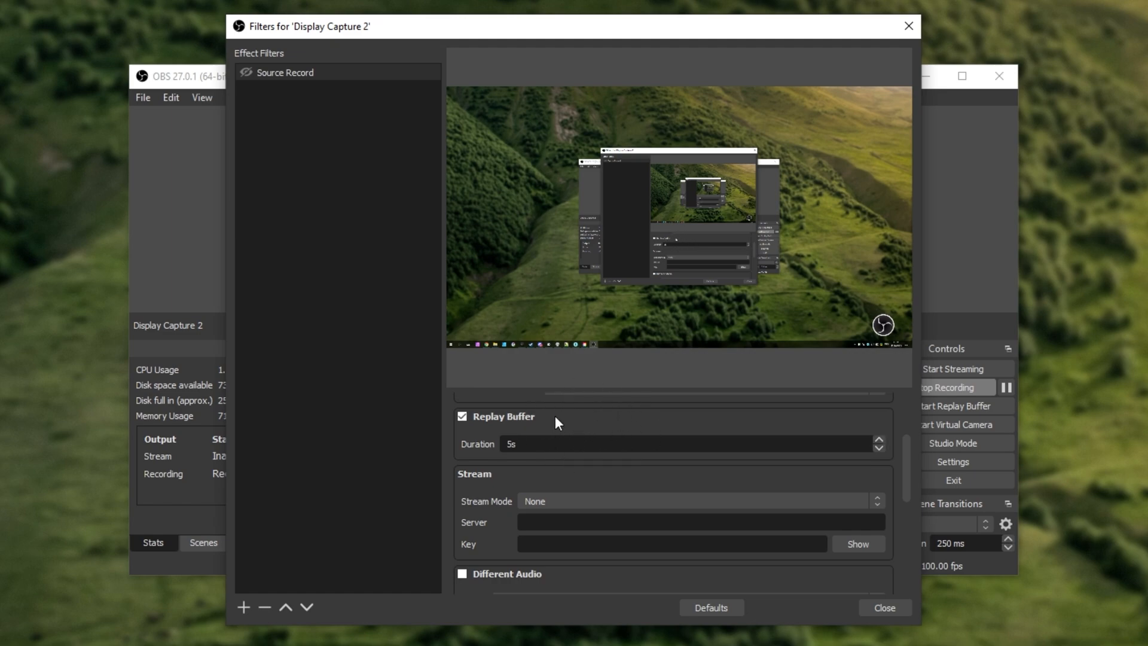
mouse_move(535, 436)
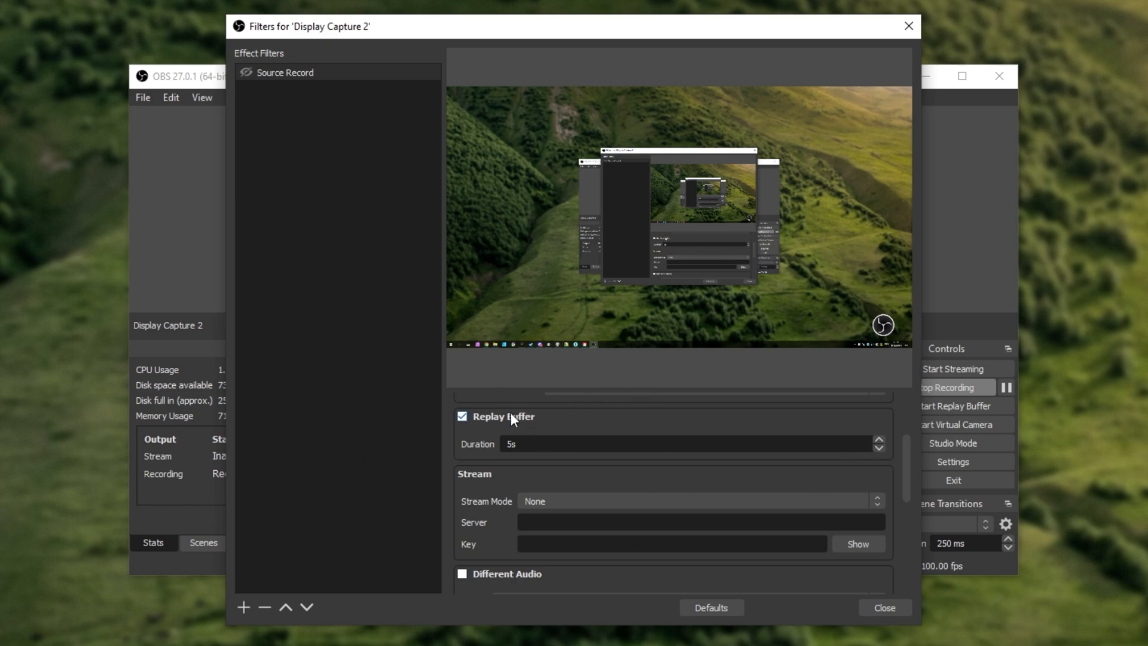
left_click(461, 416)
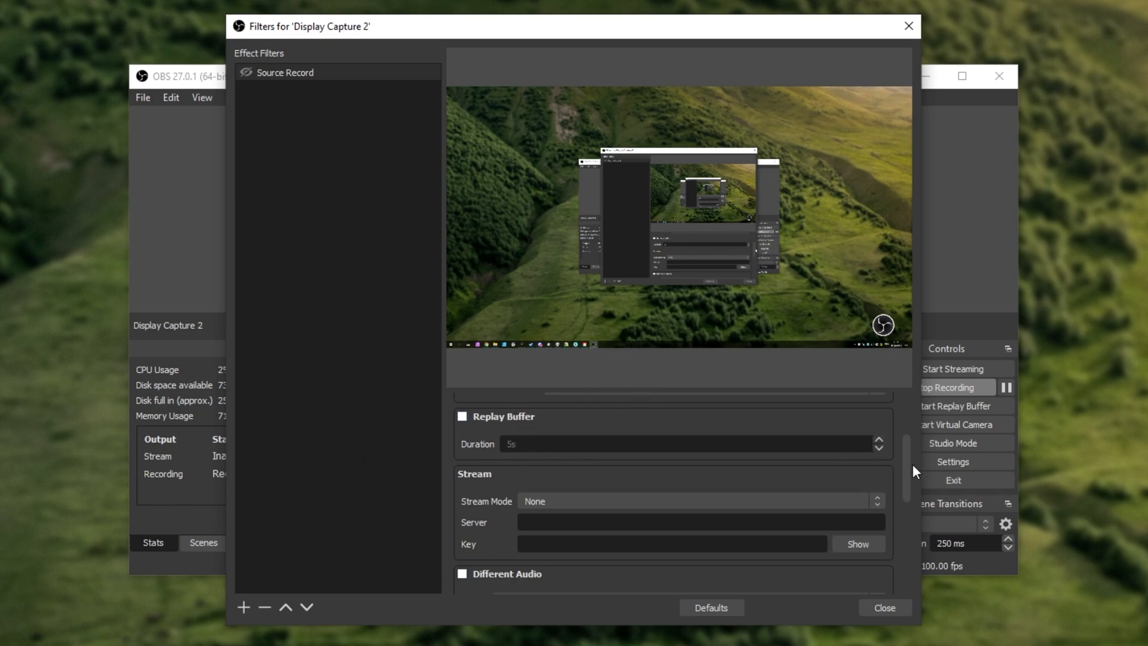
Keep Source Record's Stream Mode at None and tick the Different Audio checkbox.
scroll("down", 3)
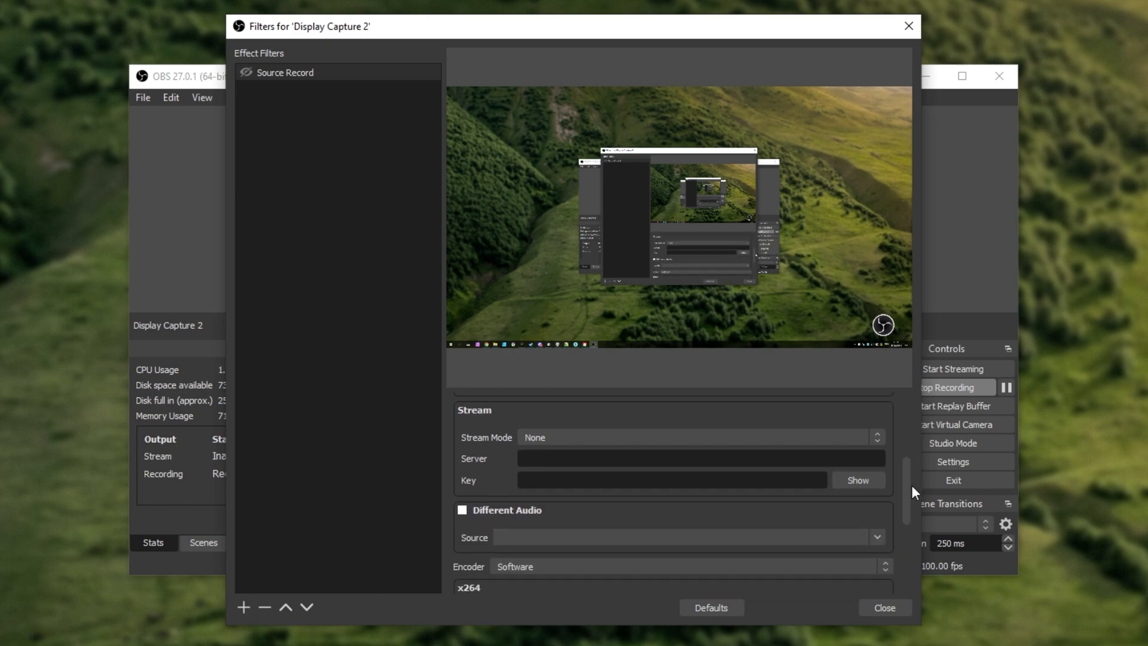
mouse_move(610, 431)
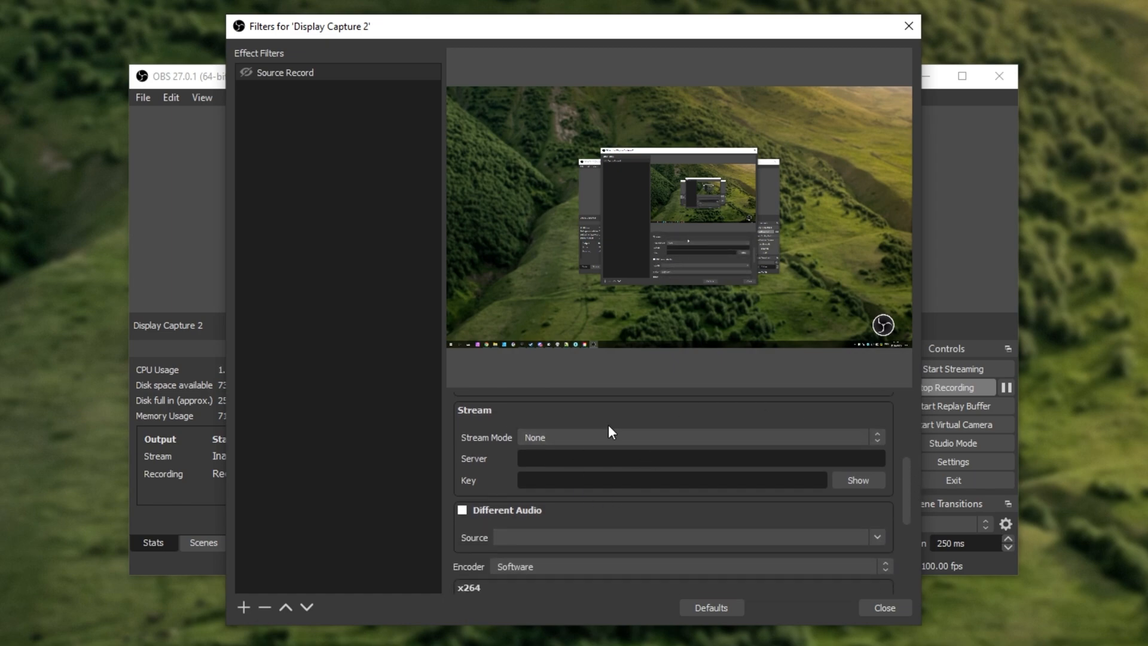
mouse_move(613, 452)
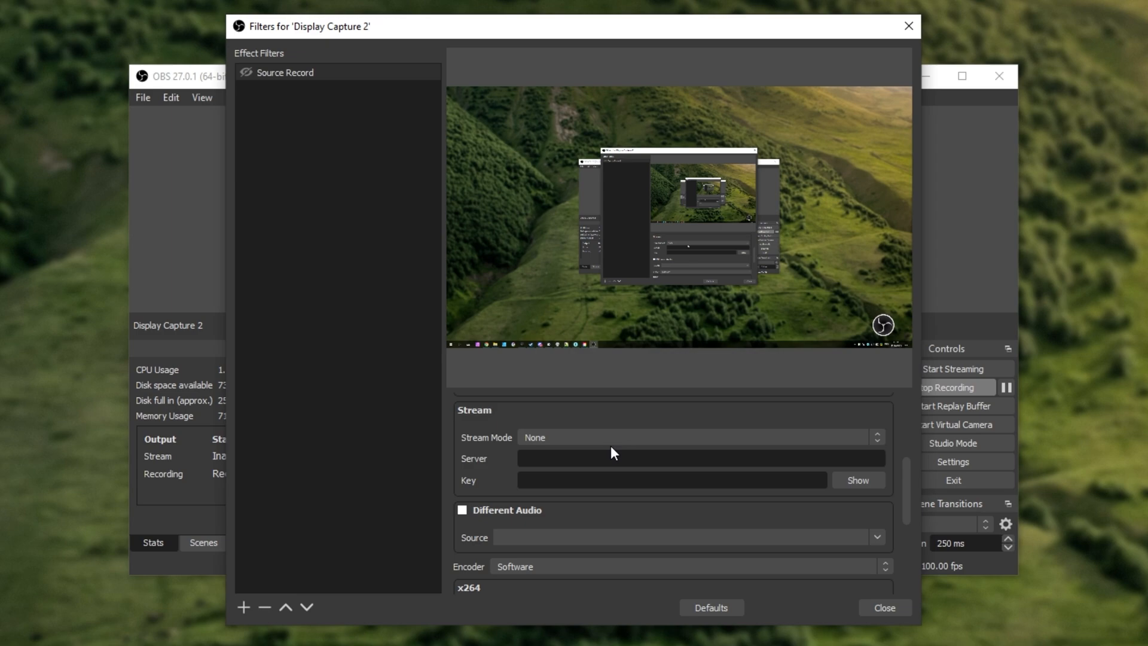
mouse_move(739, 243)
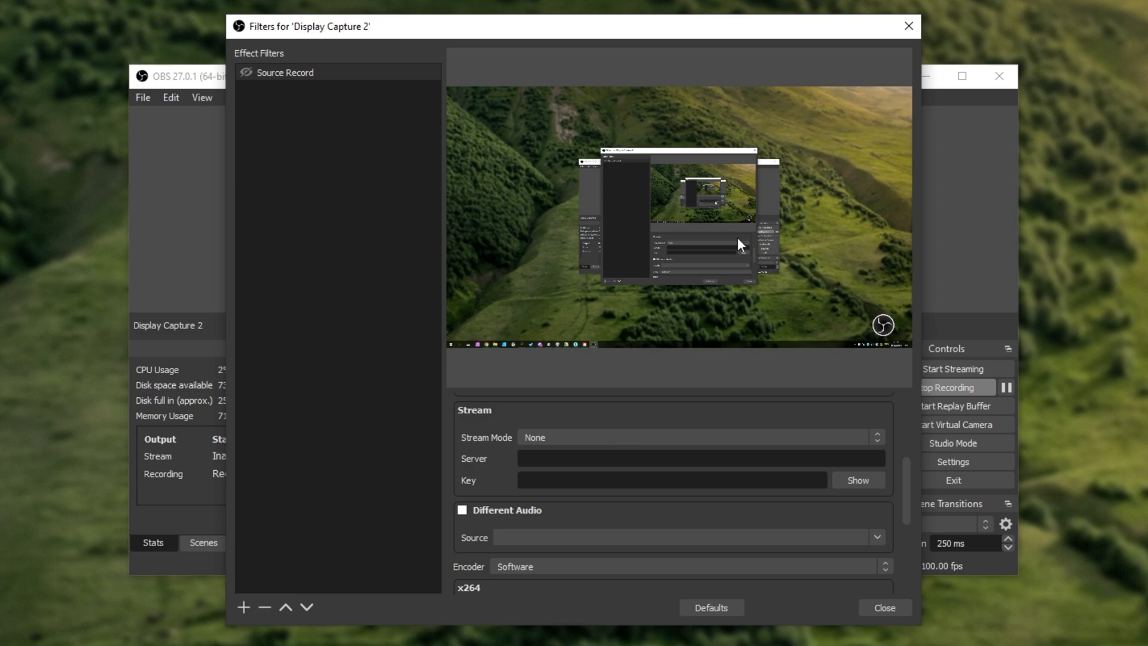
mouse_move(710, 236)
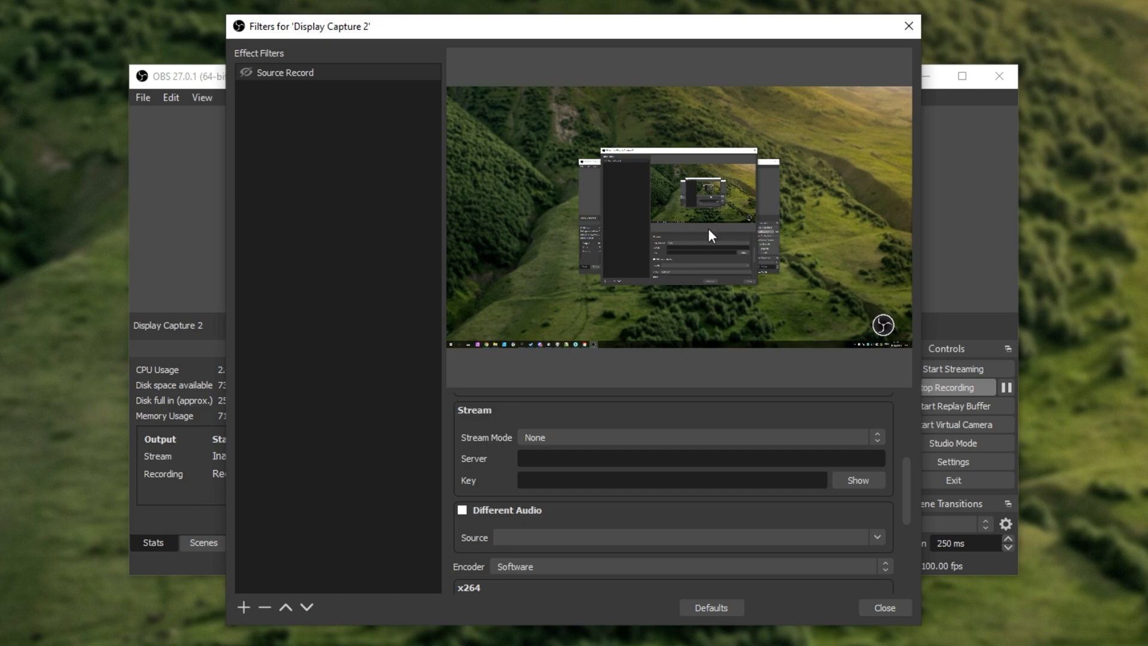
left_click_drag(710, 26, 638, 43)
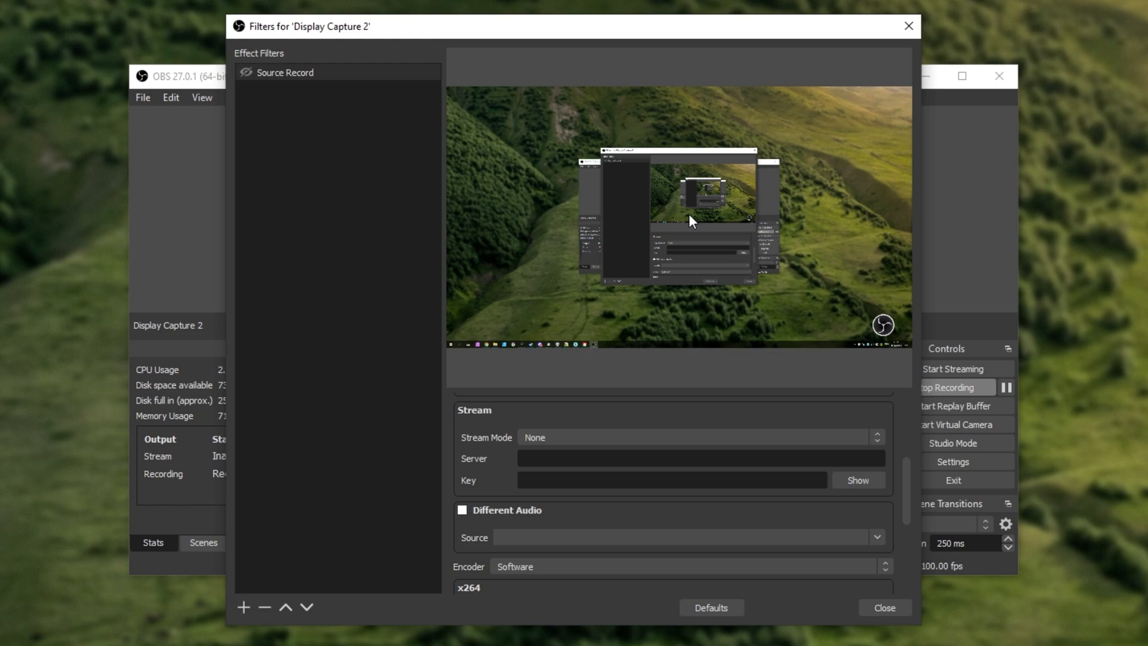
left_click(672, 480)
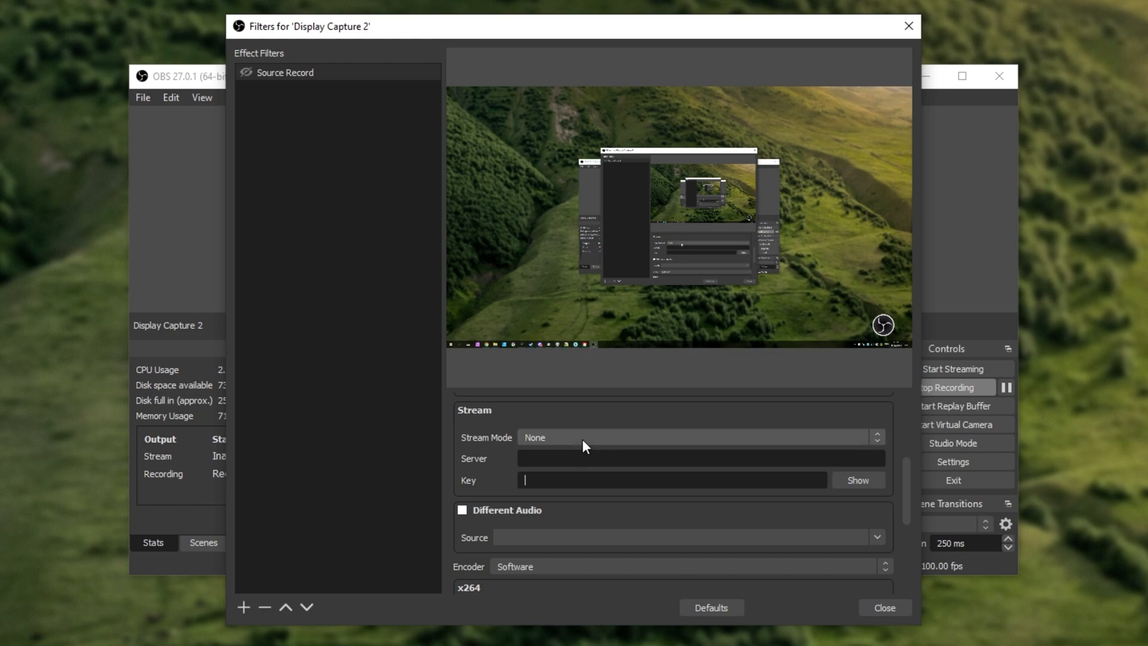
left_click(695, 437)
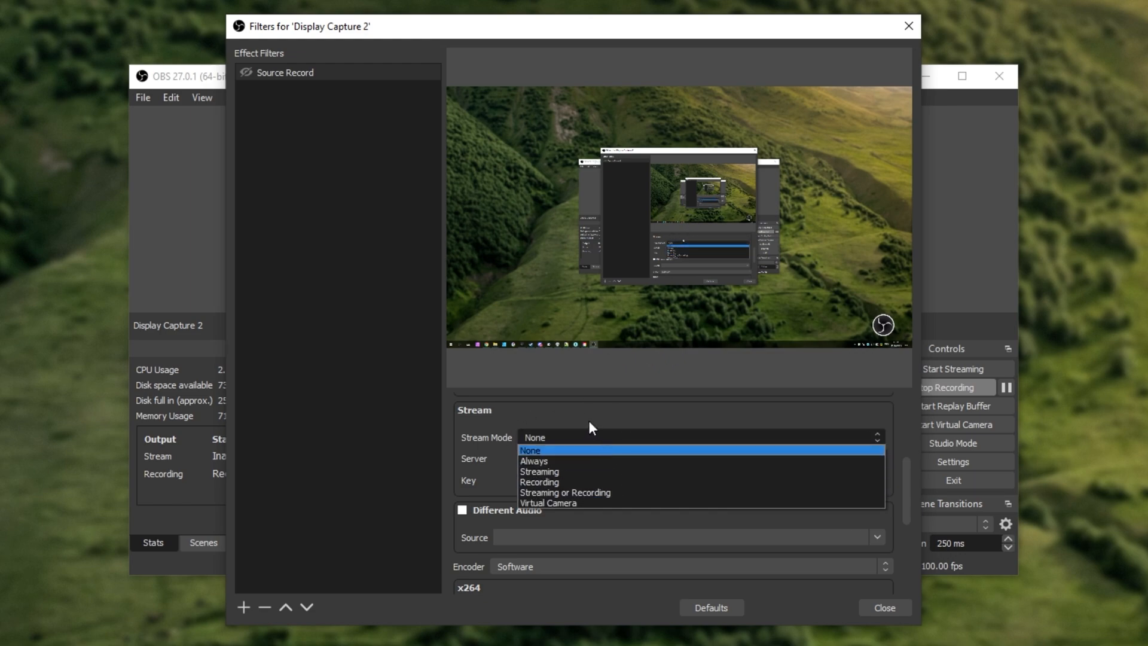
left_click(548, 503)
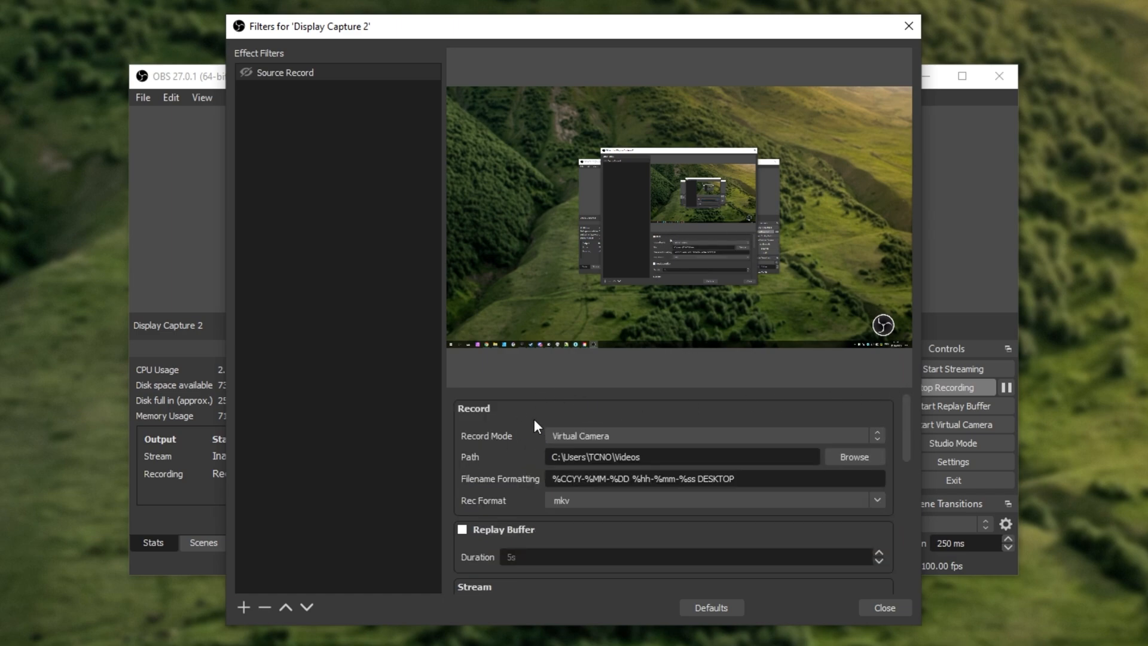
mouse_move(907, 421)
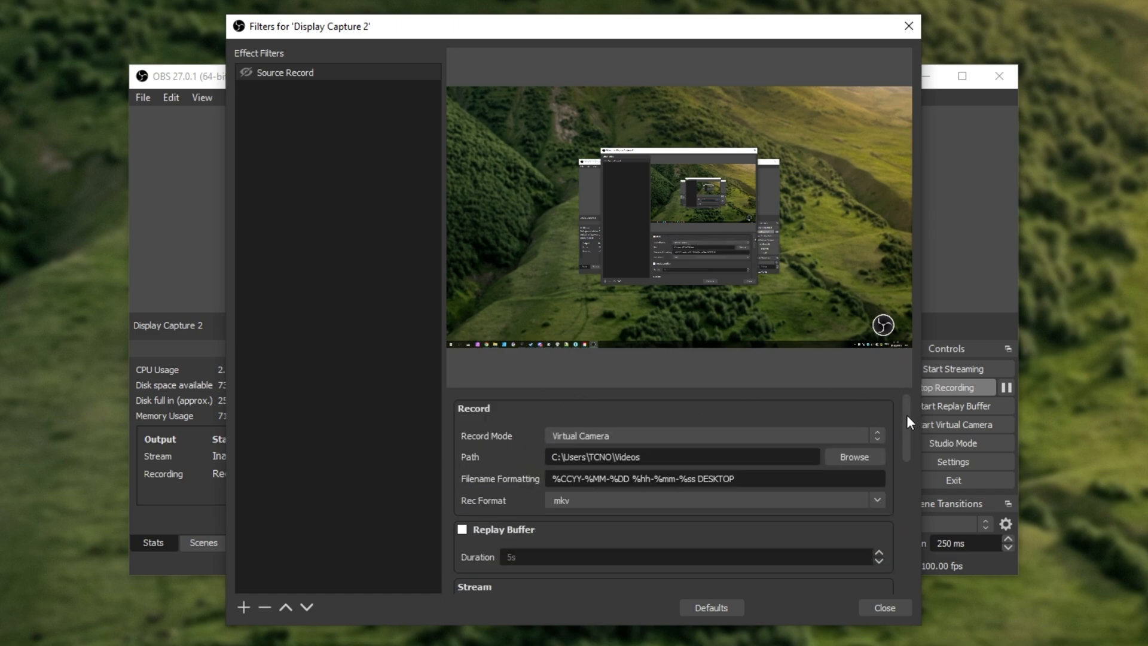
scroll("down", 3)
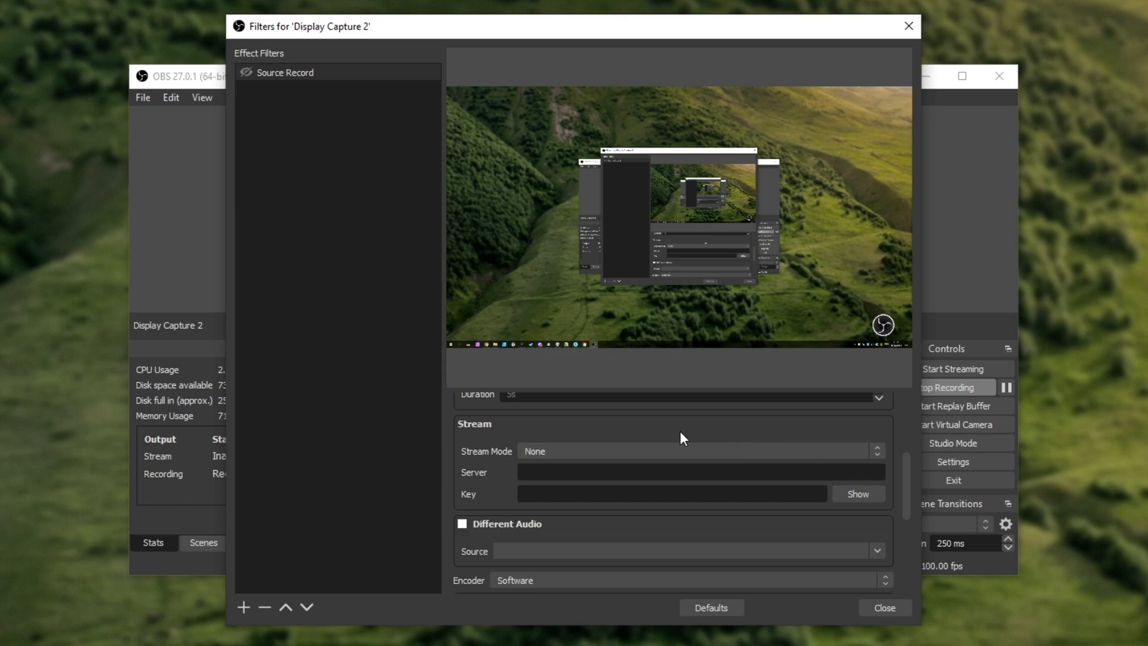
mouse_move(591, 446)
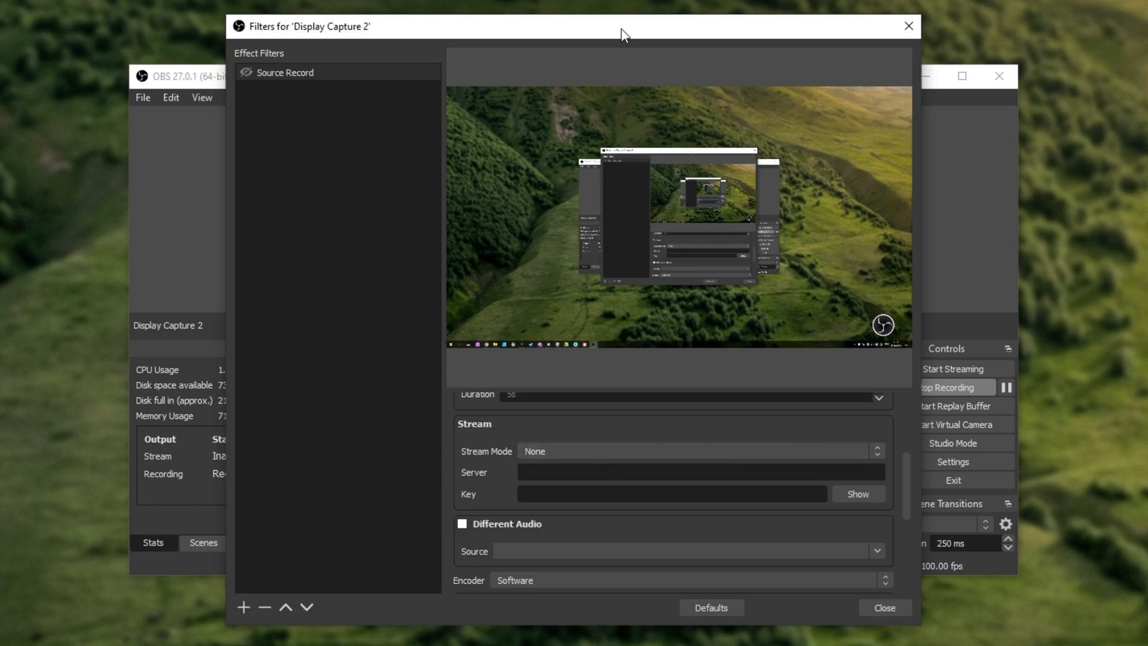
mouse_move(721, 320)
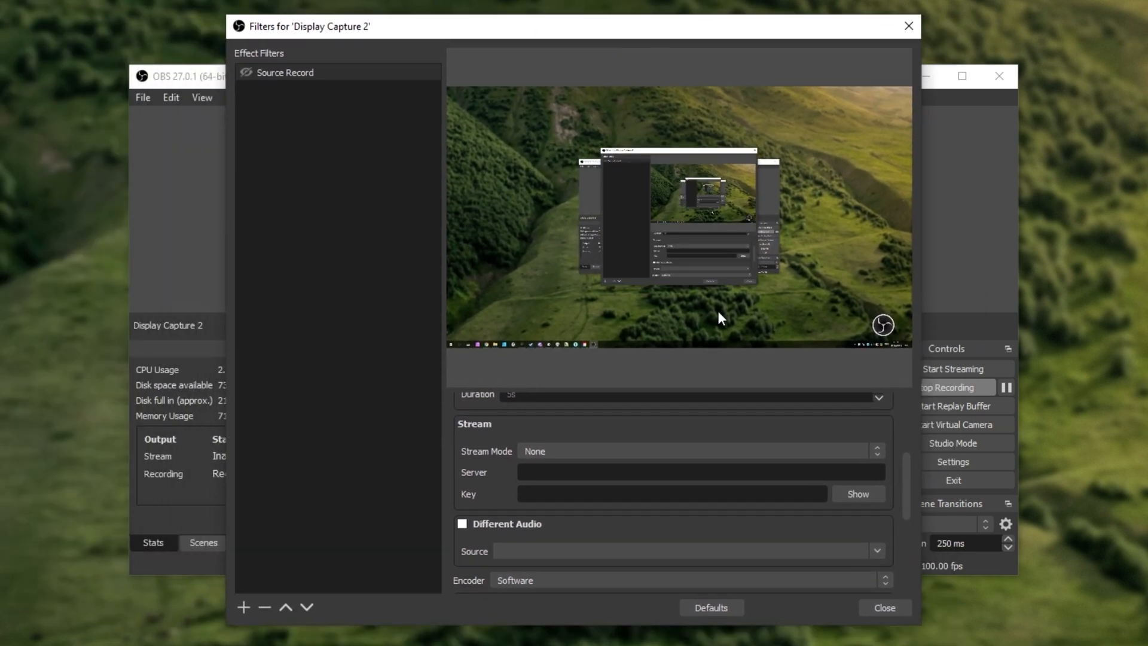
mouse_move(624, 161)
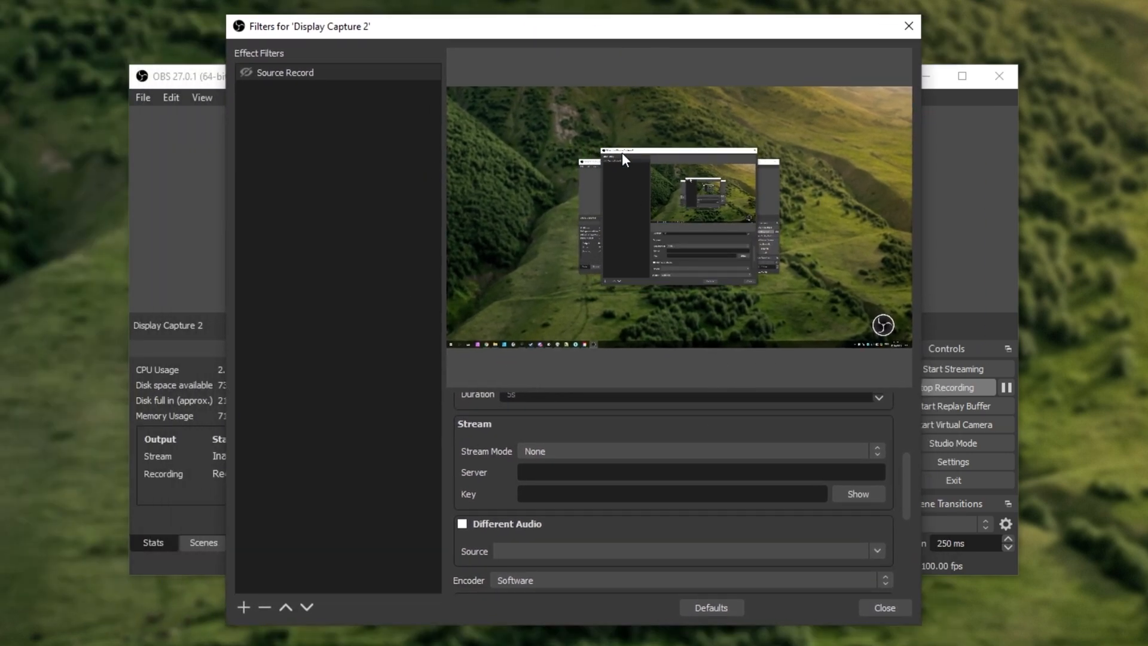
mouse_move(842, 469)
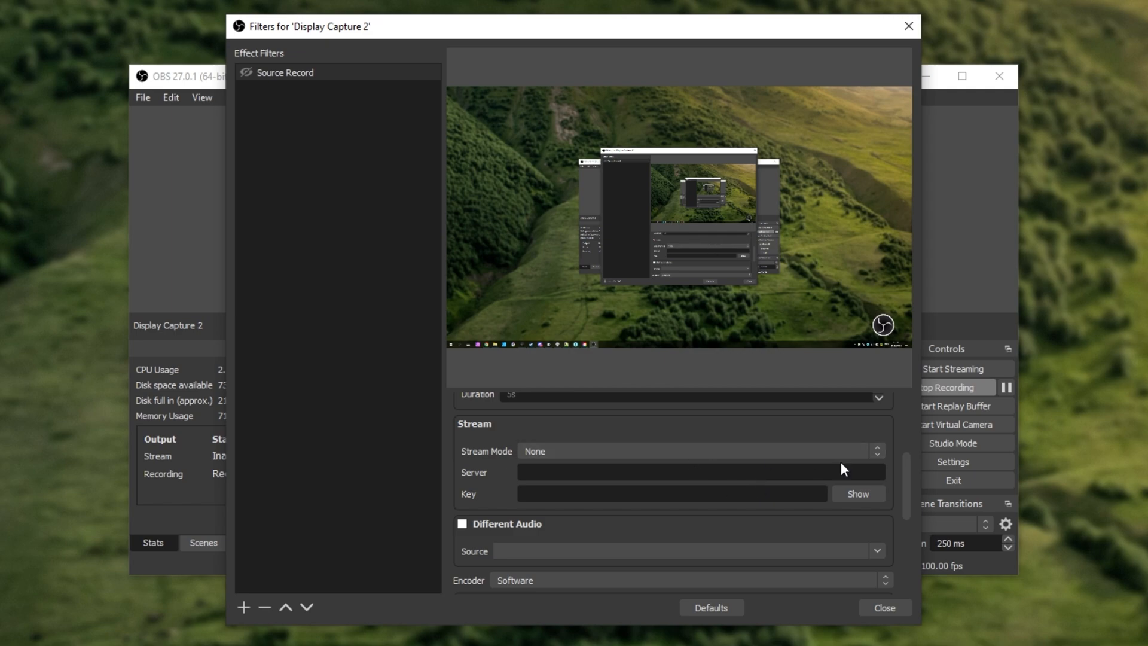
mouse_move(908, 488)
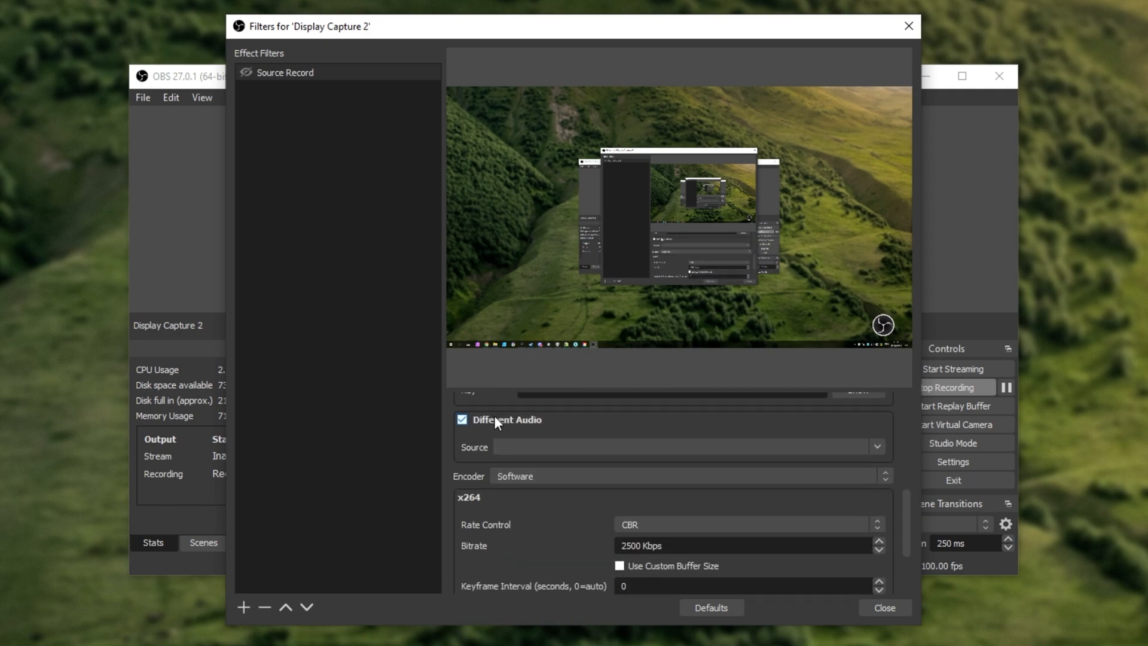
left_click(877, 445)
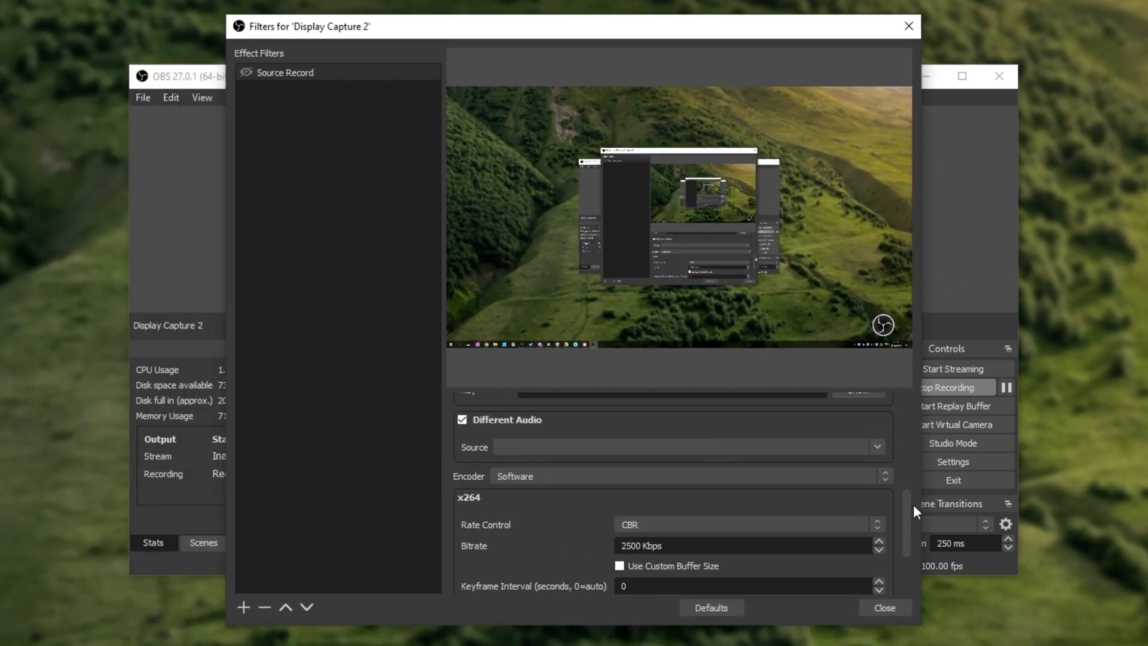
Switch the Source Record filter's encoder to NVIDIA NVENC H.264 (CBR, 2500 Kbps).
scroll("down", 3)
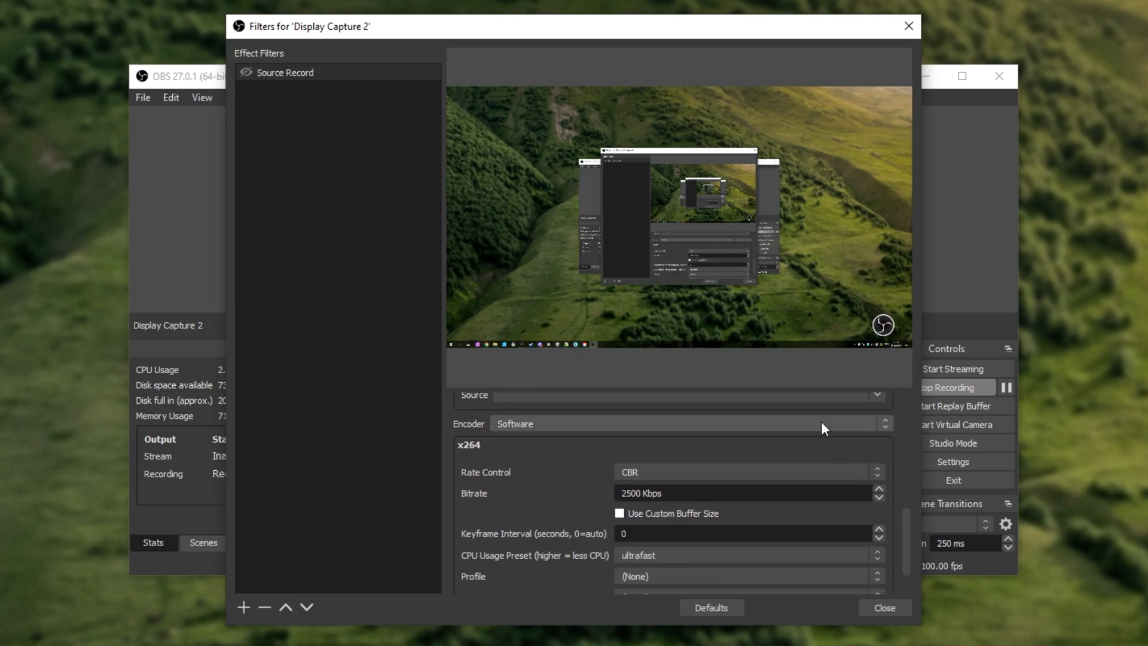
left_click(689, 424)
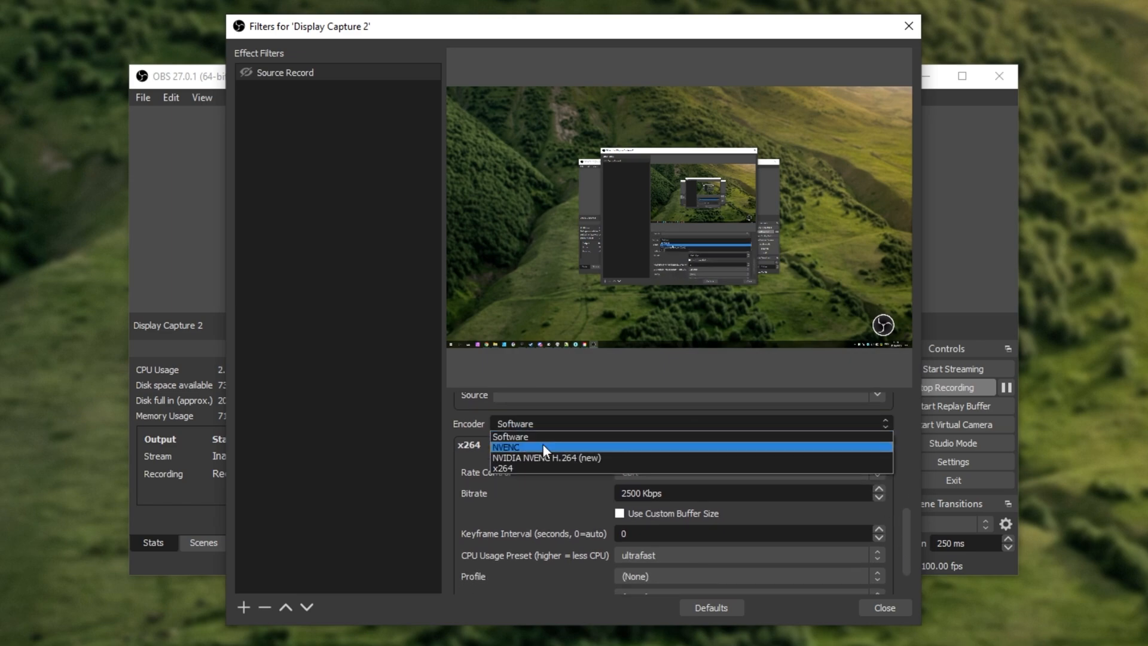
mouse_move(579, 465)
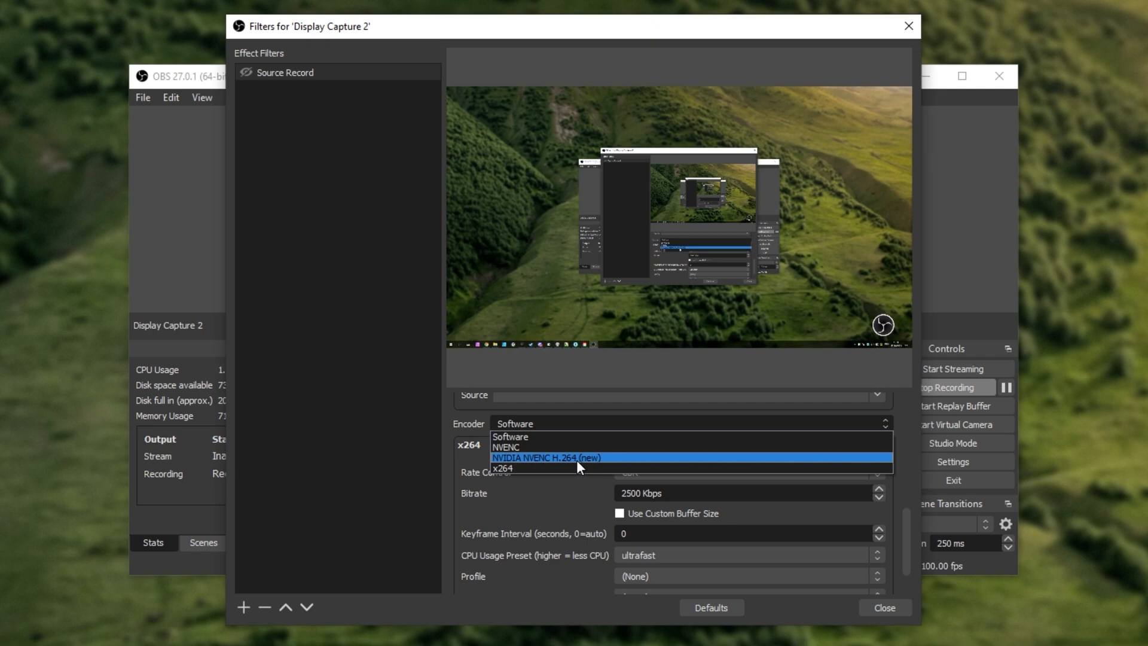
mouse_move(582, 481)
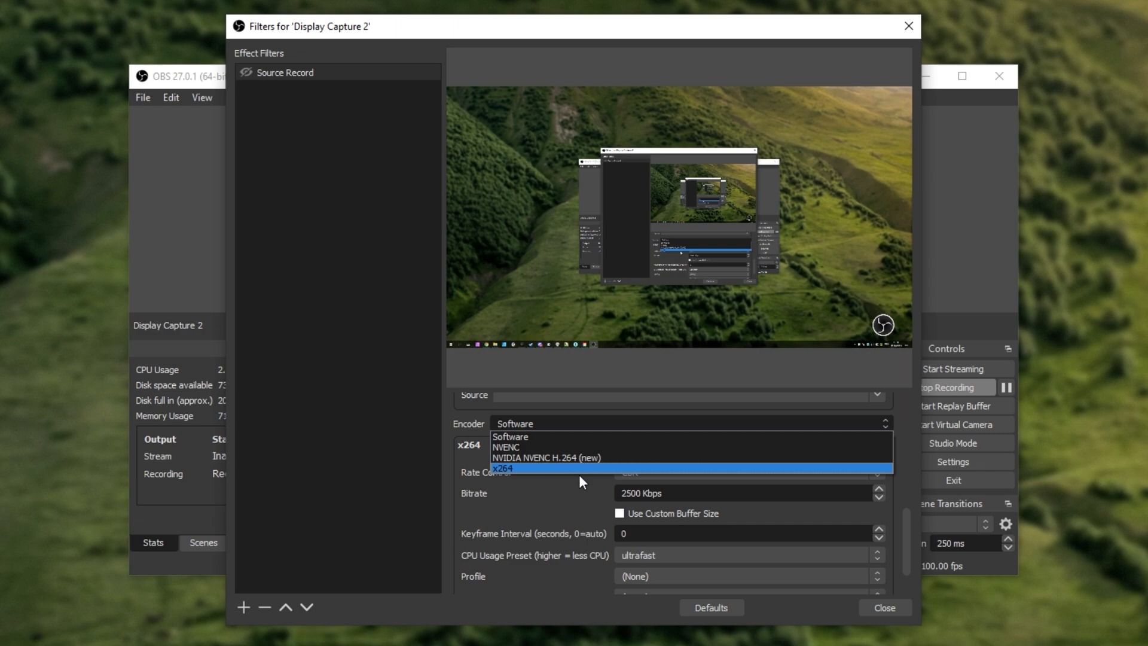
mouse_move(576, 453)
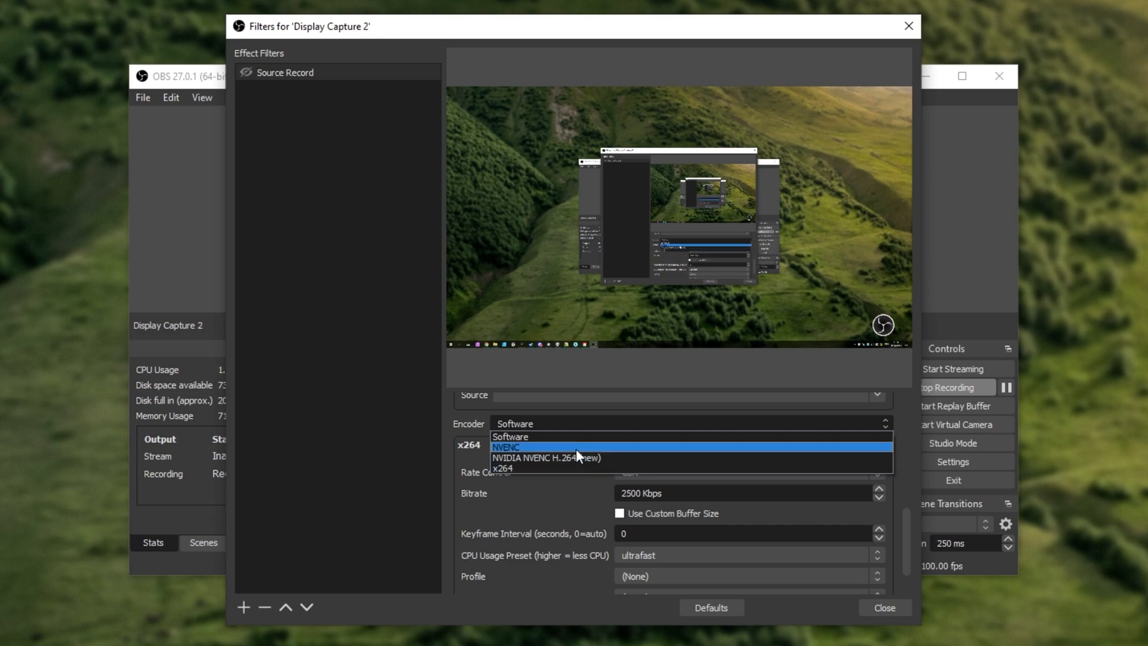
left_click(509, 436)
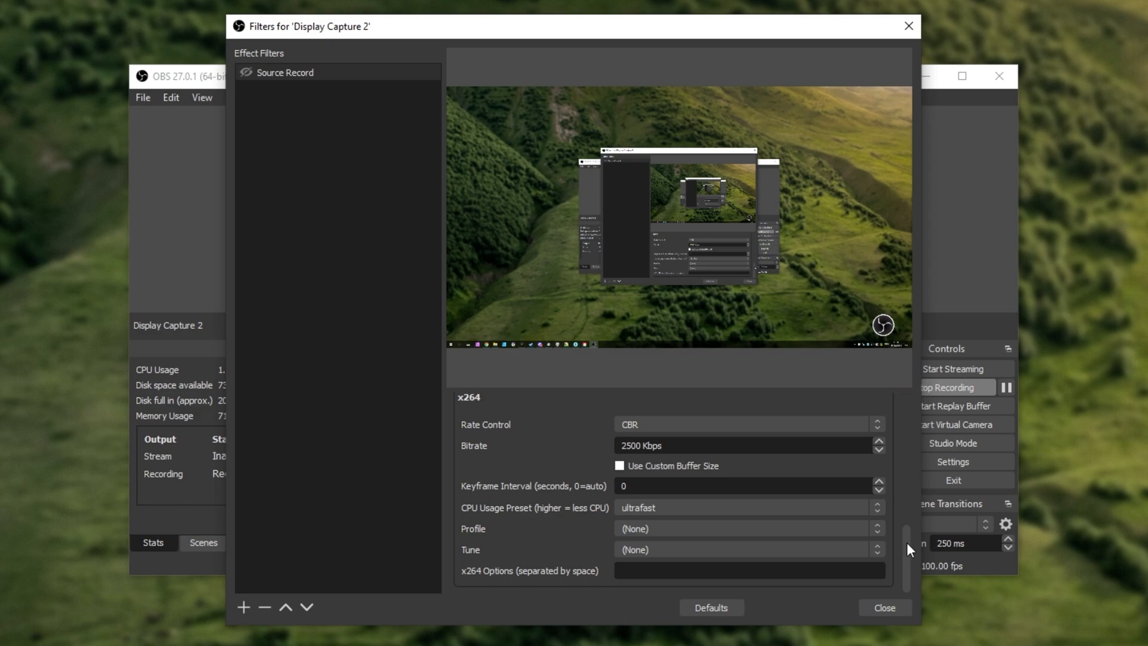
left_click(710, 422)
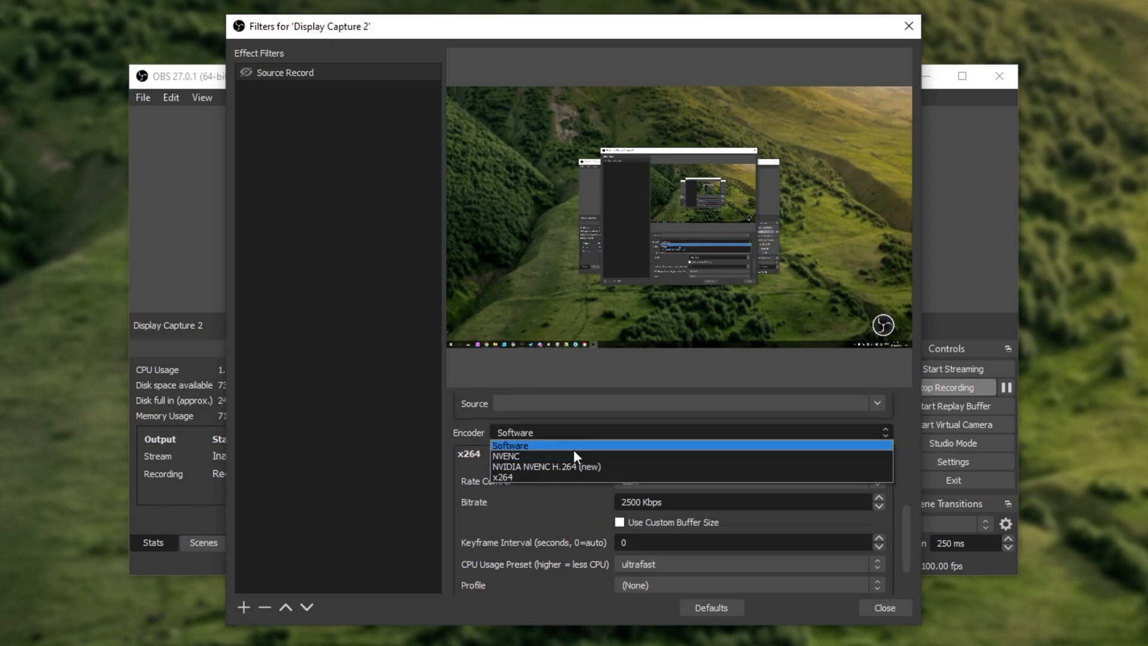
left_click(545, 467)
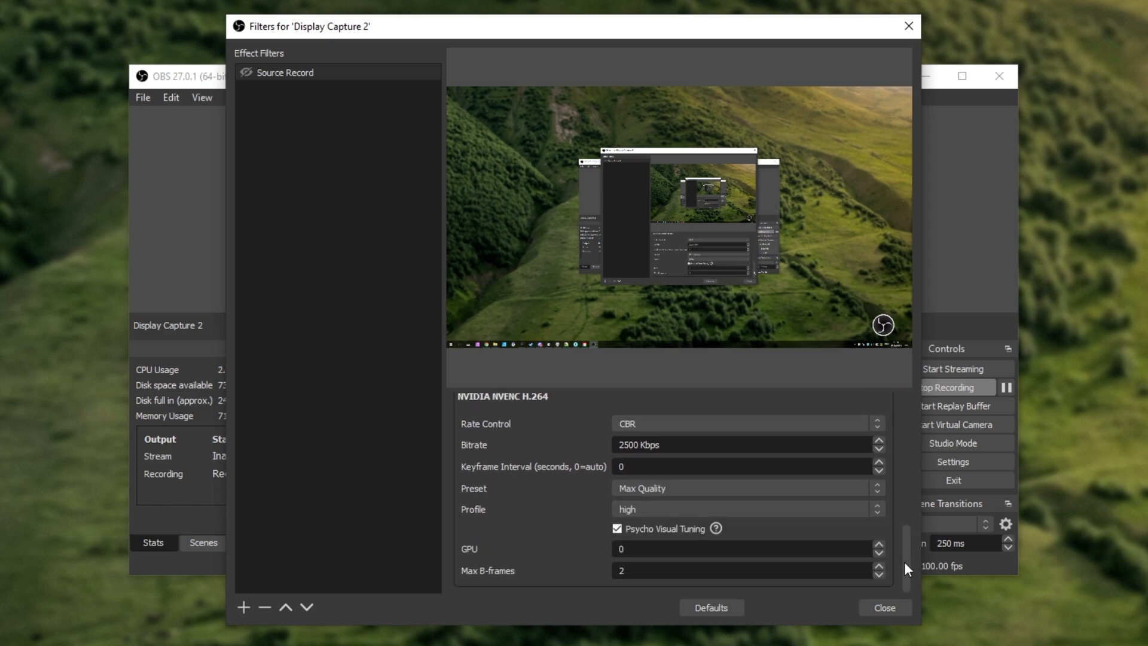
mouse_move(658, 463)
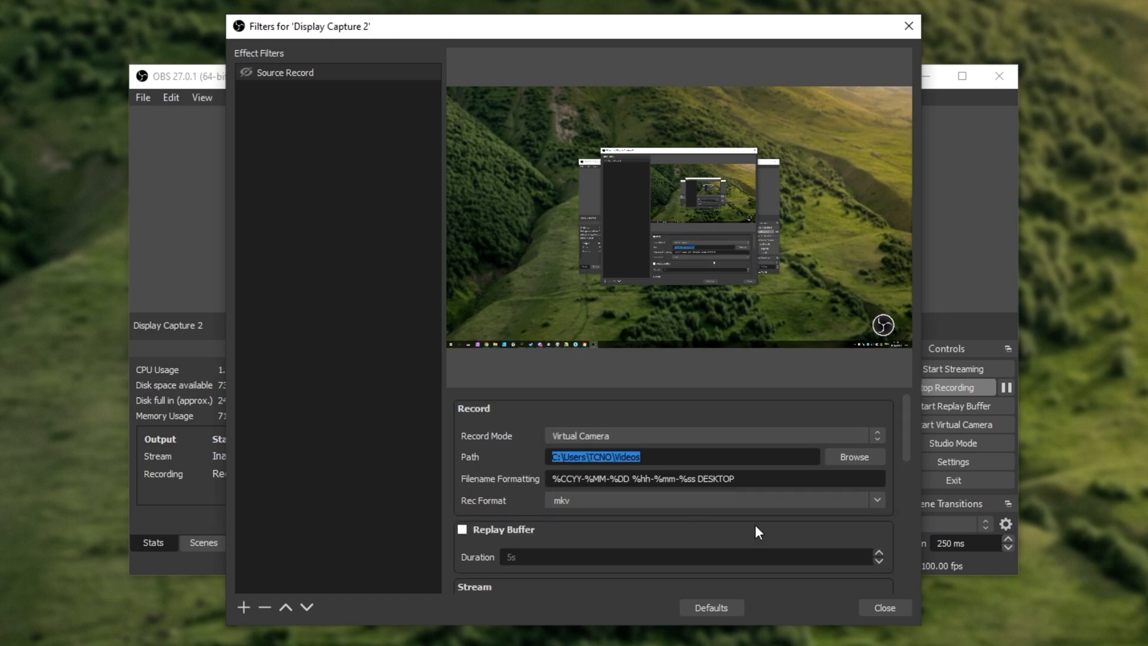
Close and reopen Display Capture 2's filters to confirm Source Record is enabled, then close.
left_click(885, 608)
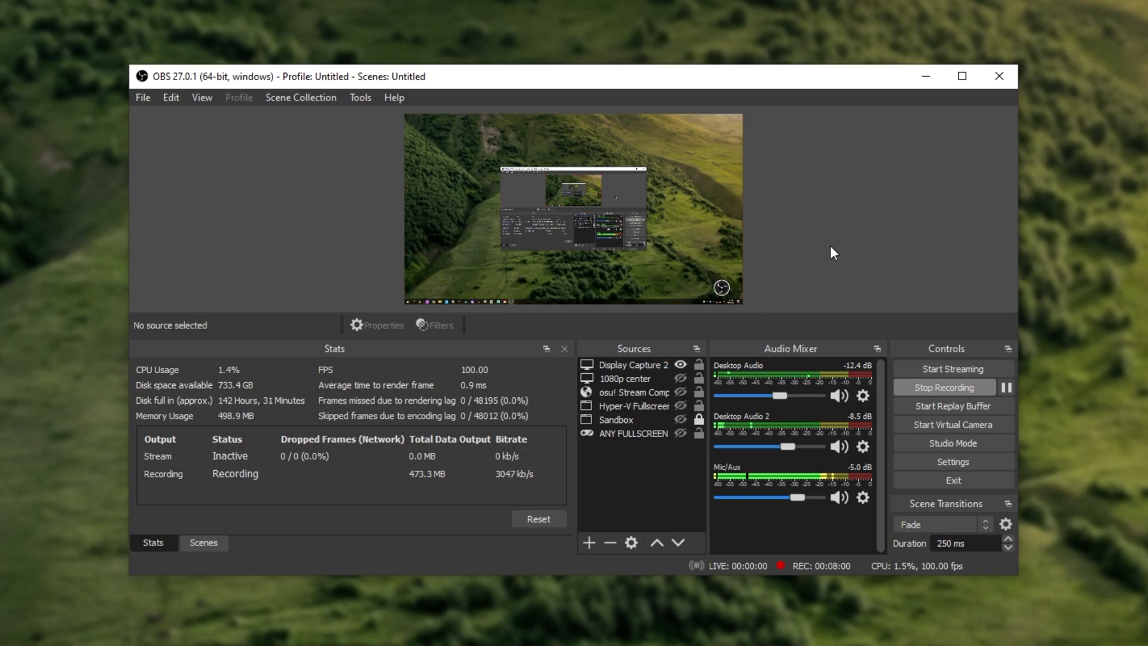
left_click(633, 365)
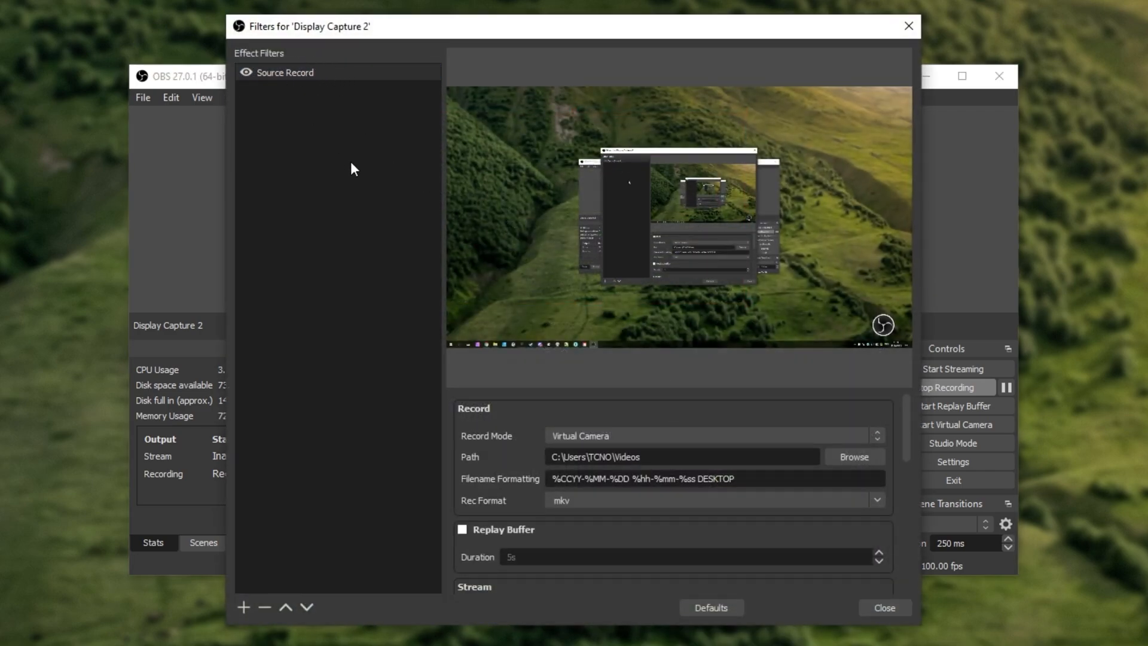
mouse_move(667, 418)
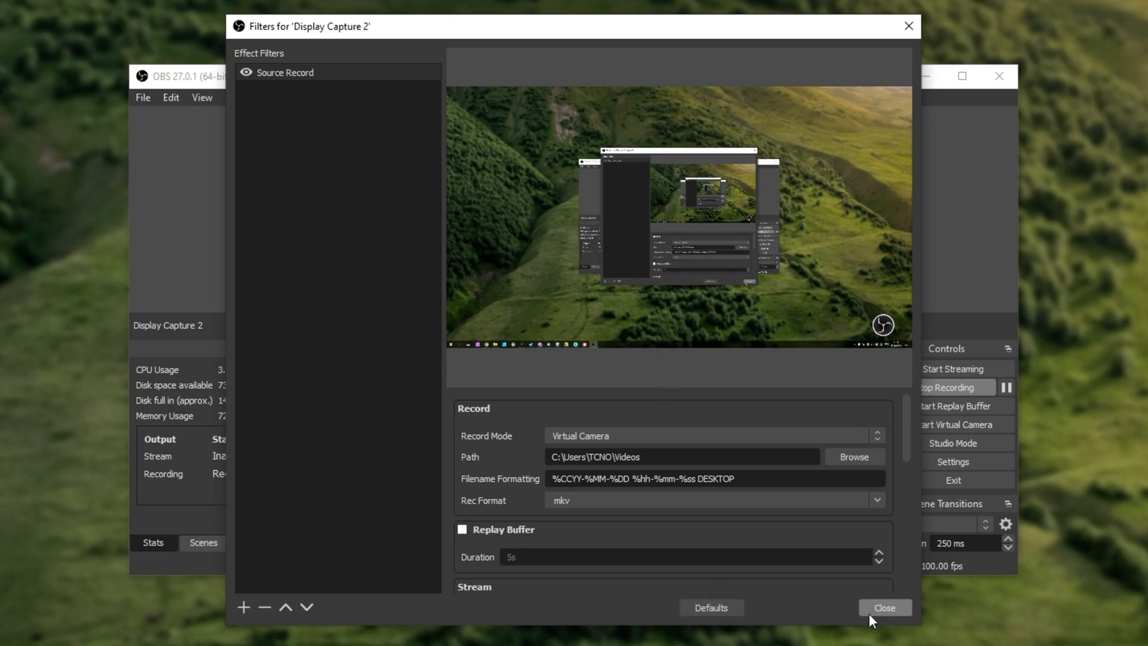
left_click(884, 607)
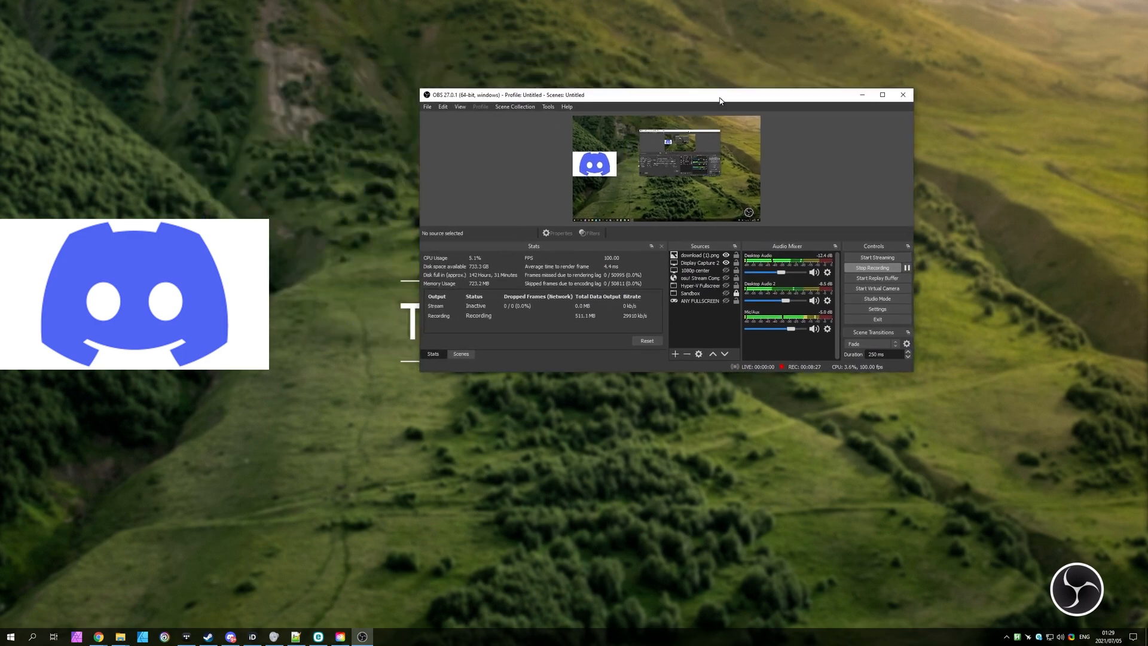
Reposition the OBS Studio window on the desktop beside the file explorer.
left_click_drag(720, 95, 623, 201)
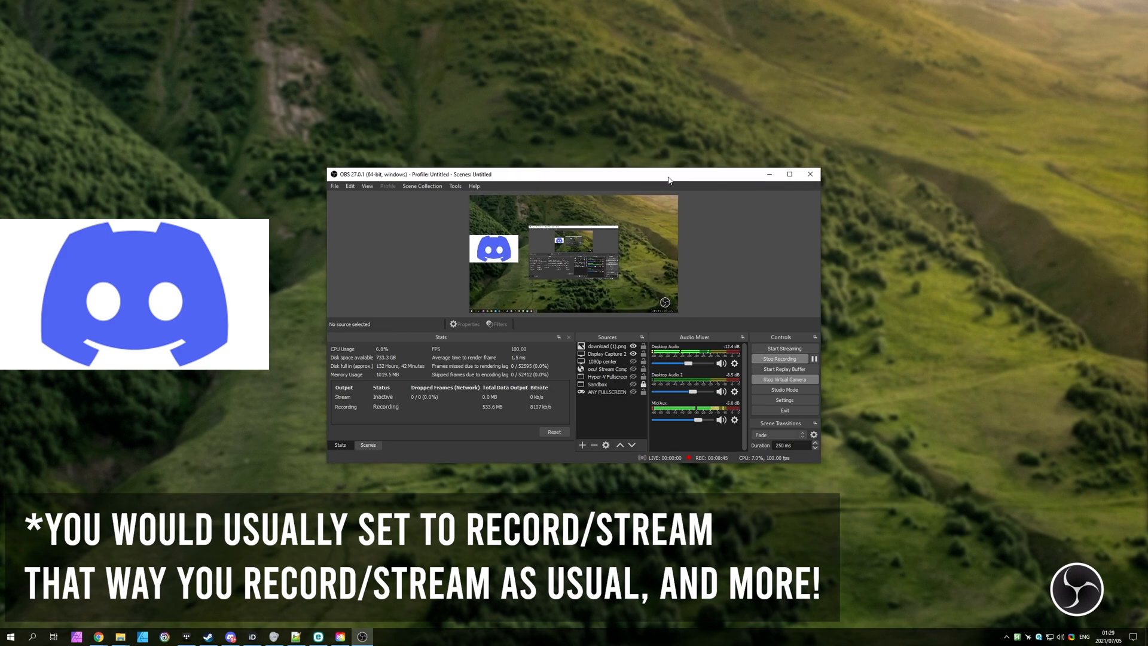
left_click_drag(667, 180, 516, 117)
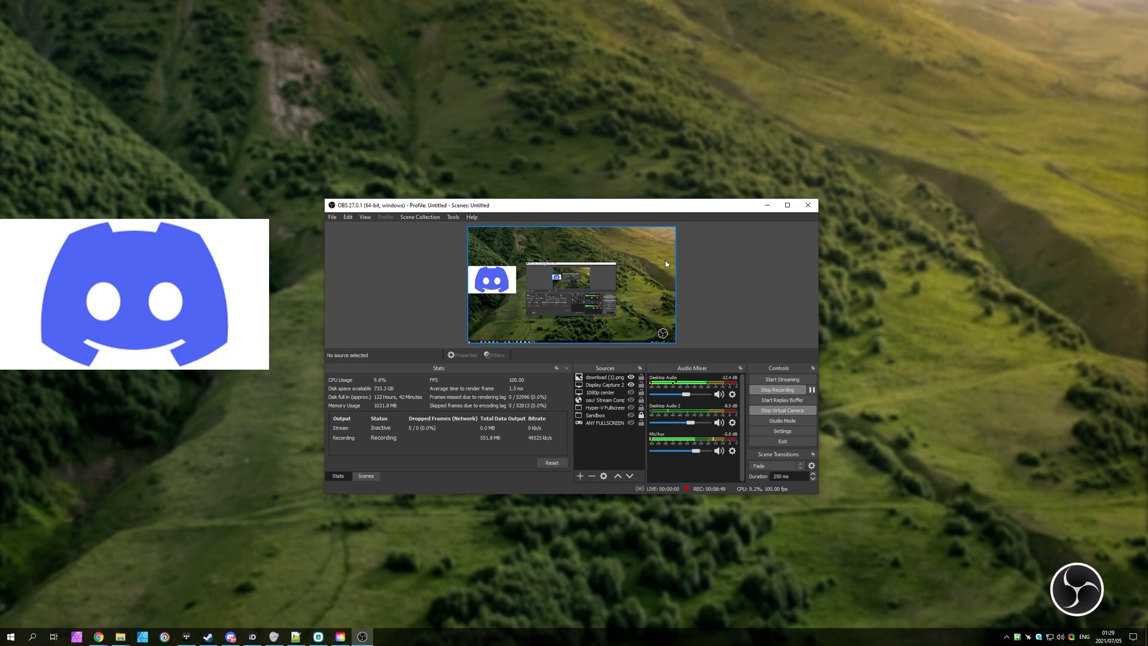
left_click_drag(571, 205, 574, 180)
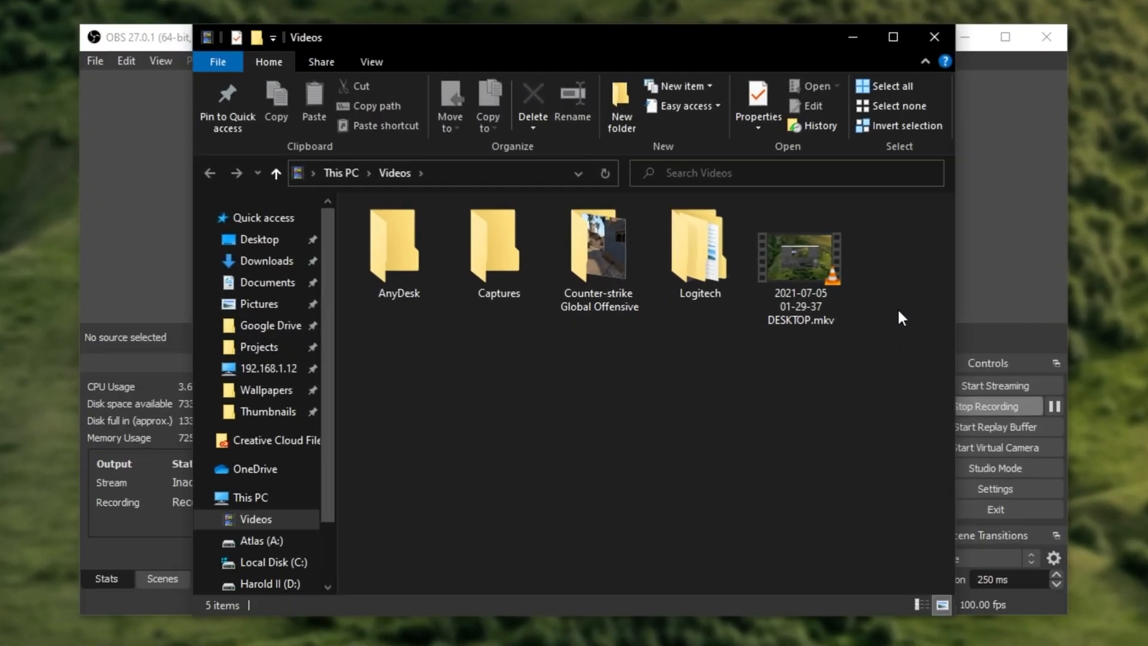
left_click(800, 259)
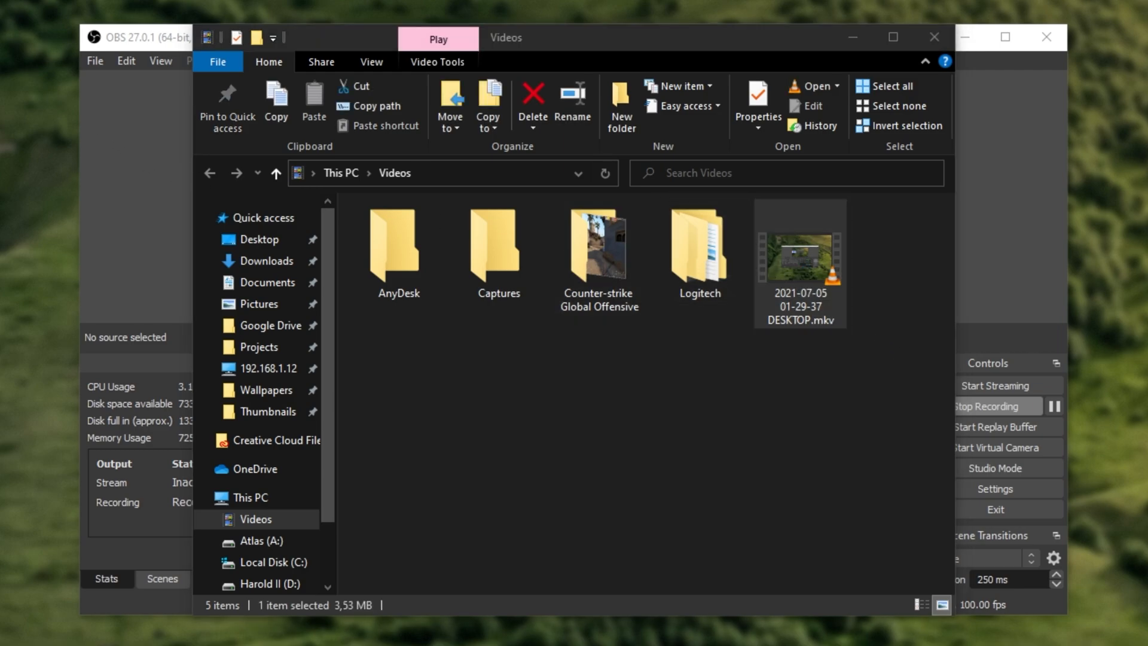
double_click(800, 257)
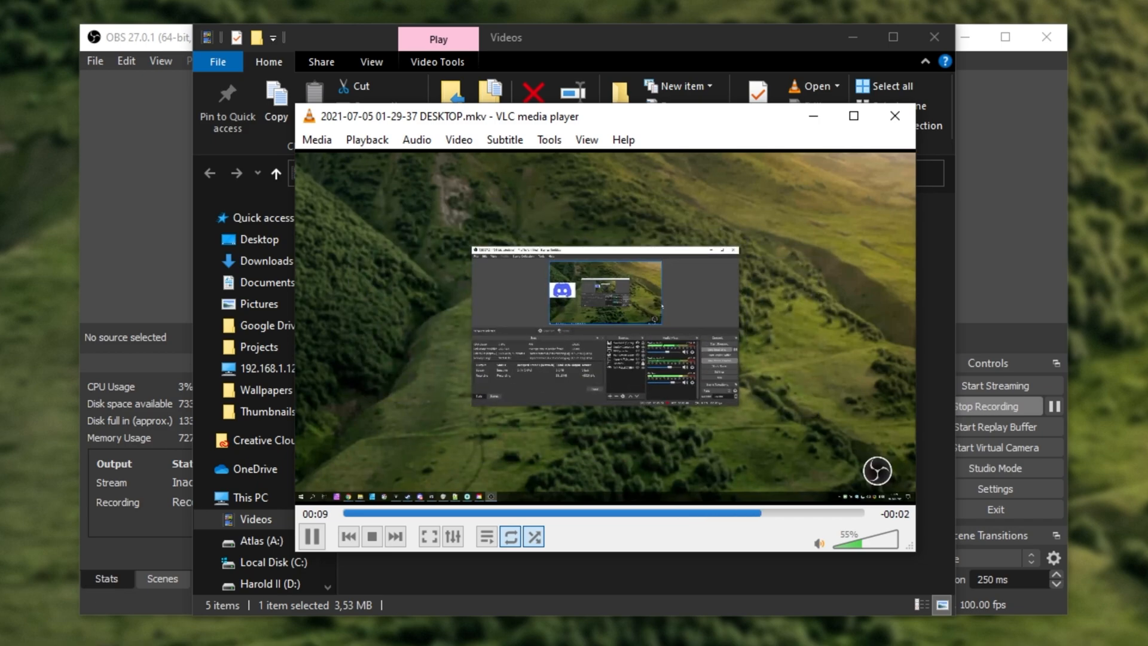
mouse_move(841, 267)
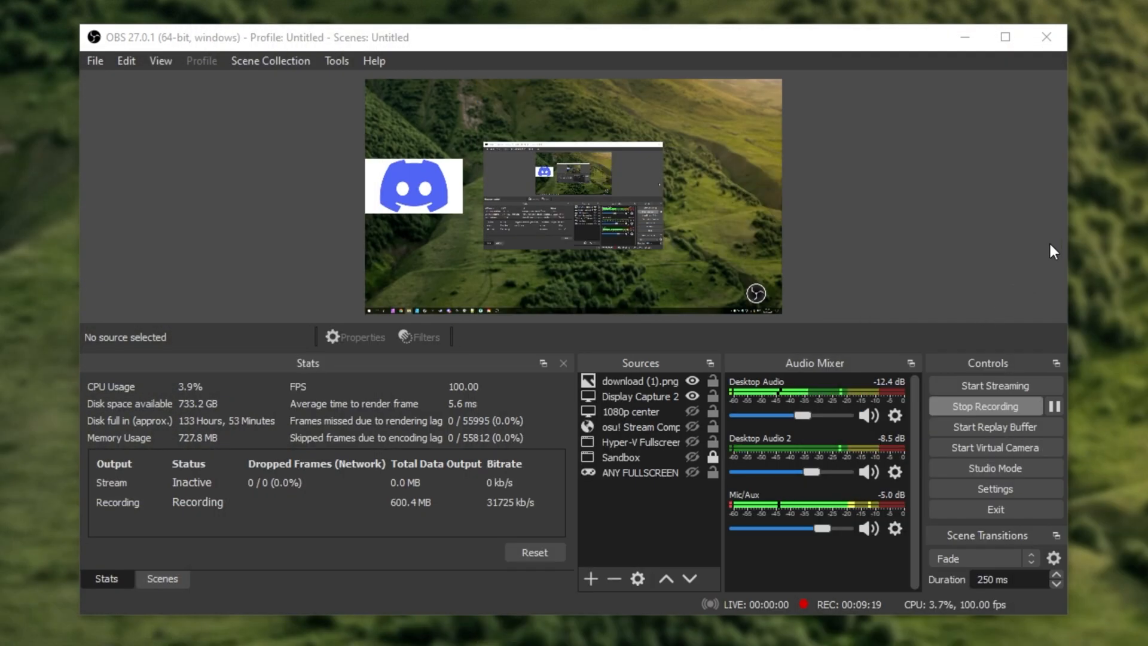
left_click(639, 381)
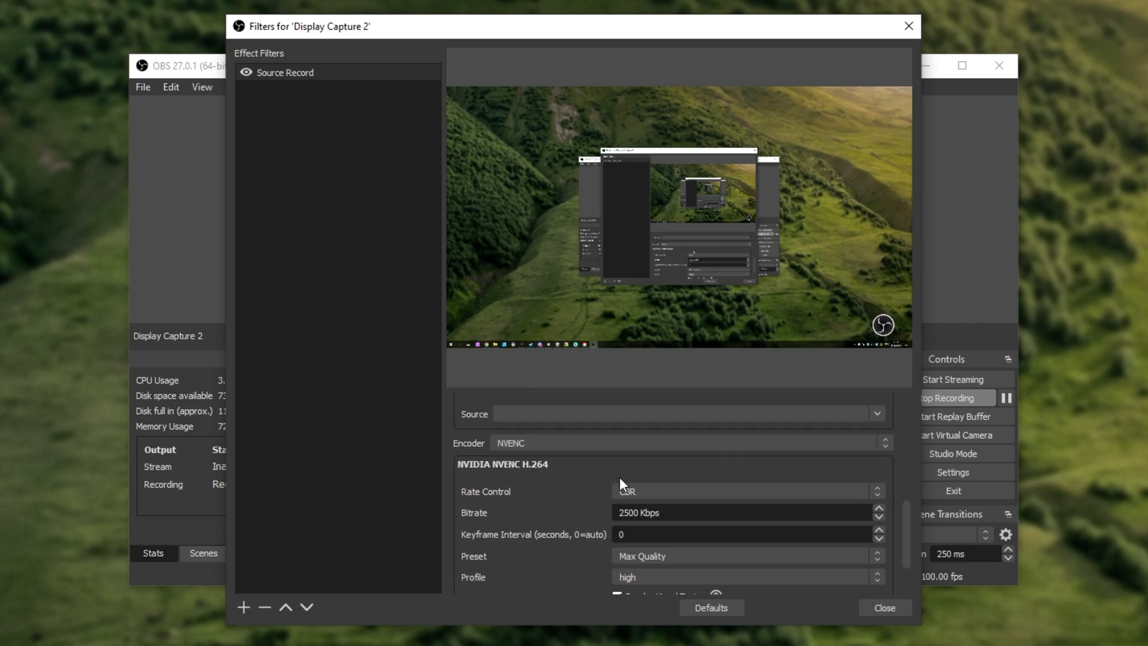
mouse_move(692, 471)
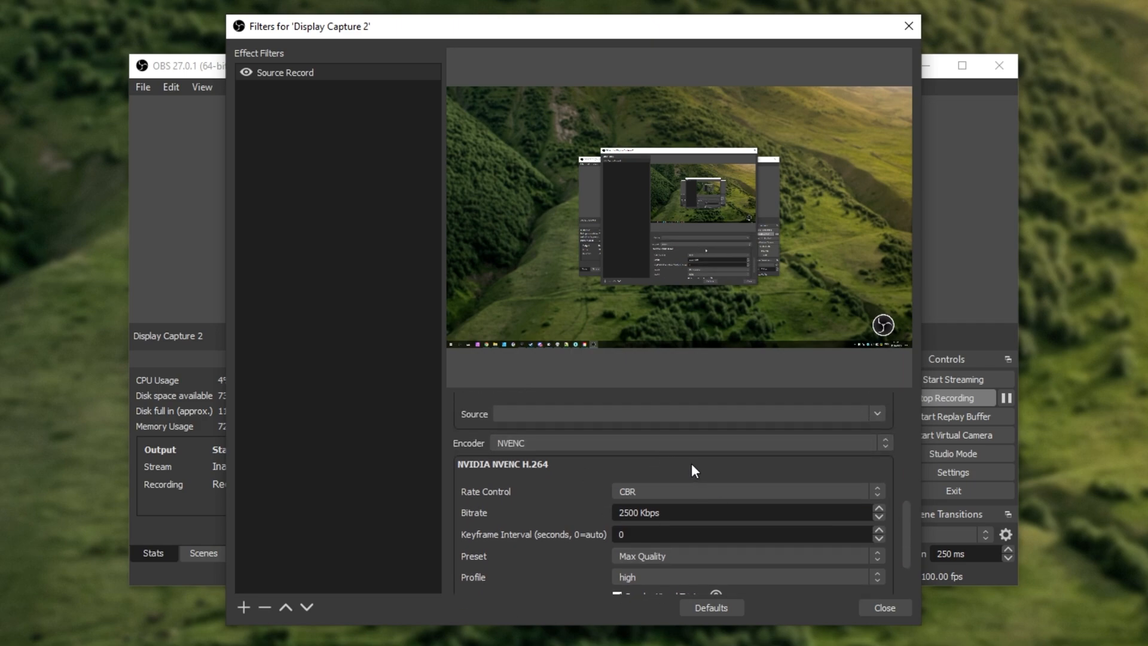
scroll("down", 3)
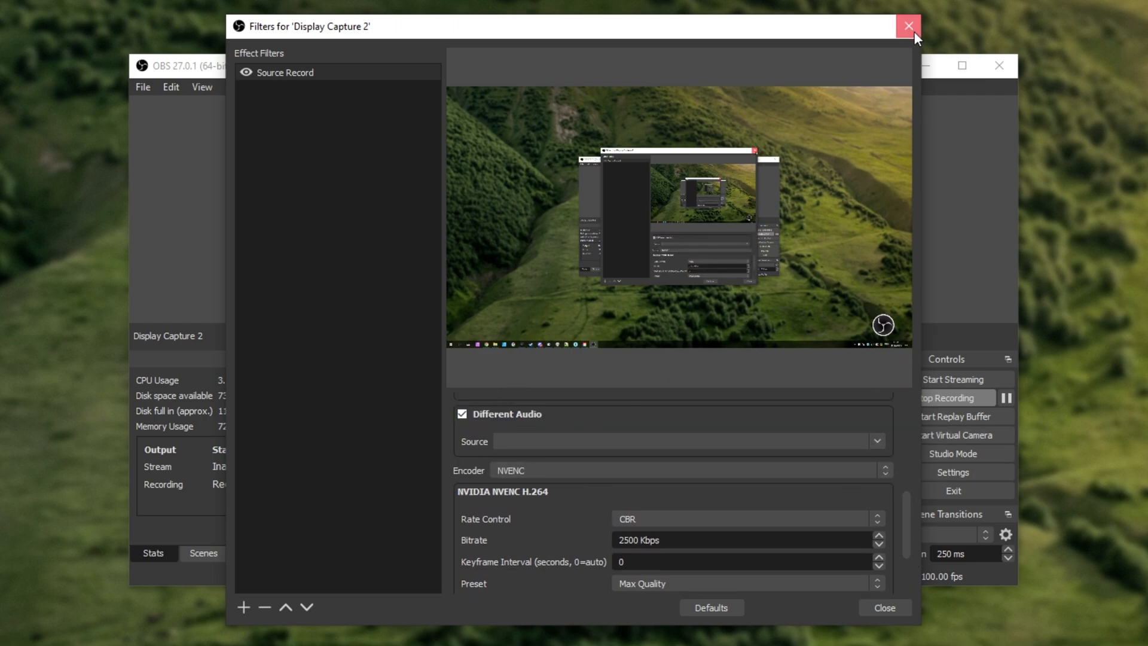
left_click(906, 24)
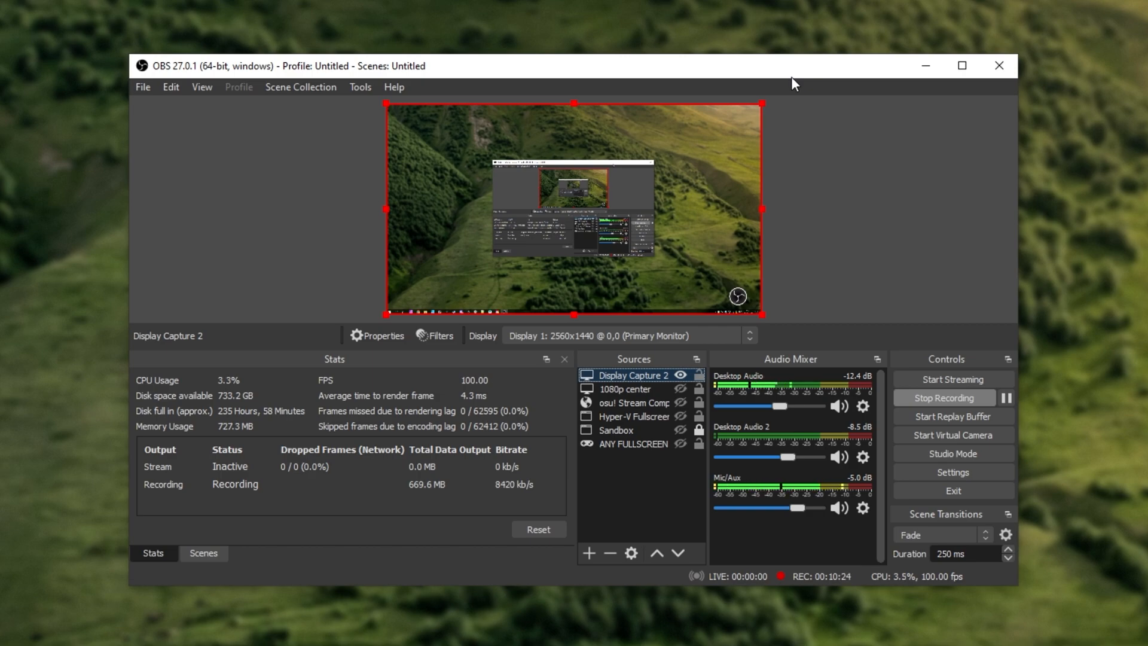
mouse_move(774, 75)
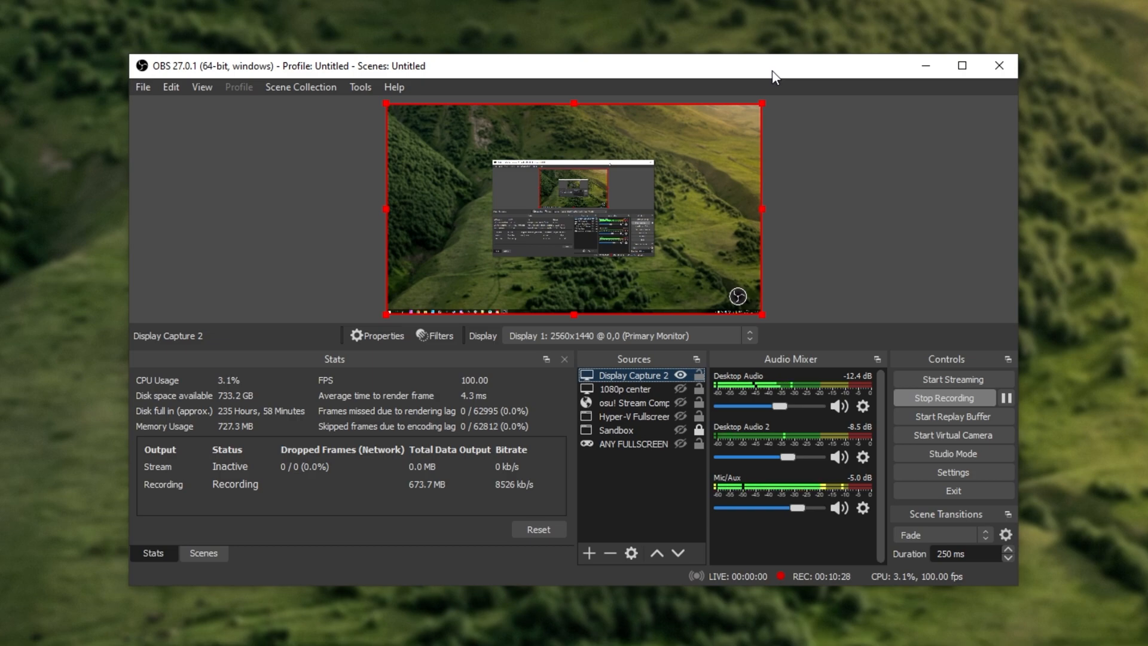
mouse_move(659, 75)
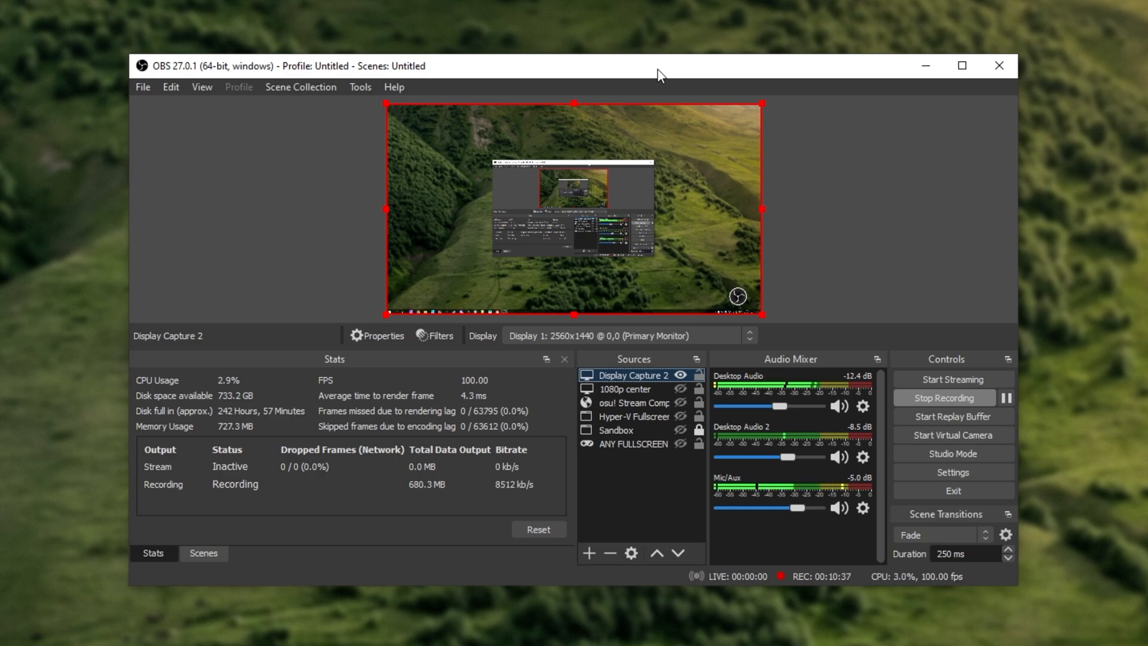
mouse_move(673, 142)
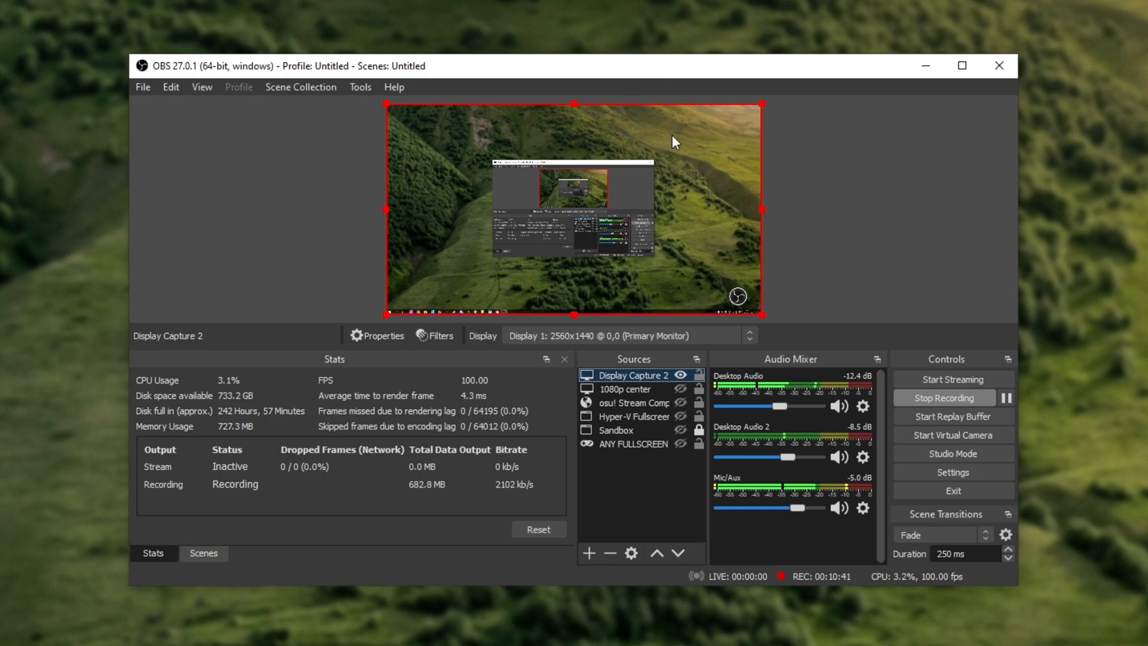
mouse_move(781, 232)
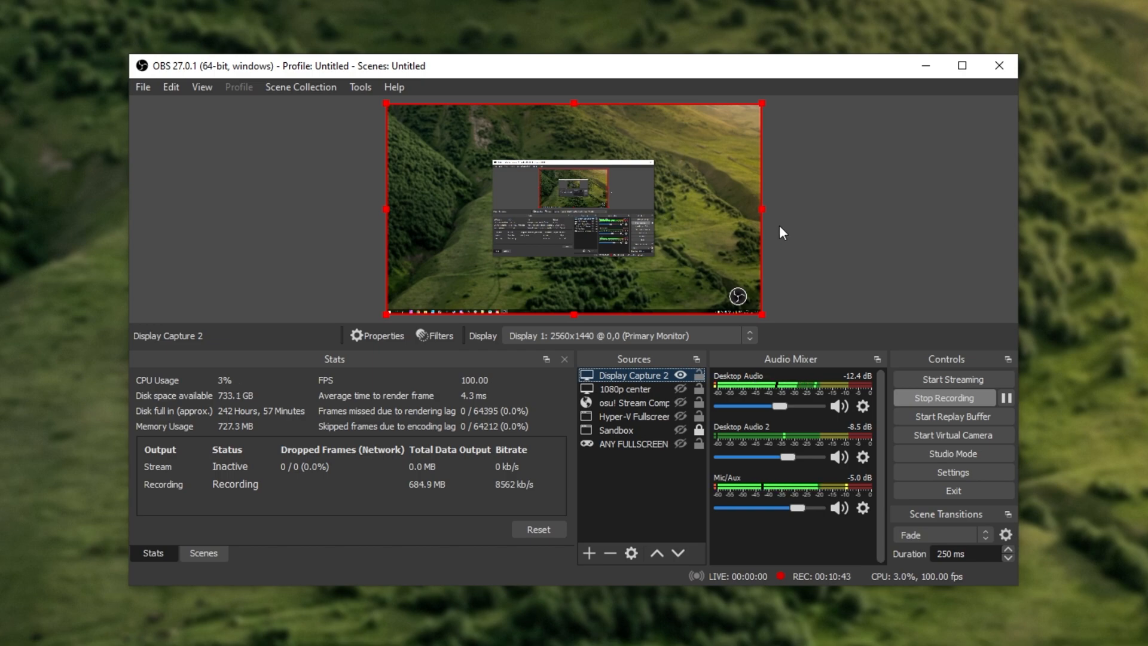